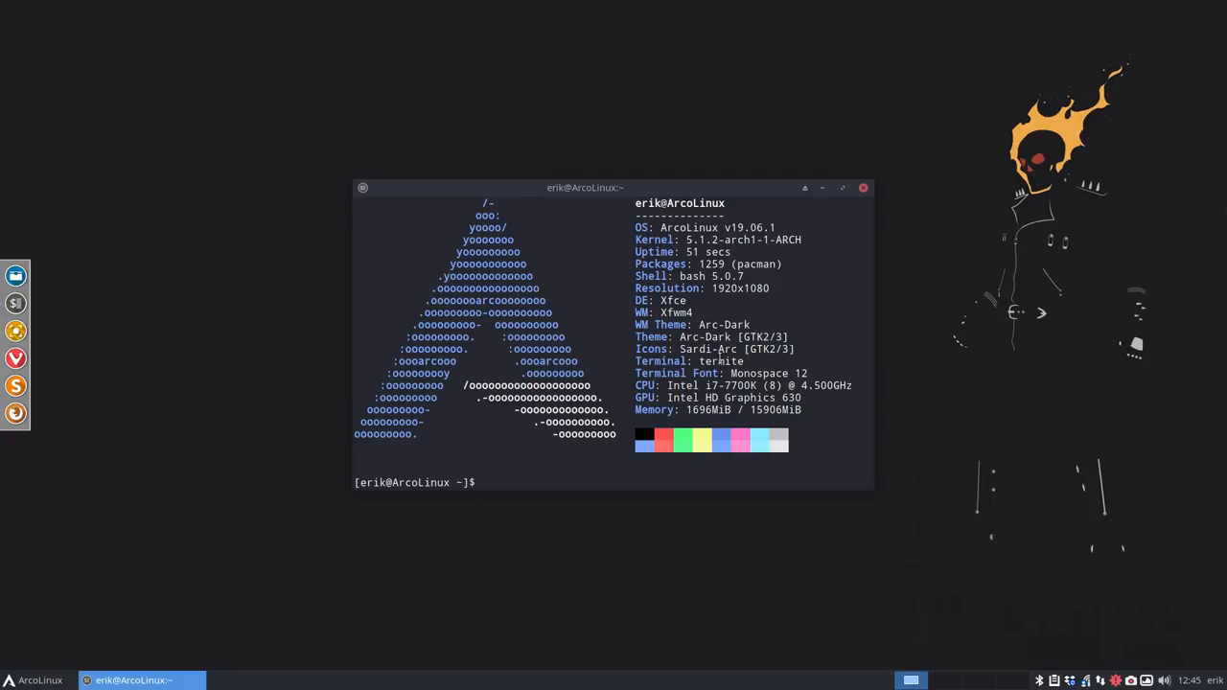
Minimise the system-info terminal to the taskbar, leaving only the desktop wallpaper visible.
{"action": "type", "text": "update"}
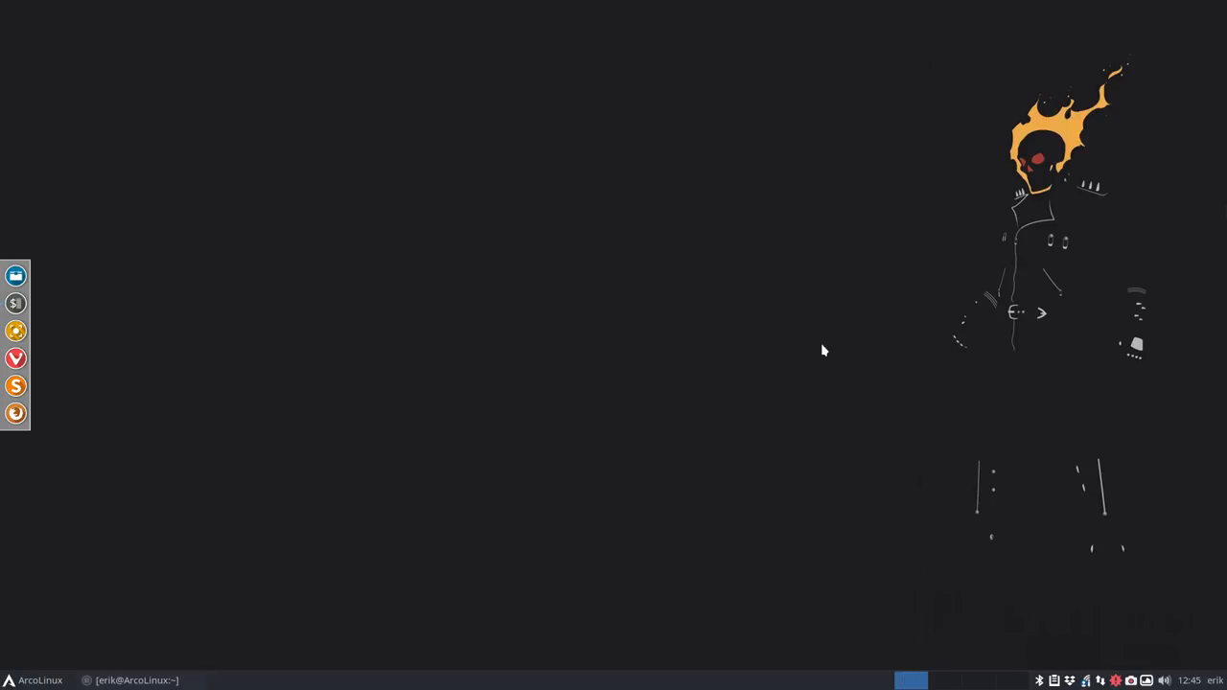
{"action": "mouse_move", "coordinate": [324, 397]}
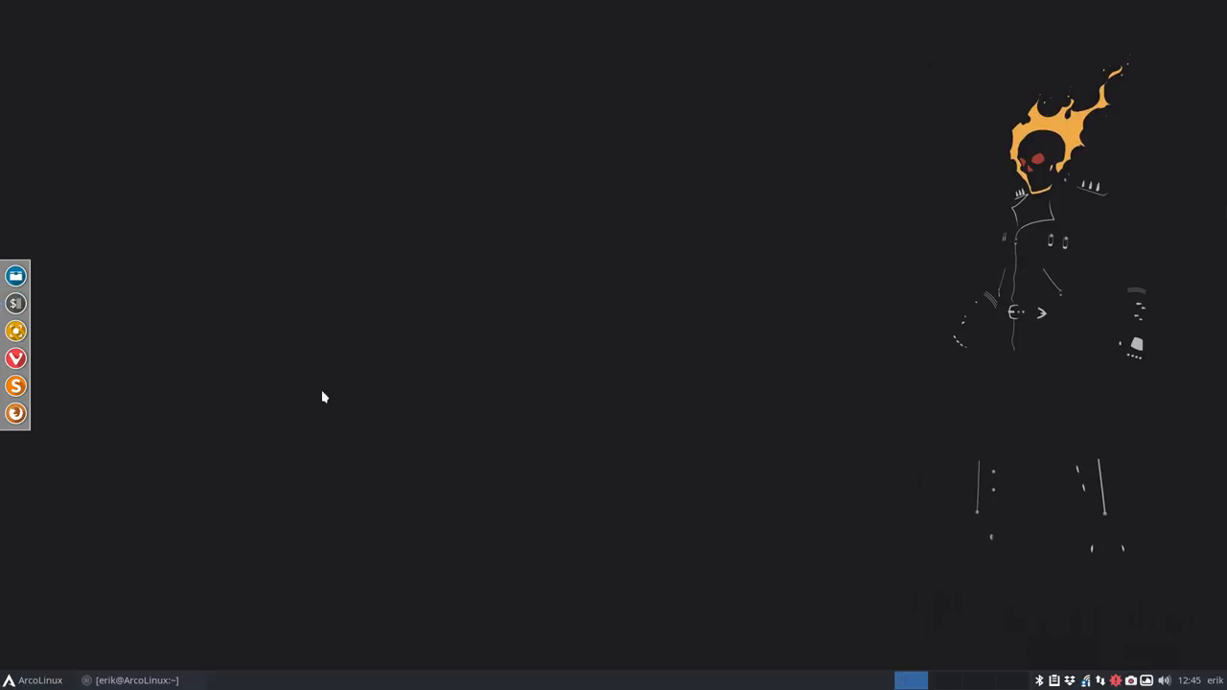
{"action": "mouse_move", "coordinate": [235, 390]}
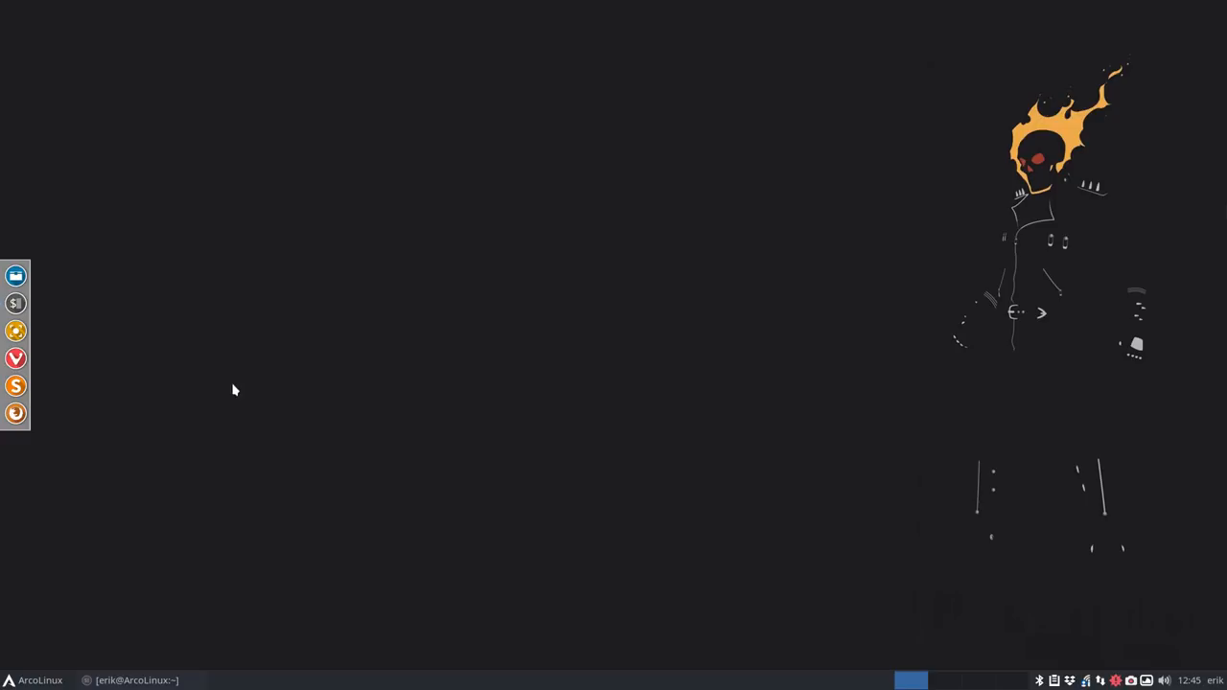
Launch VirtualBox and clone the template machine as 'ArcoLinux Latest'.
{"action": "left_click", "coordinate": [11, 682]}
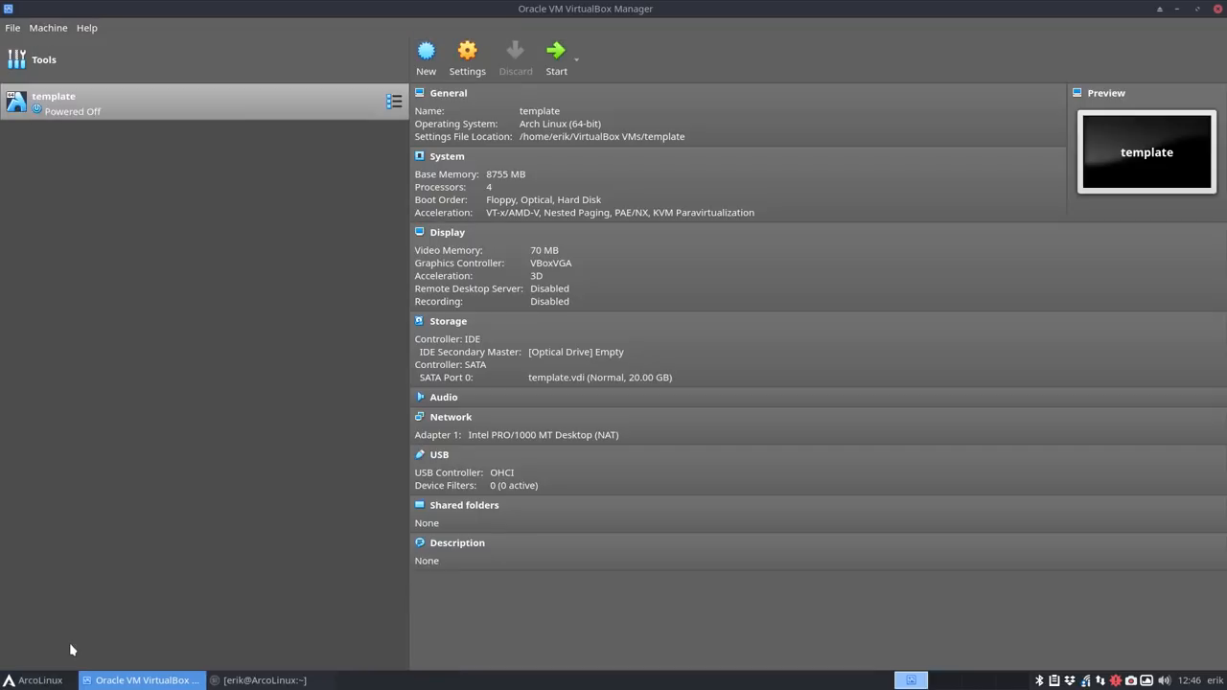
{"action": "mouse_move", "coordinate": [87, 111]}
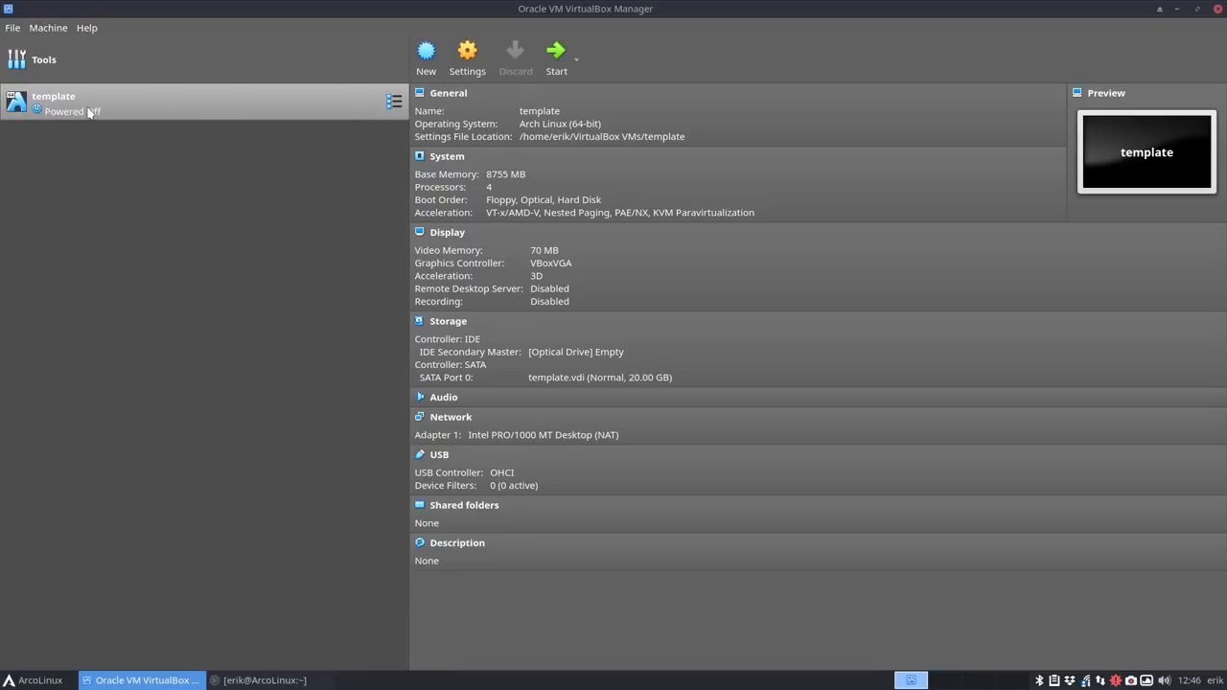
{"action": "right_click", "coordinate": [86, 102]}
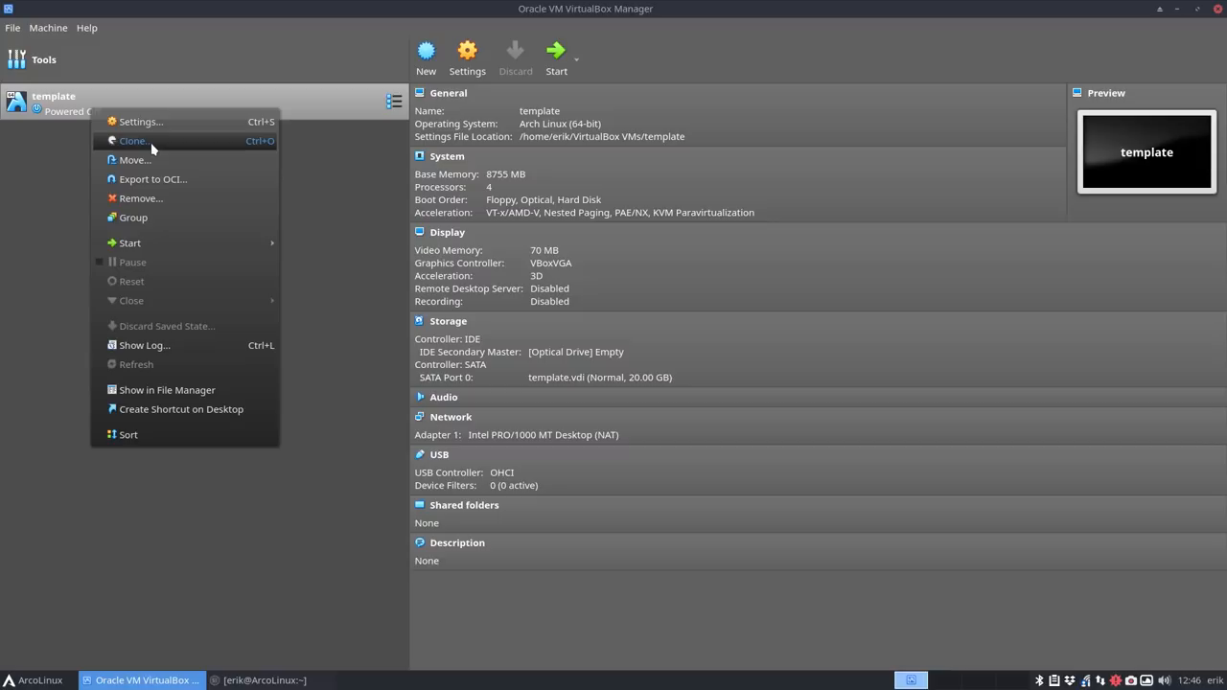
{"action": "left_click", "coordinate": [133, 141]}
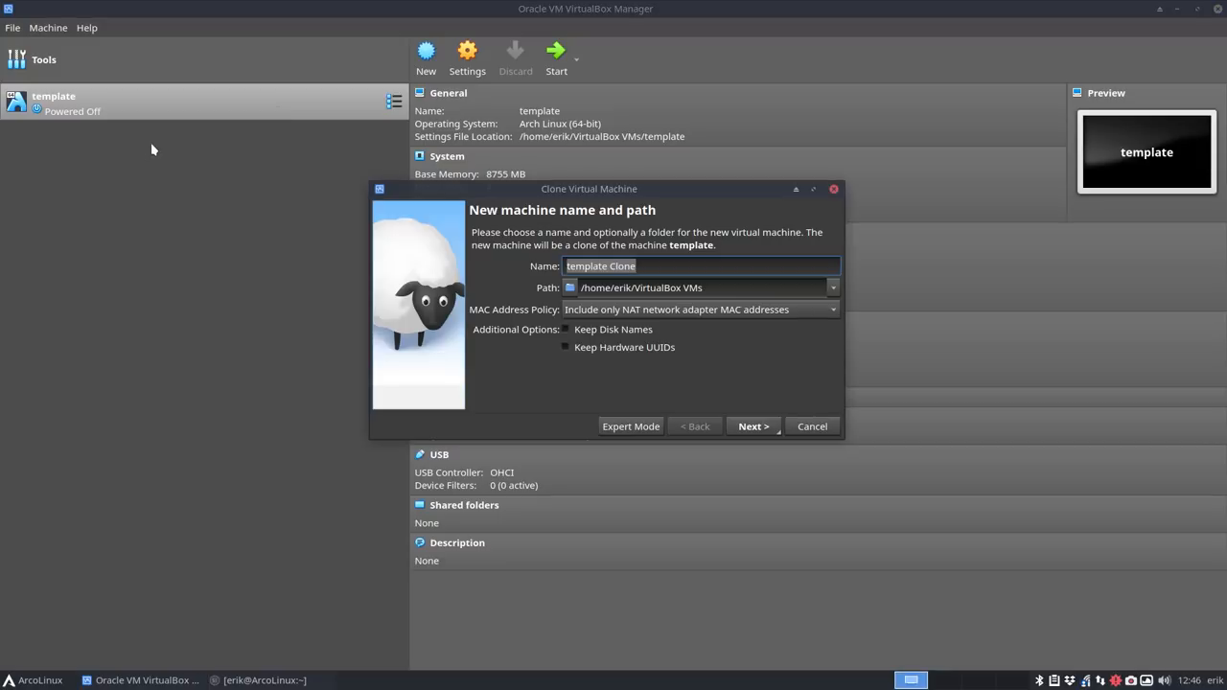
{"action": "type", "text": "Arco"}
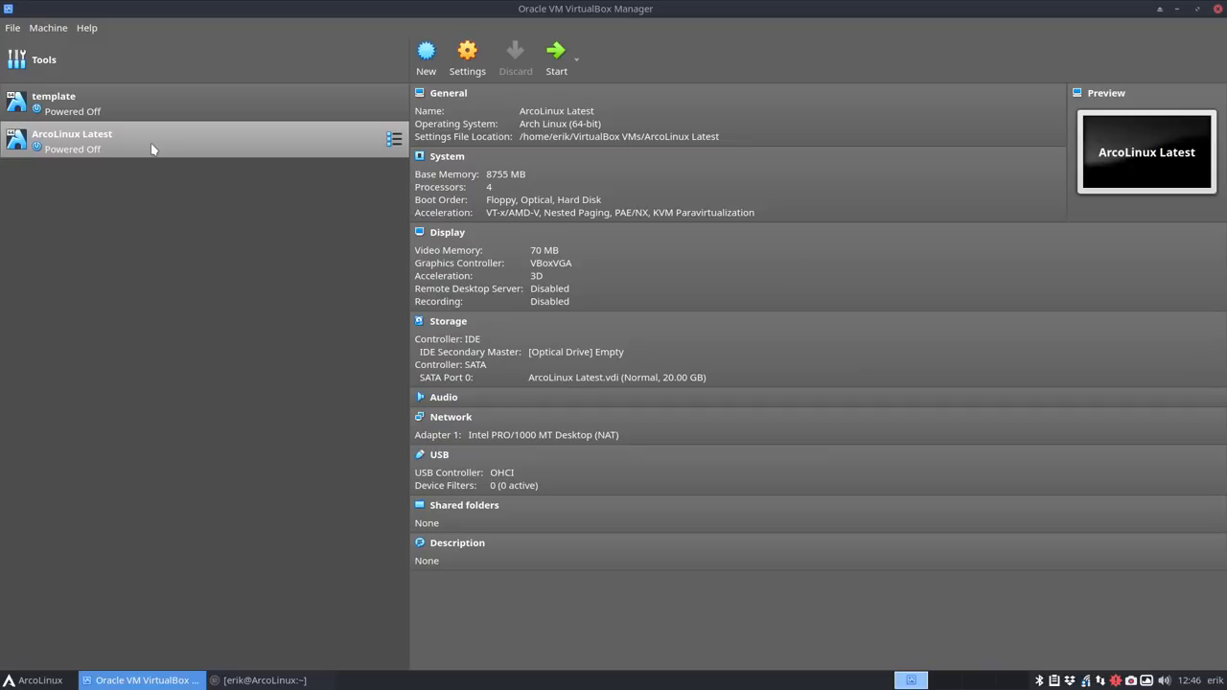
{"action": "mouse_move", "coordinate": [158, 148]}
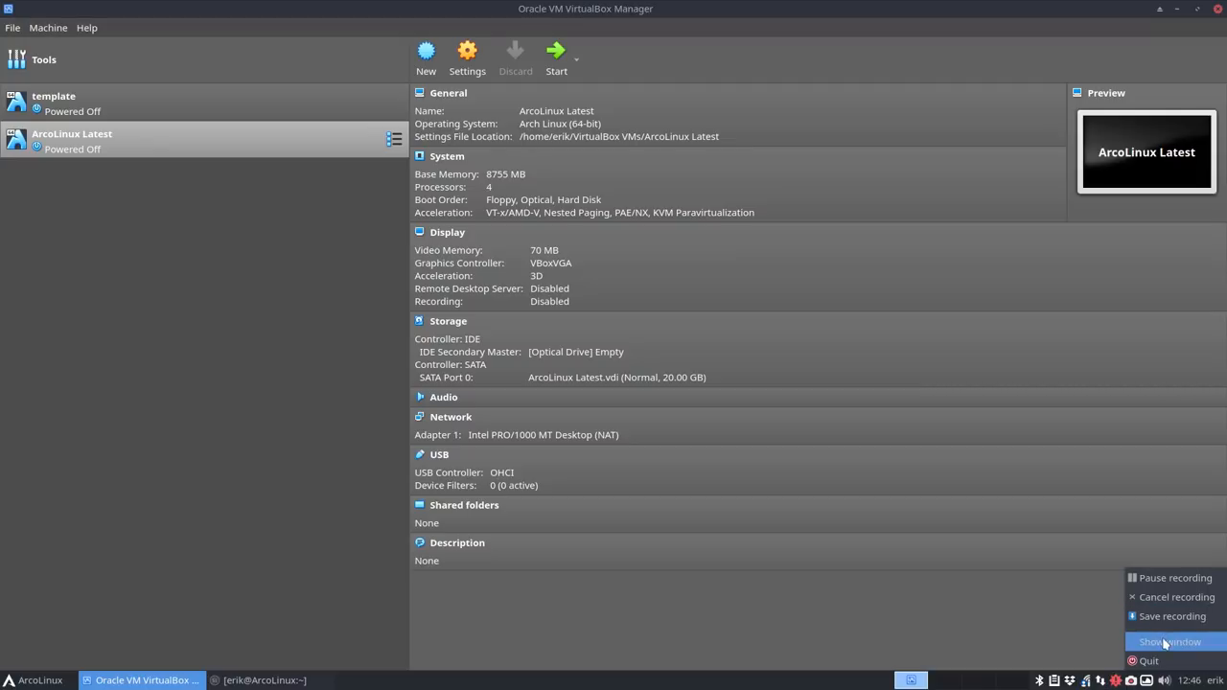
Open Insync and let arcolinux-v19.06.1.iso sync in SHARED/ArcoLinux-A-Team.
{"action": "left_click", "coordinate": [1171, 641]}
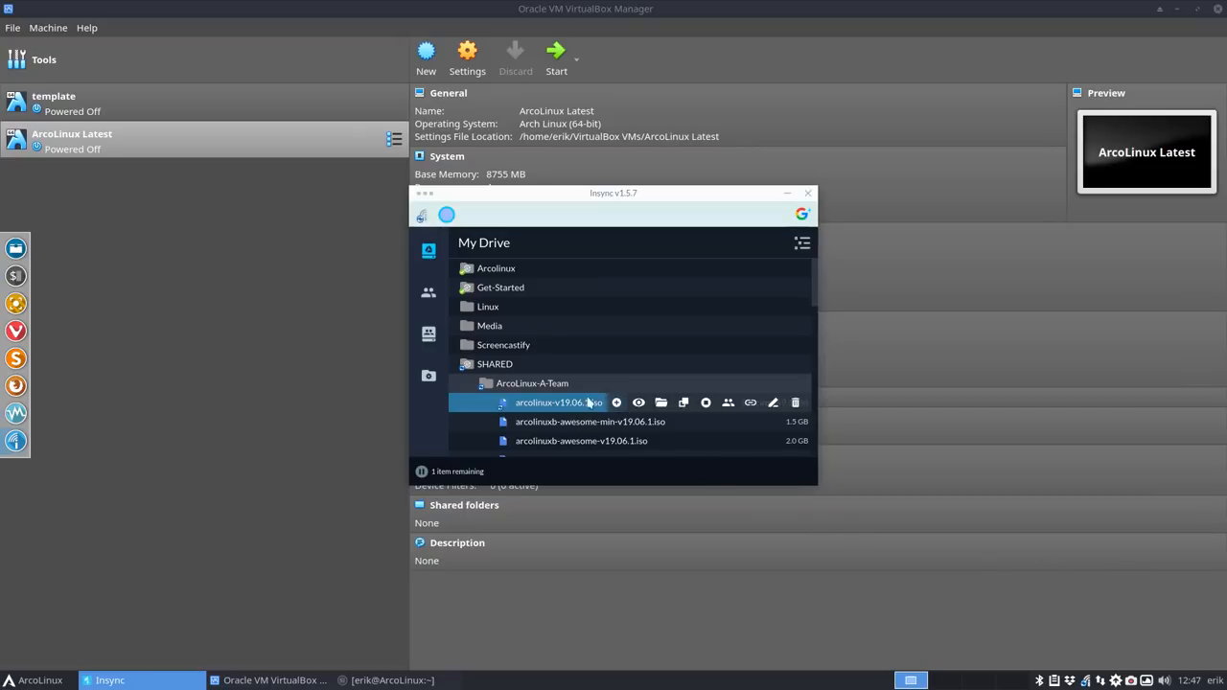
{"action": "mouse_move", "coordinate": [528, 326]}
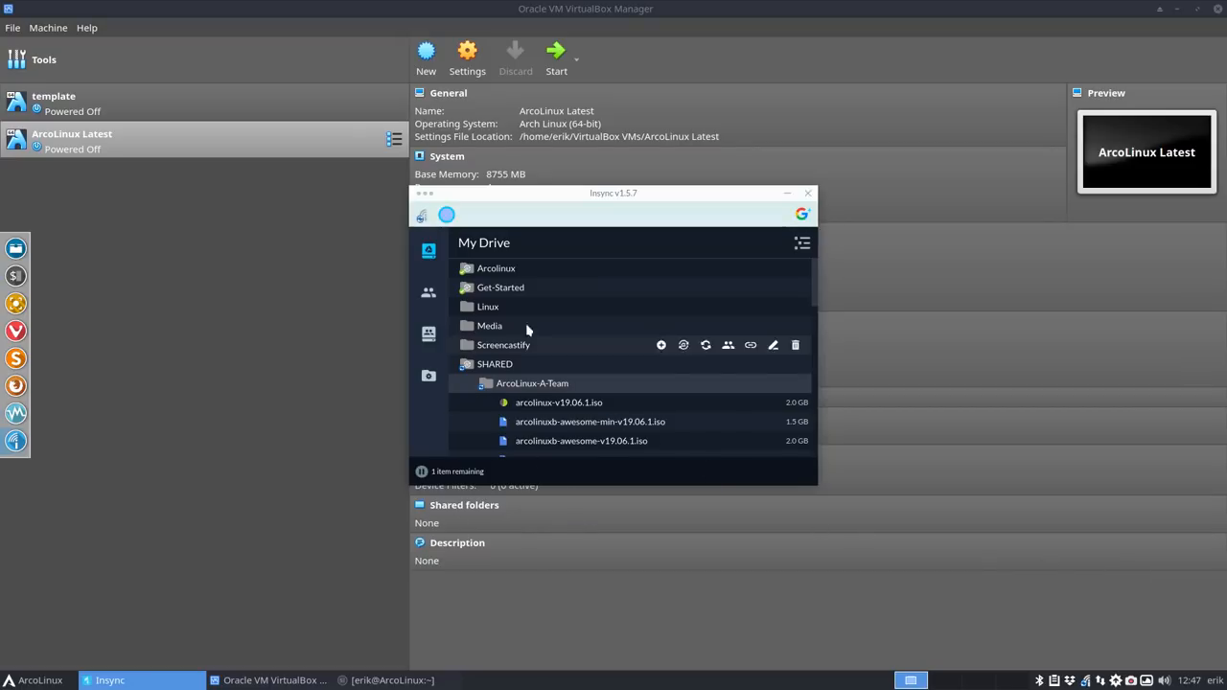
{"action": "mouse_move", "coordinate": [614, 198]}
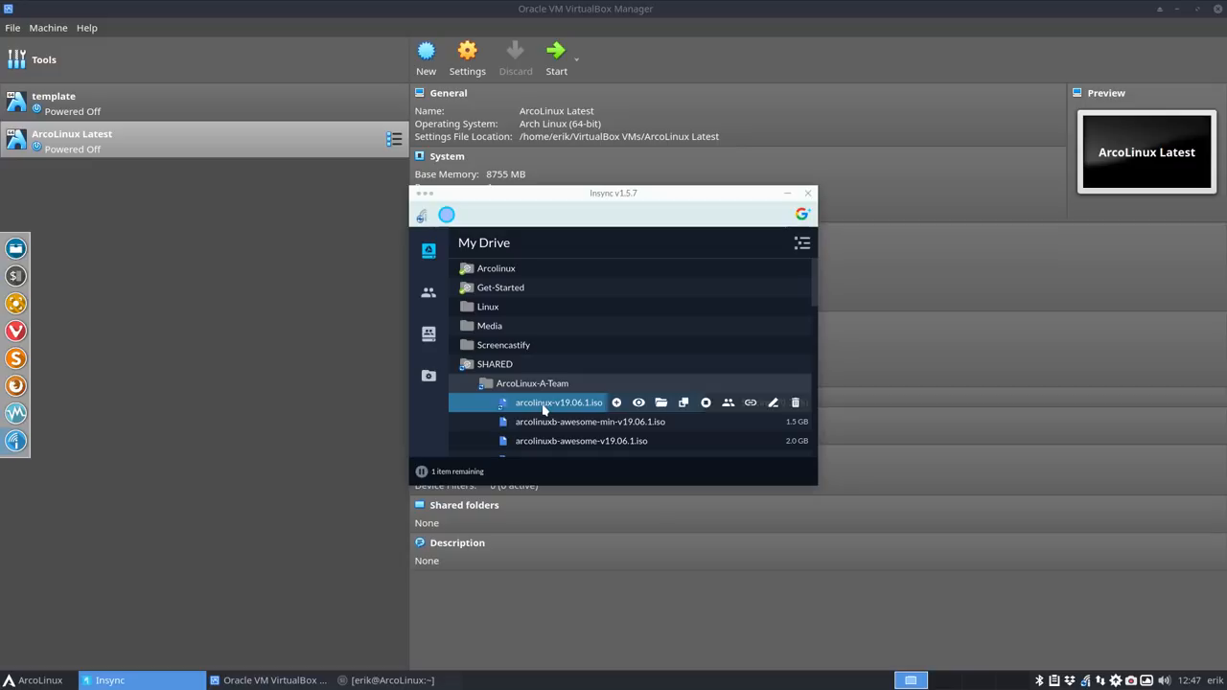
{"action": "scroll", "scroll_direction": "down", "scroll_amount": 3}
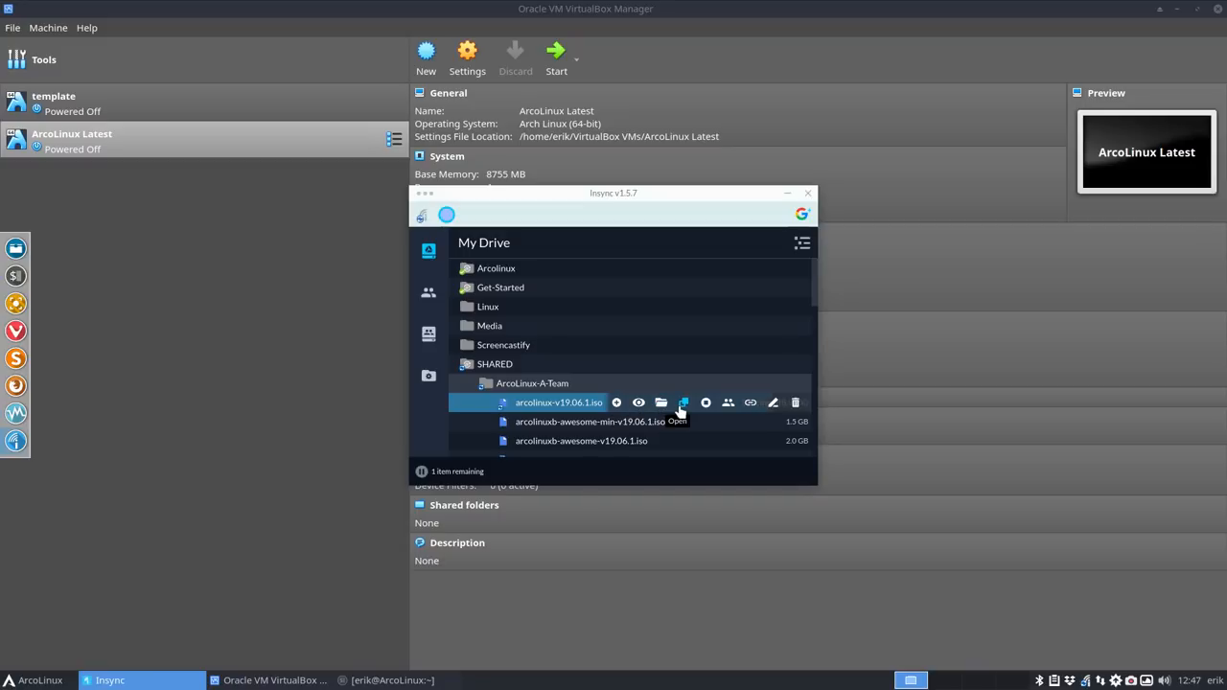
{"action": "mouse_move", "coordinate": [725, 402]}
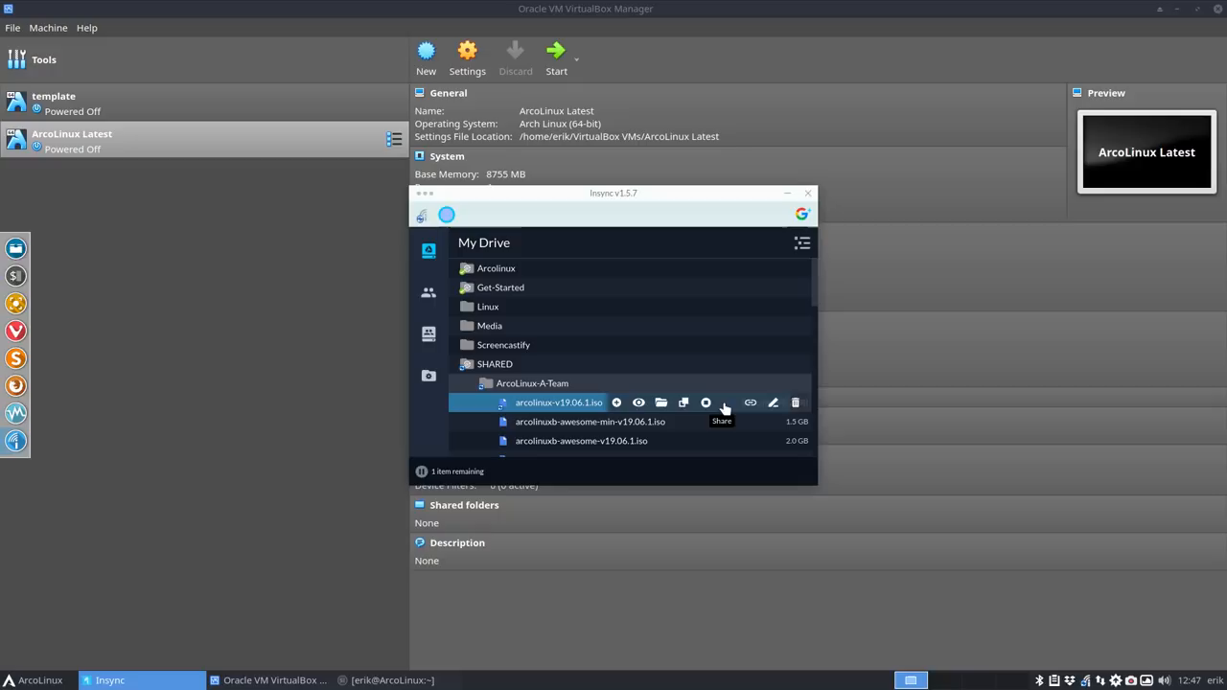
{"action": "mouse_move", "coordinate": [706, 402]}
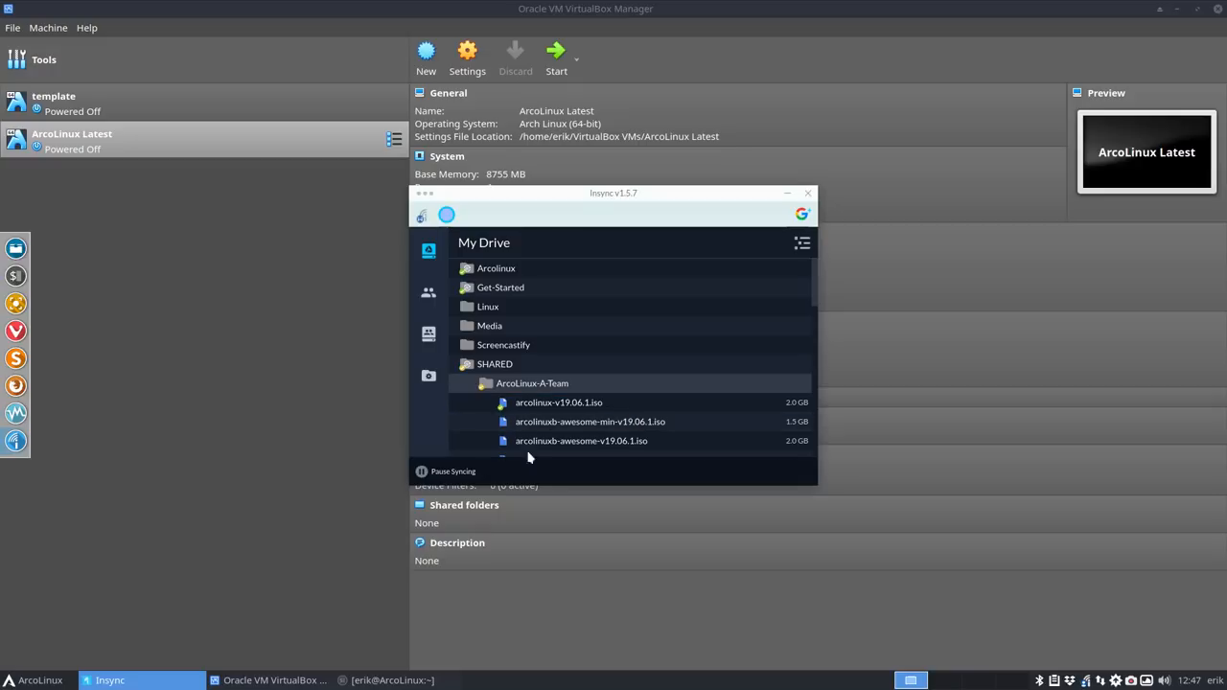
{"action": "mouse_move", "coordinate": [808, 196]}
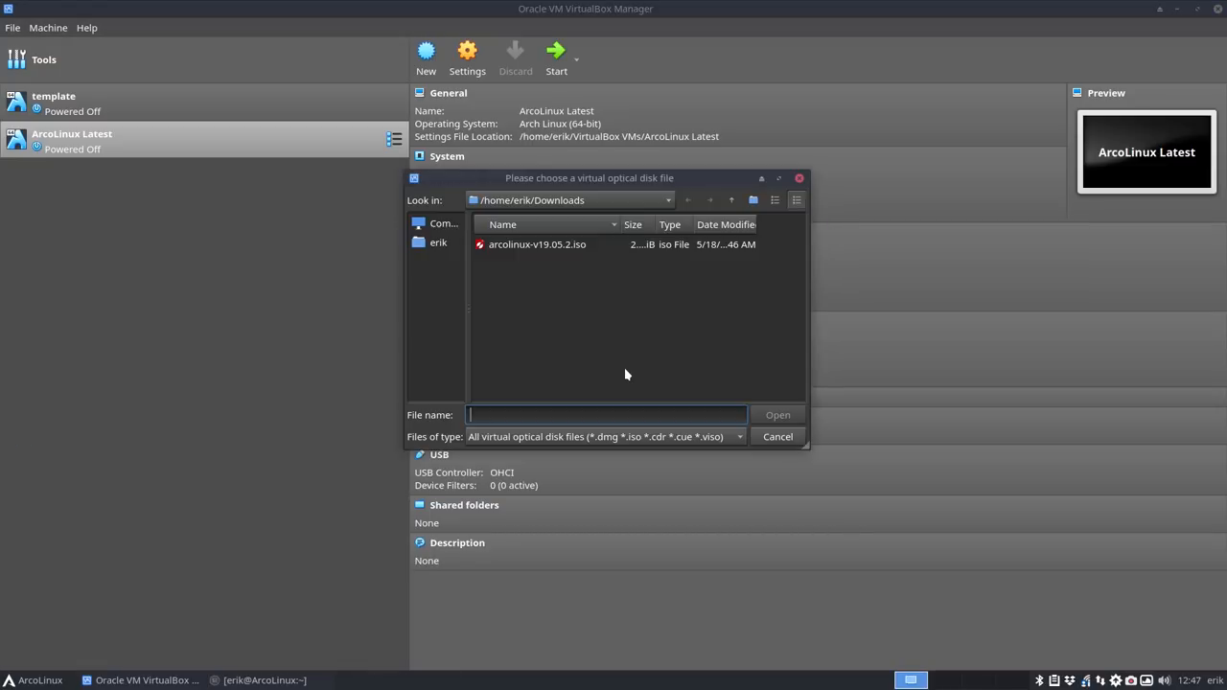
Load arcolinux-v19.06.1.iso from Insync/SHARED/ArcoLinux-A-Team as the boot disk and start the machine.
{"action": "left_click", "coordinate": [438, 241]}
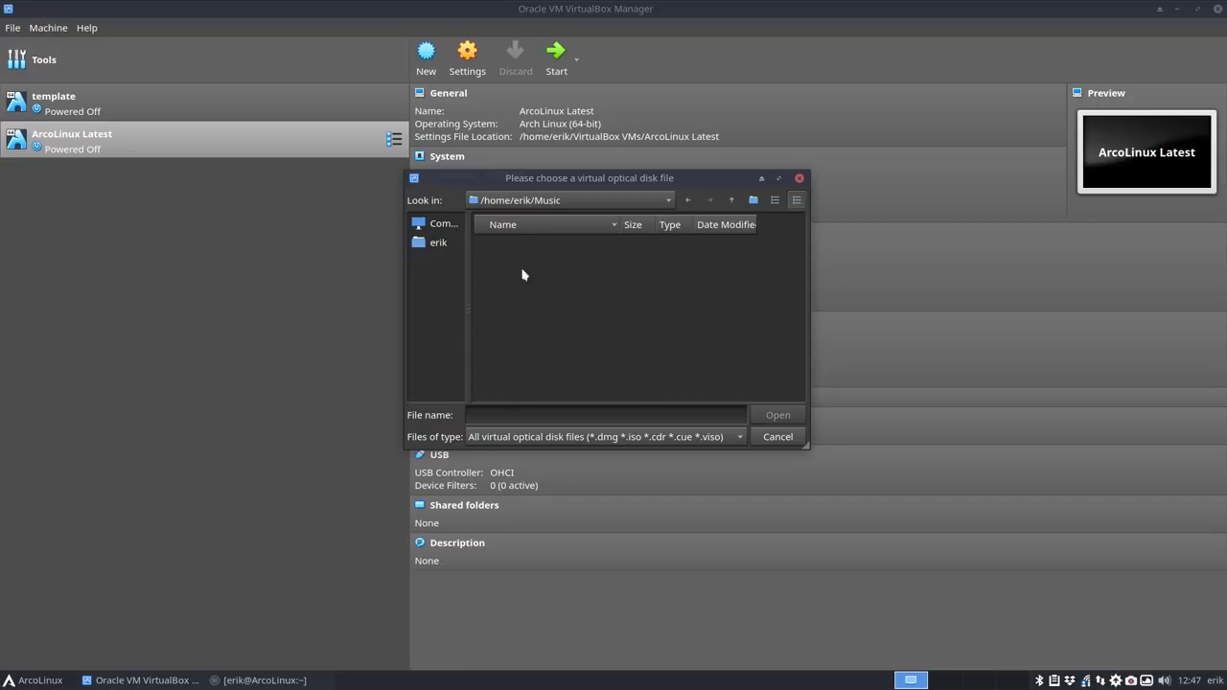
{"action": "left_click", "coordinate": [668, 199]}
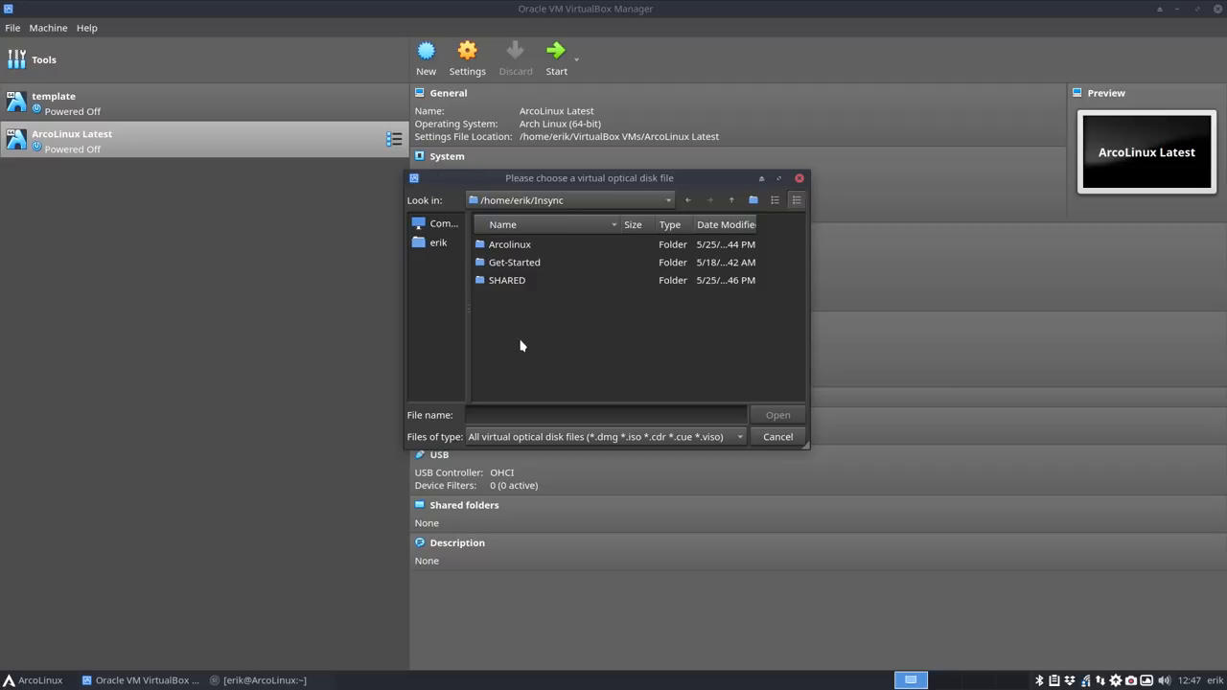
{"action": "double_click", "coordinate": [508, 243]}
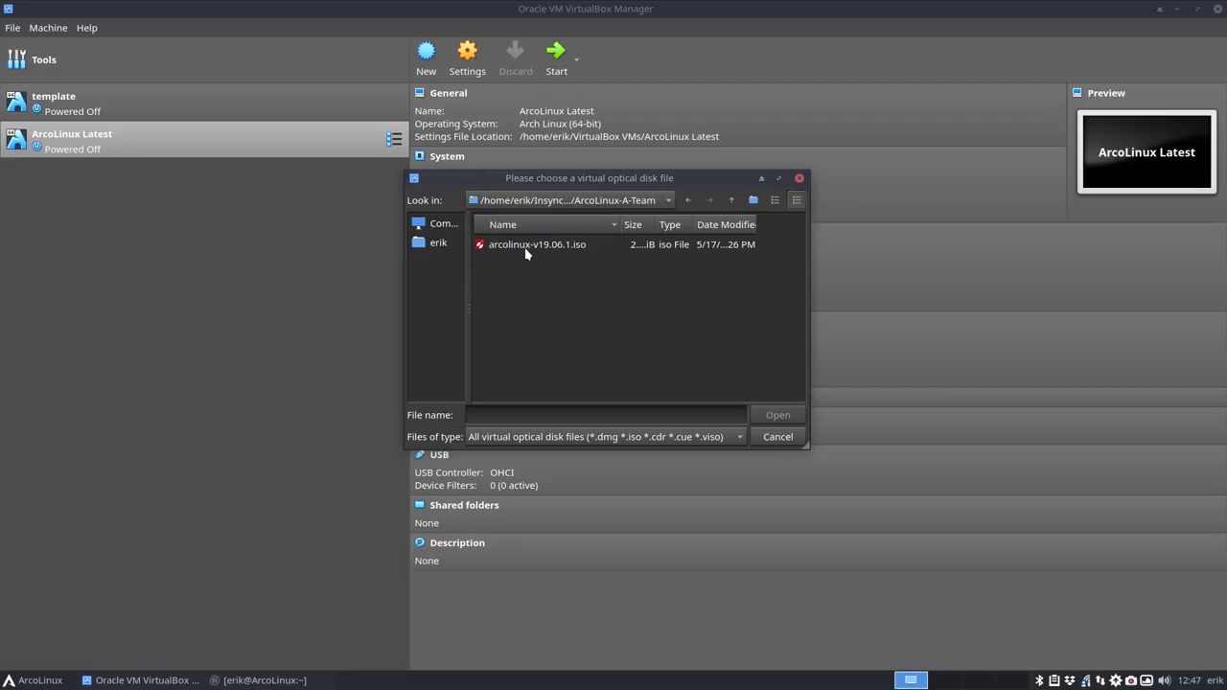
{"action": "double_click", "coordinate": [539, 244]}
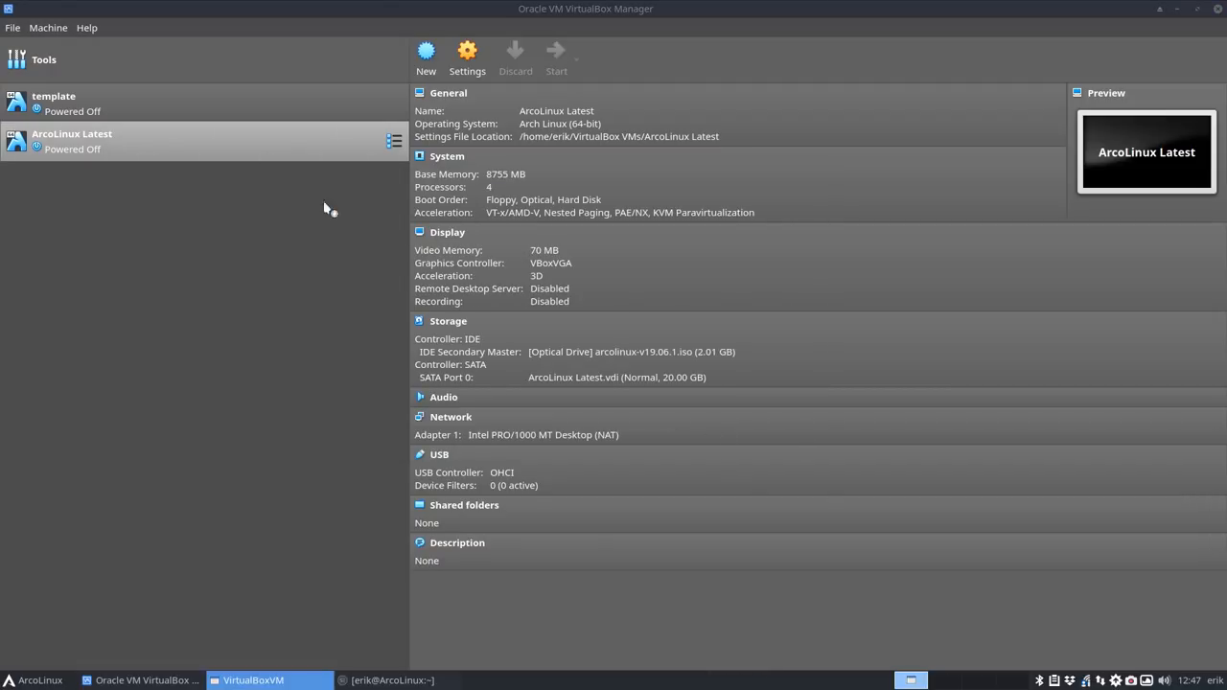
{"action": "left_click", "coordinate": [551, 50]}
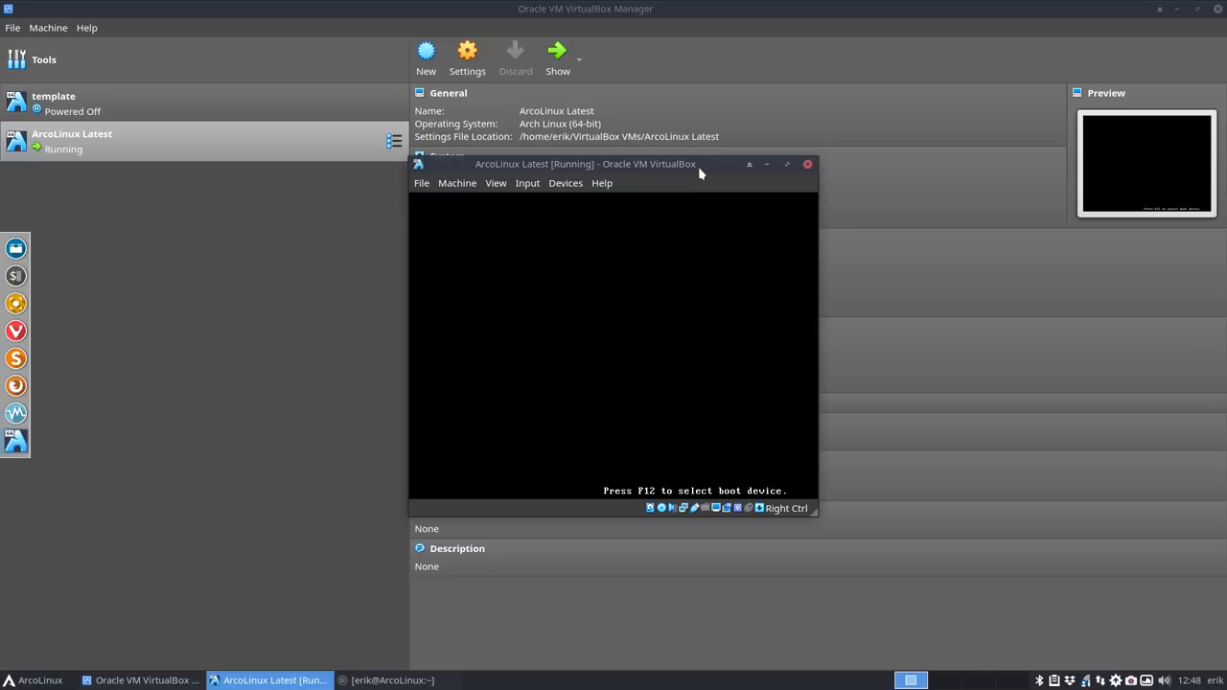
Dismiss the Close Virtual Machine dialog and boot ArcoLinux from the live boot menu.
{"action": "left_click", "coordinate": [808, 164]}
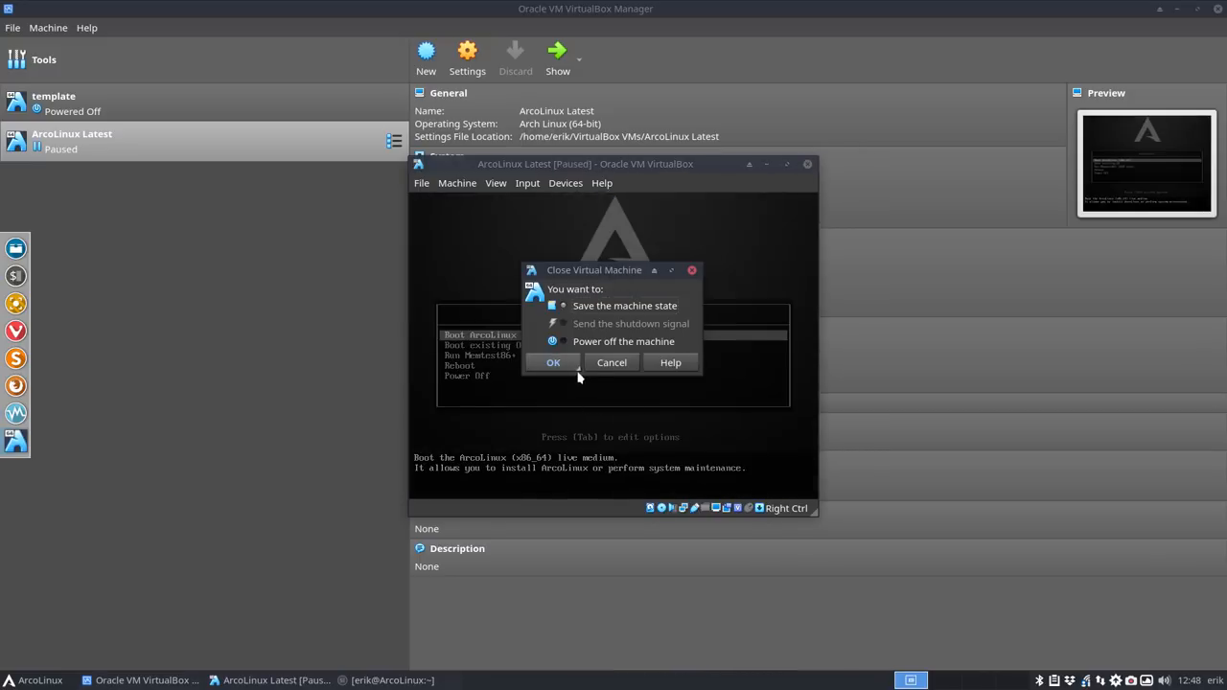
{"action": "mouse_move", "coordinate": [570, 344]}
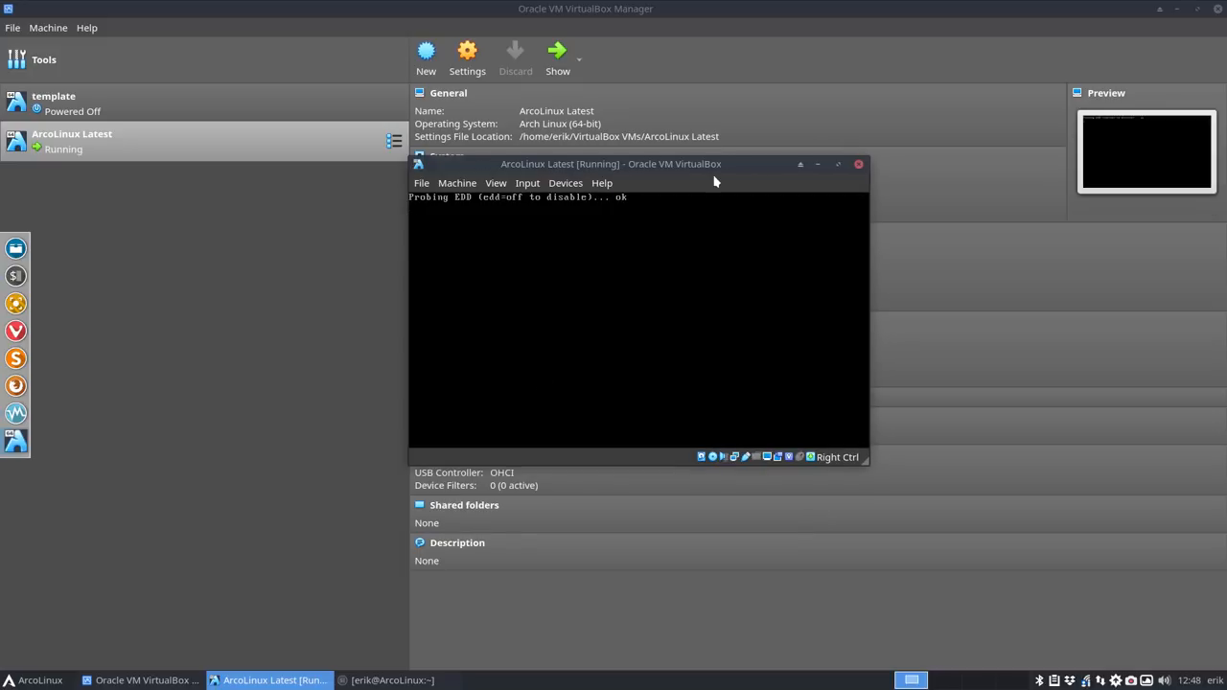
{"action": "left_click", "coordinate": [838, 164]}
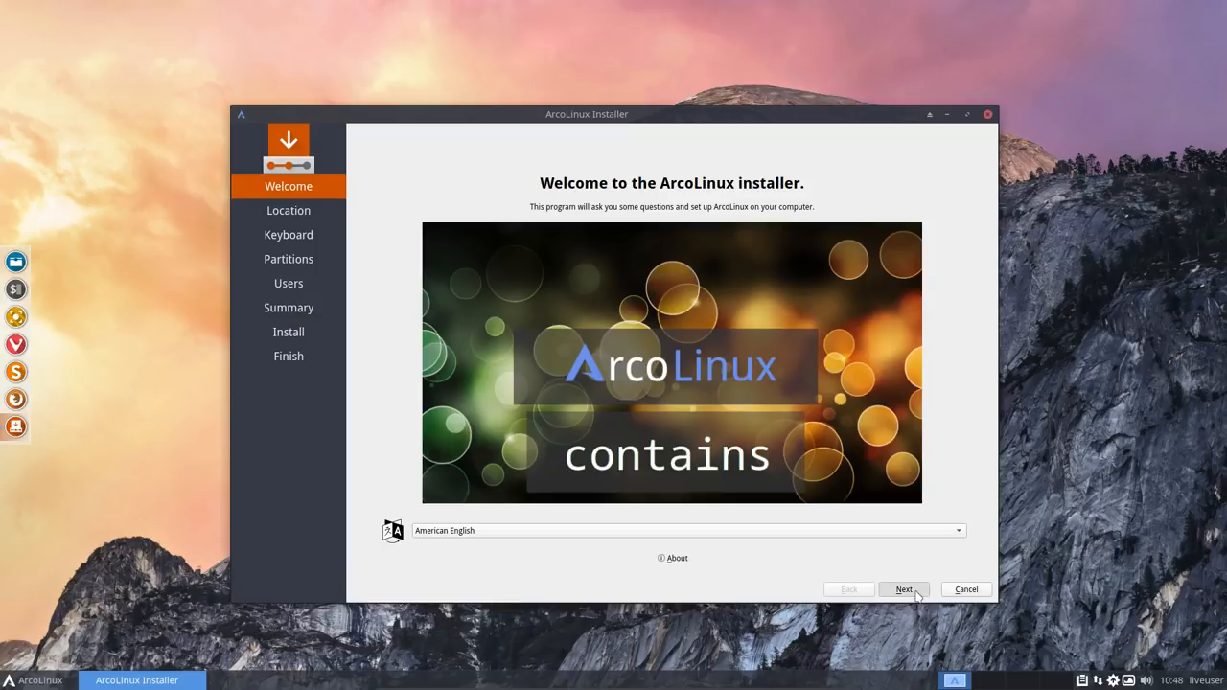
Choose the Belgian keyboard layout and erase the whole 20 GB disk.
{"action": "left_click", "coordinate": [904, 590]}
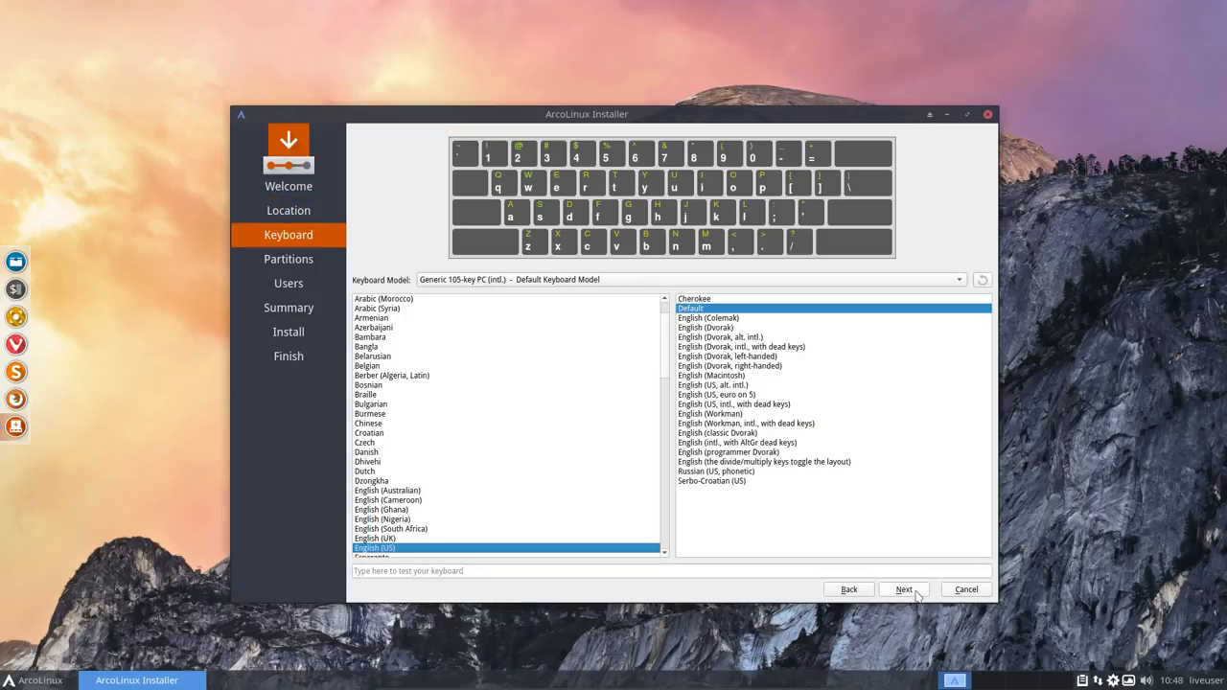
{"action": "left_click", "coordinate": [367, 365]}
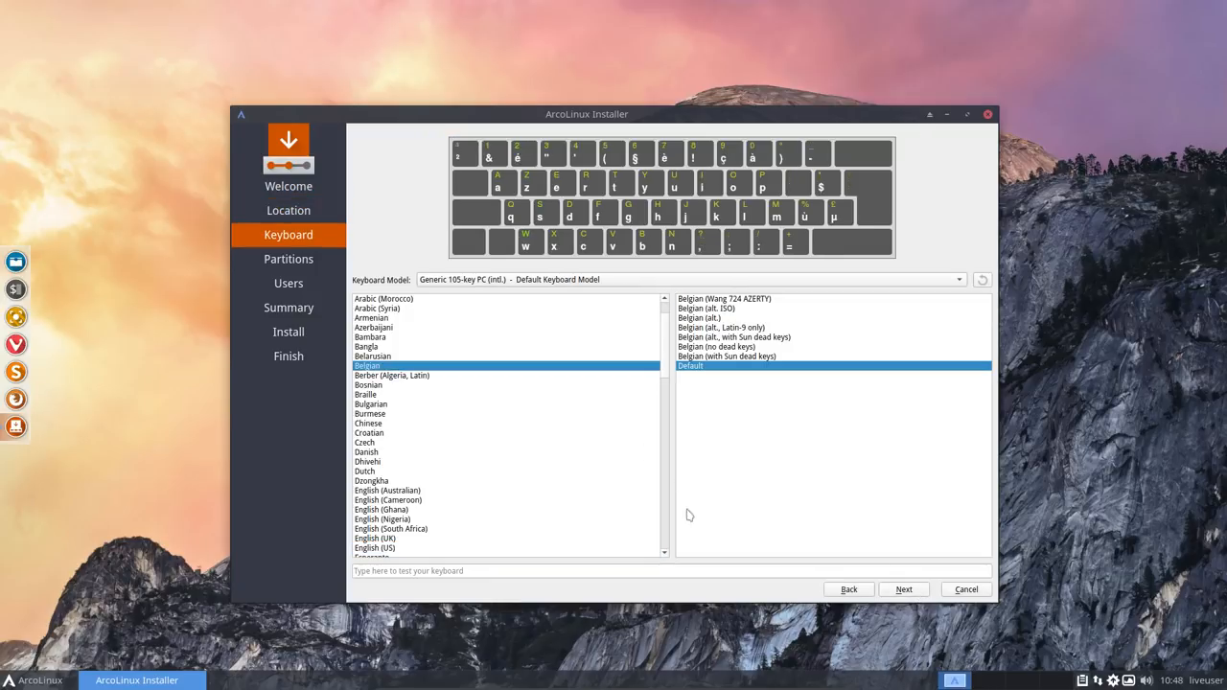
{"action": "left_click", "coordinate": [904, 590]}
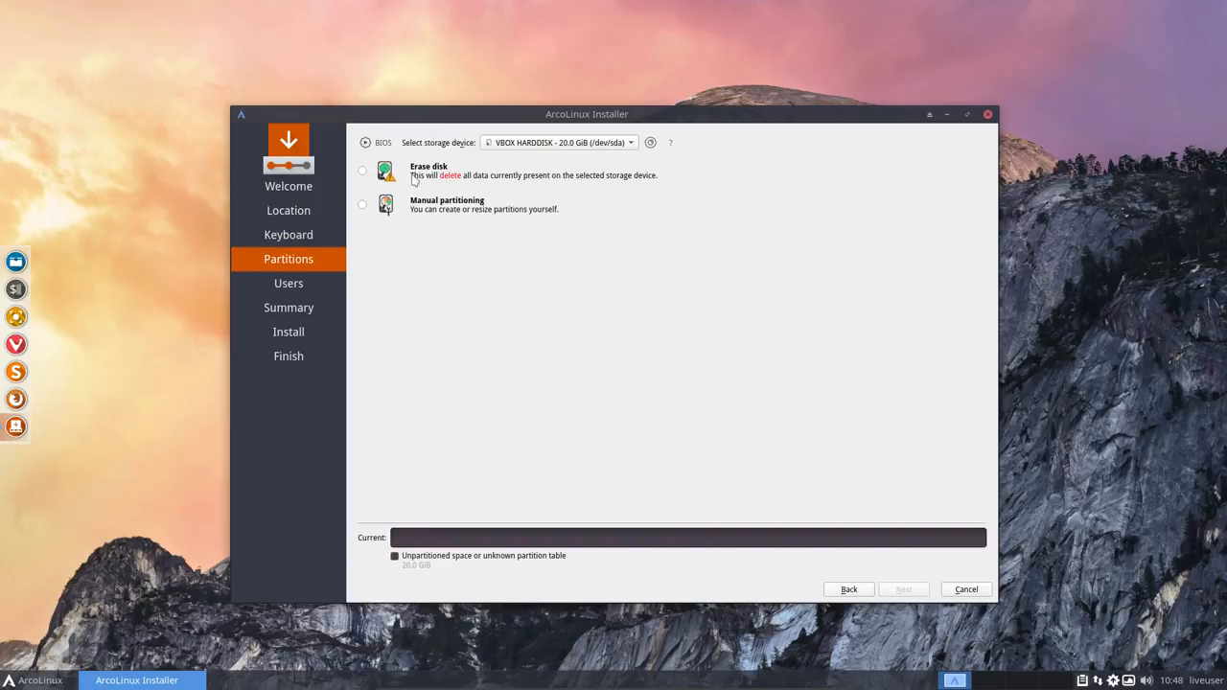
{"action": "left_click", "coordinate": [362, 171]}
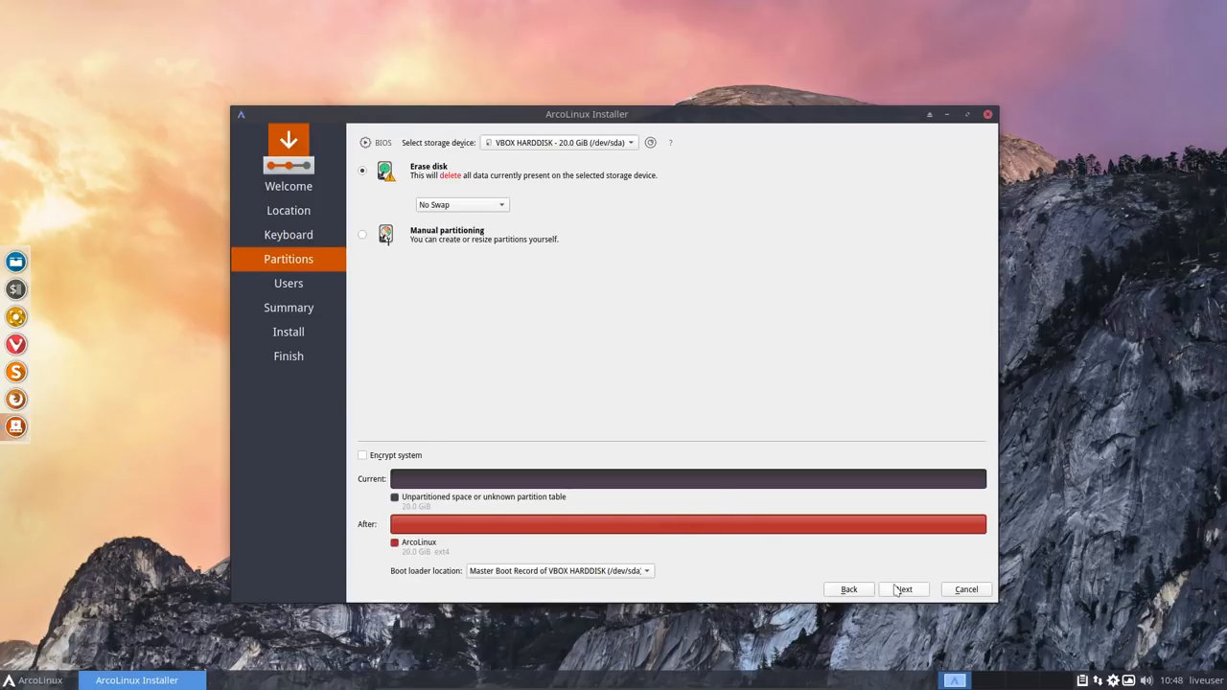
{"action": "left_click", "coordinate": [904, 589]}
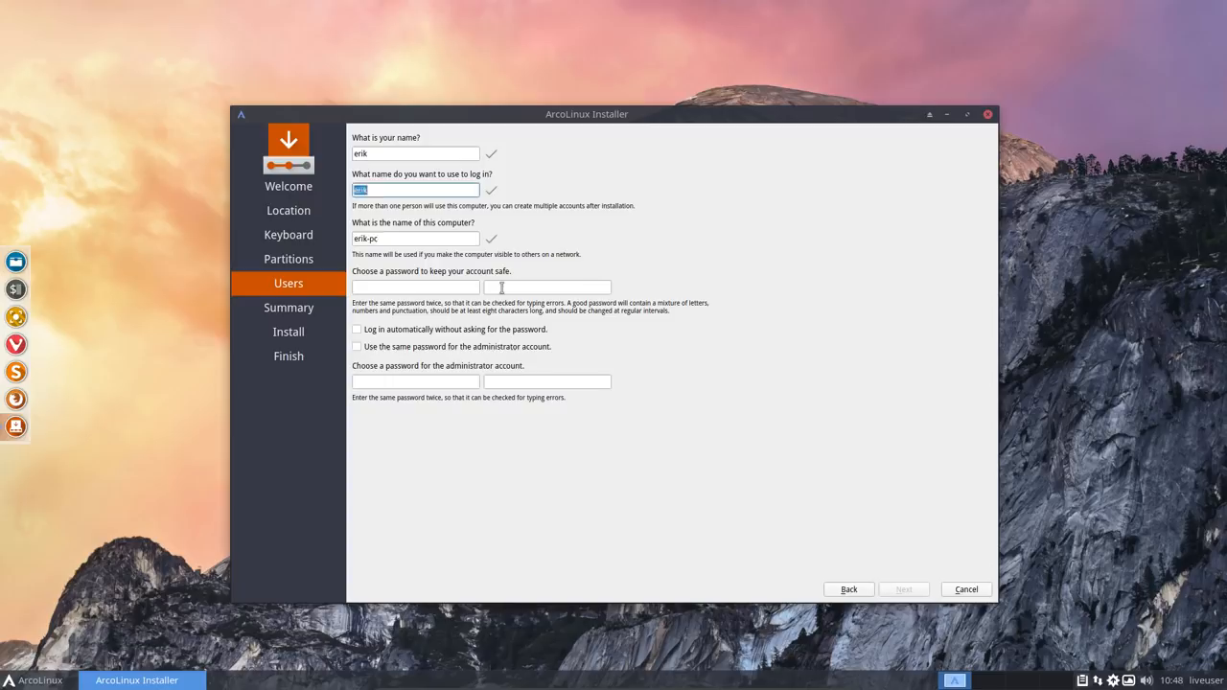
Set up the account with computer name ArcoLinux, password and auto login, then install.
{"action": "type", "text": "ArcoLinu"}
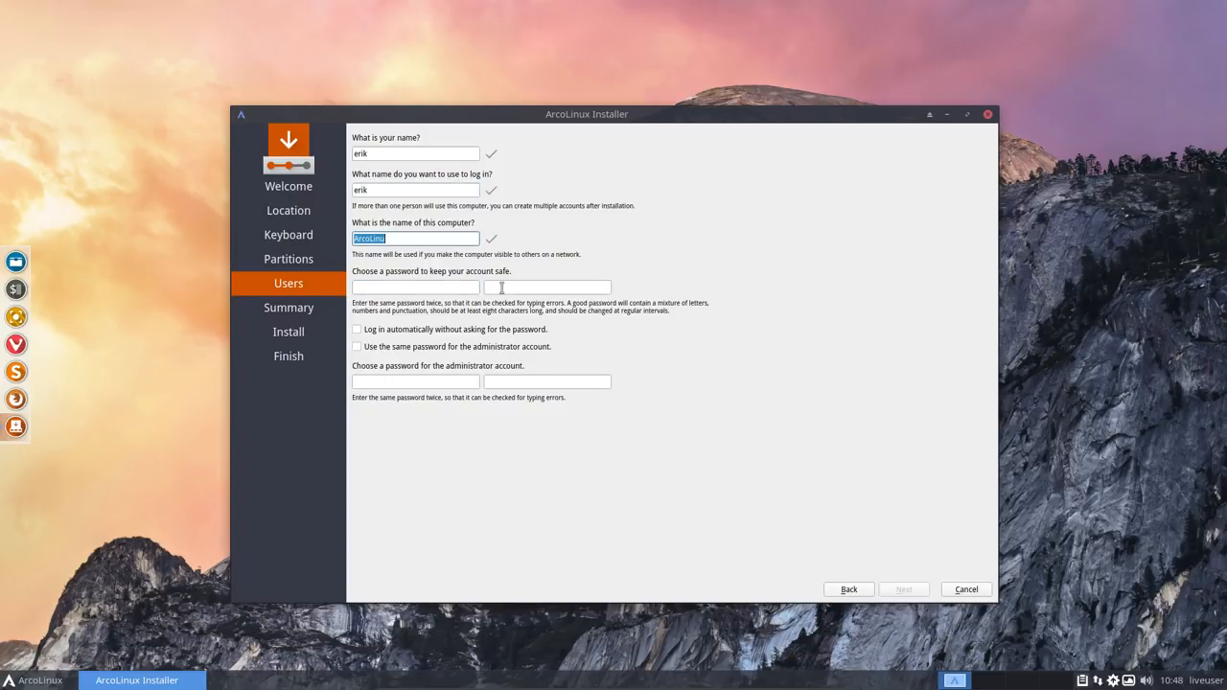
{"action": "type", "text": "•"}
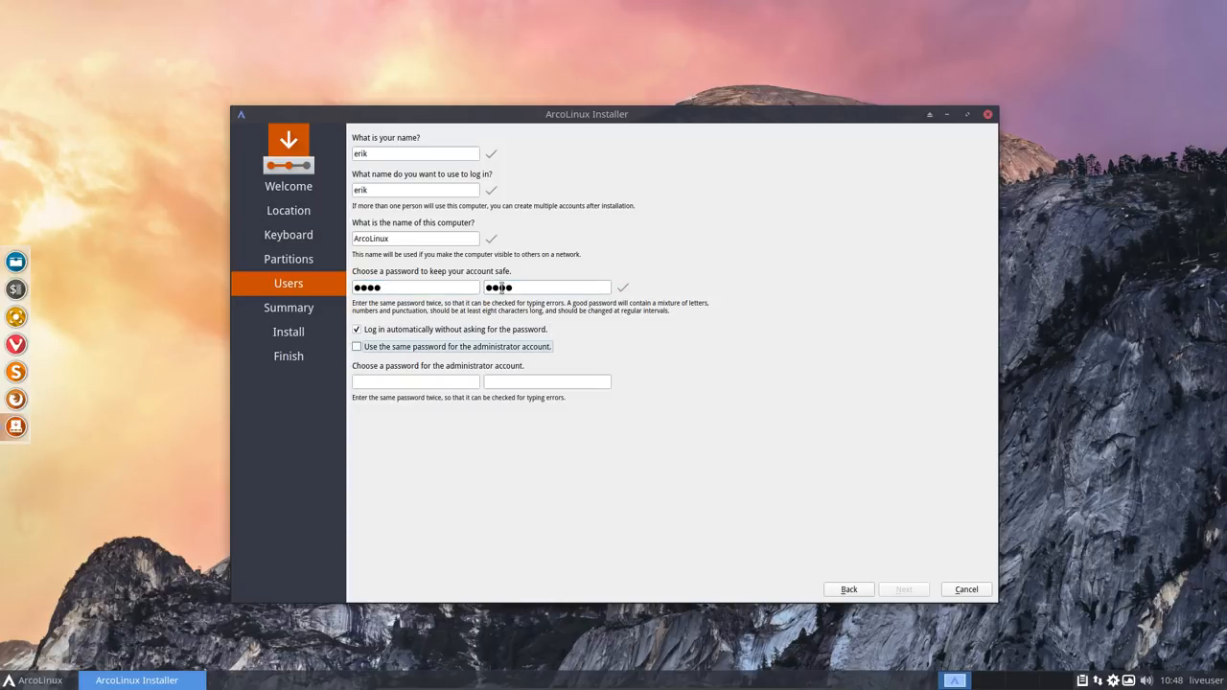
{"action": "left_click", "coordinate": [903, 588]}
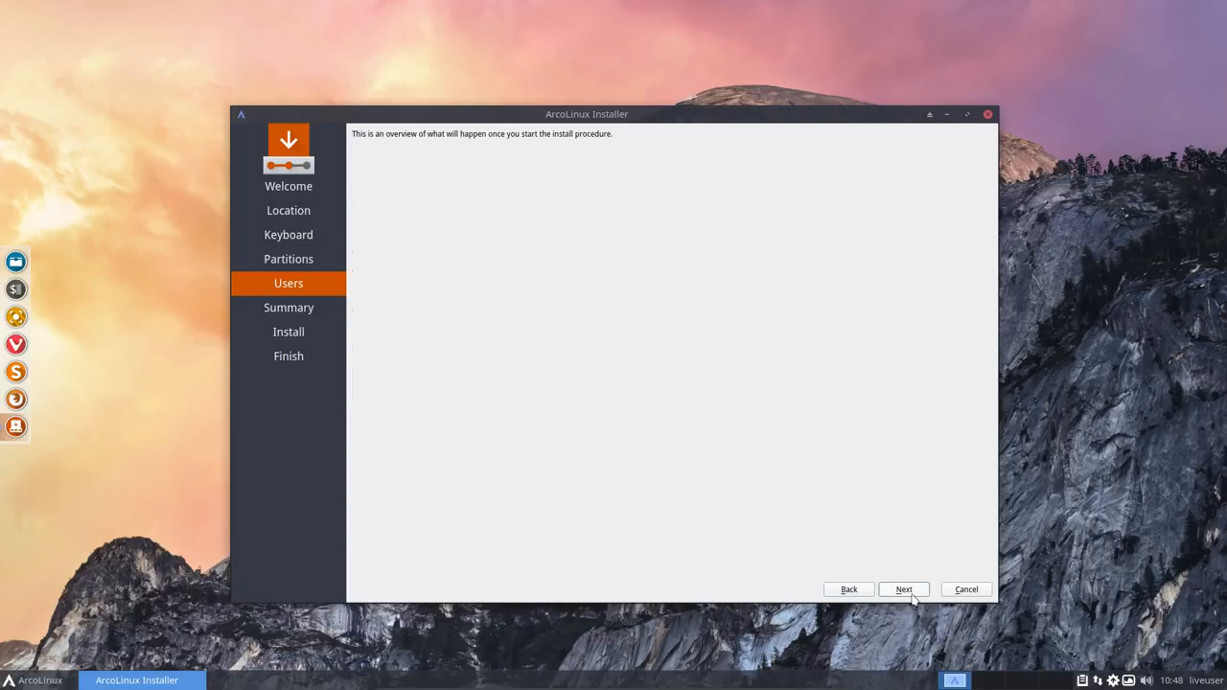
{"action": "left_click", "coordinate": [904, 589]}
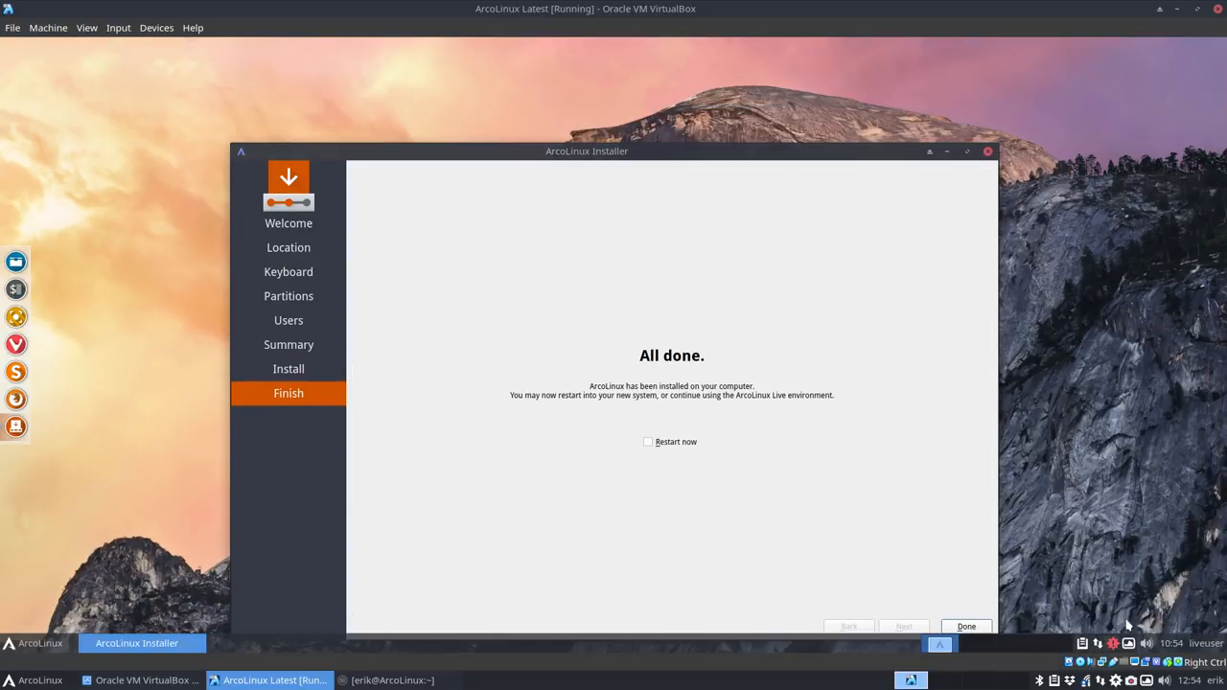
Tick 'Restart now' and close the installer with Done.
{"action": "left_click", "coordinate": [648, 442]}
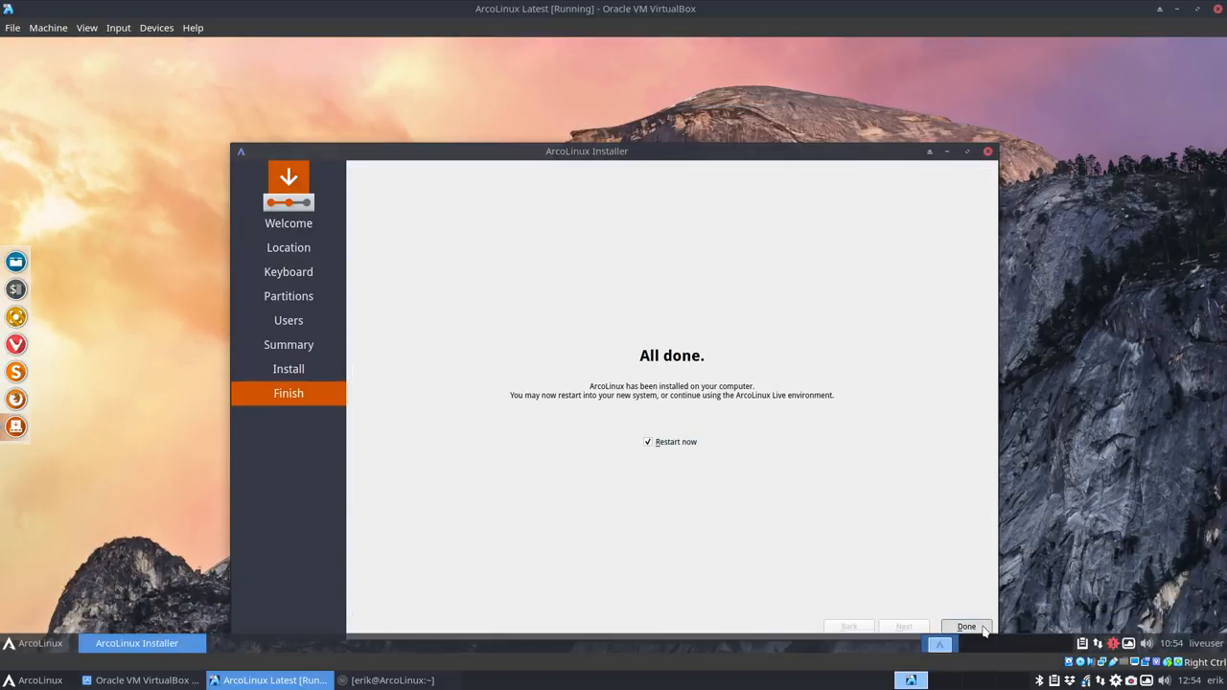
{"action": "left_click", "coordinate": [967, 626]}
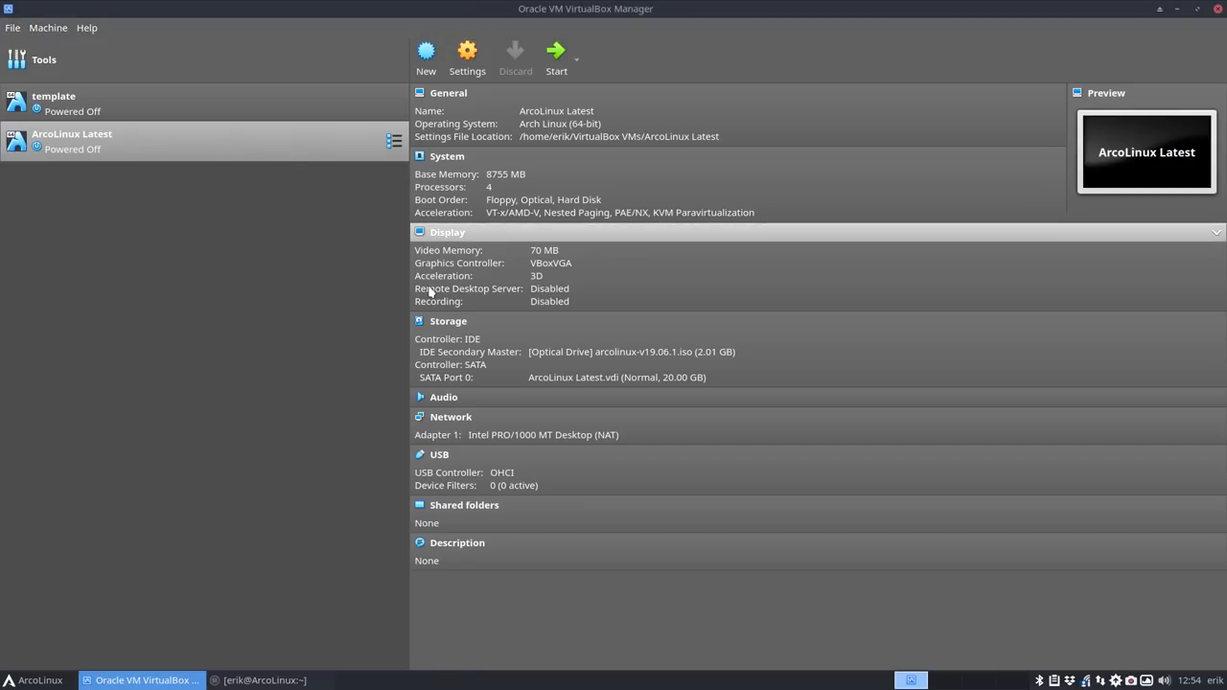
Create a new 8 GB VDI hard disk on the SATA controller and save the storage settings.
{"action": "left_click", "coordinate": [467, 50]}
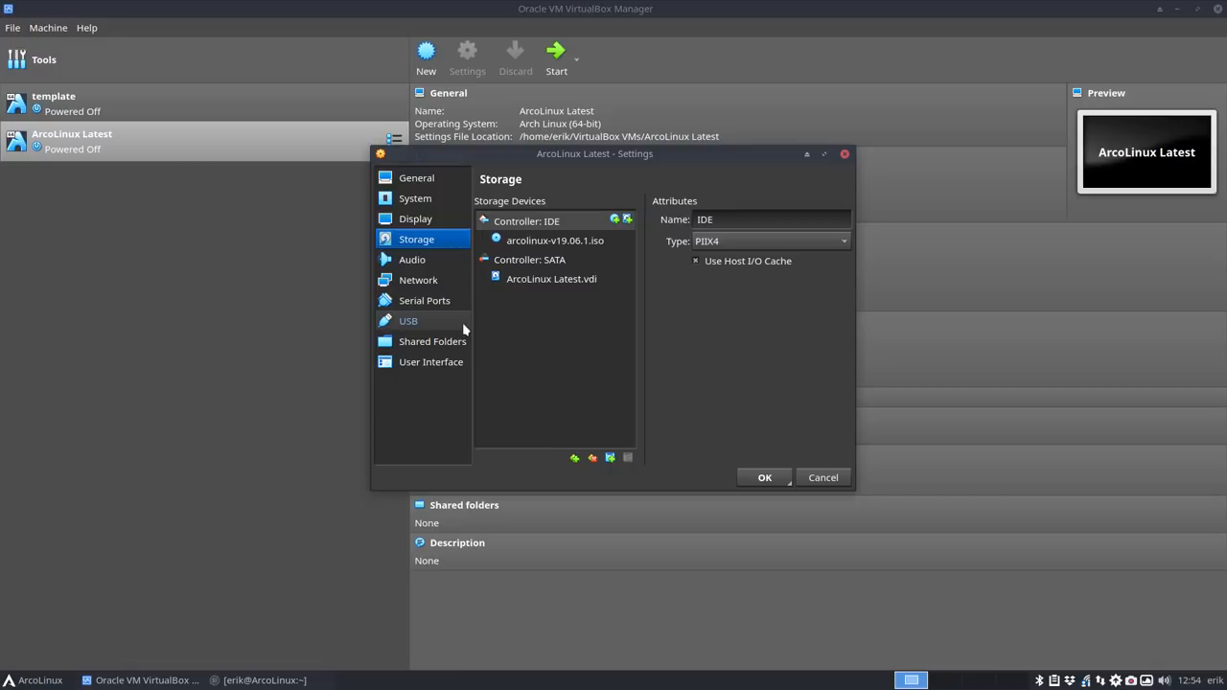
{"action": "mouse_move", "coordinate": [448, 249]}
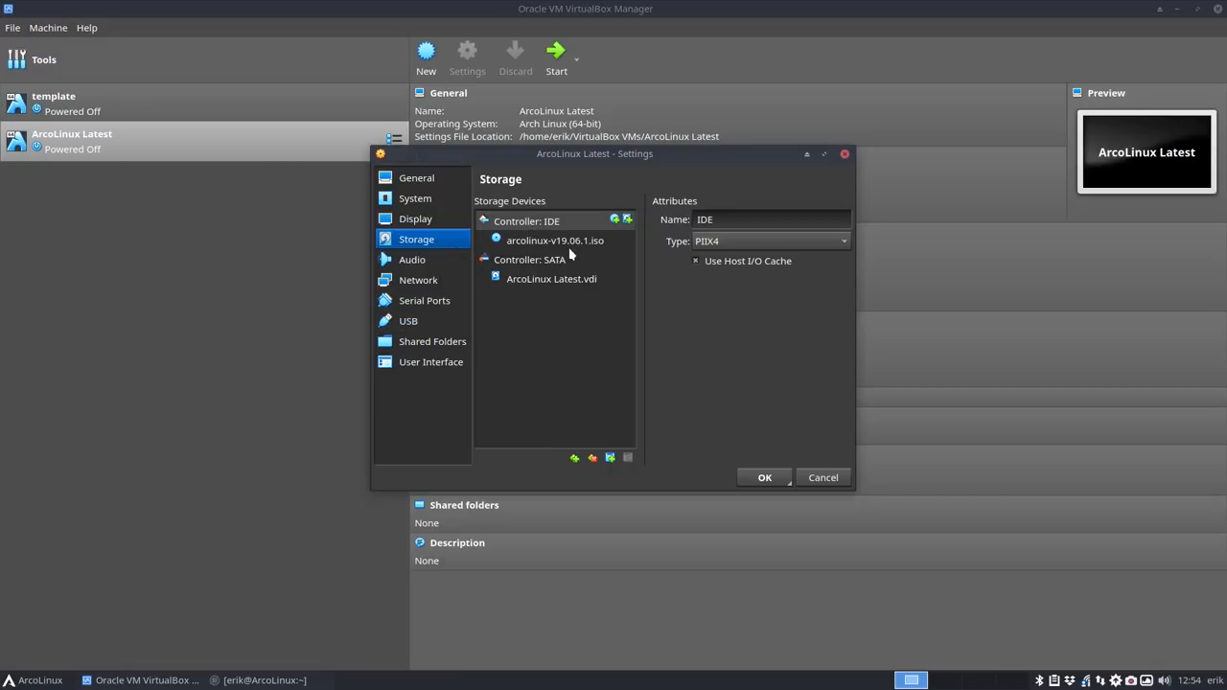
{"action": "mouse_move", "coordinate": [425, 238]}
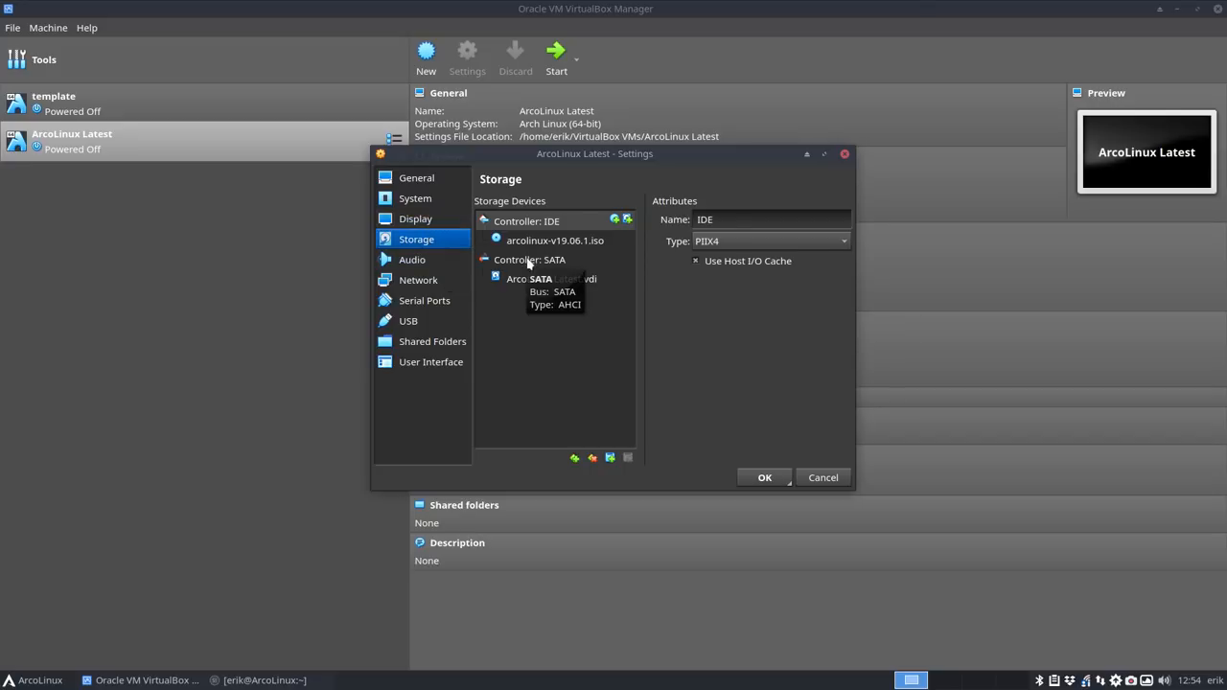
{"action": "left_click", "coordinate": [530, 259]}
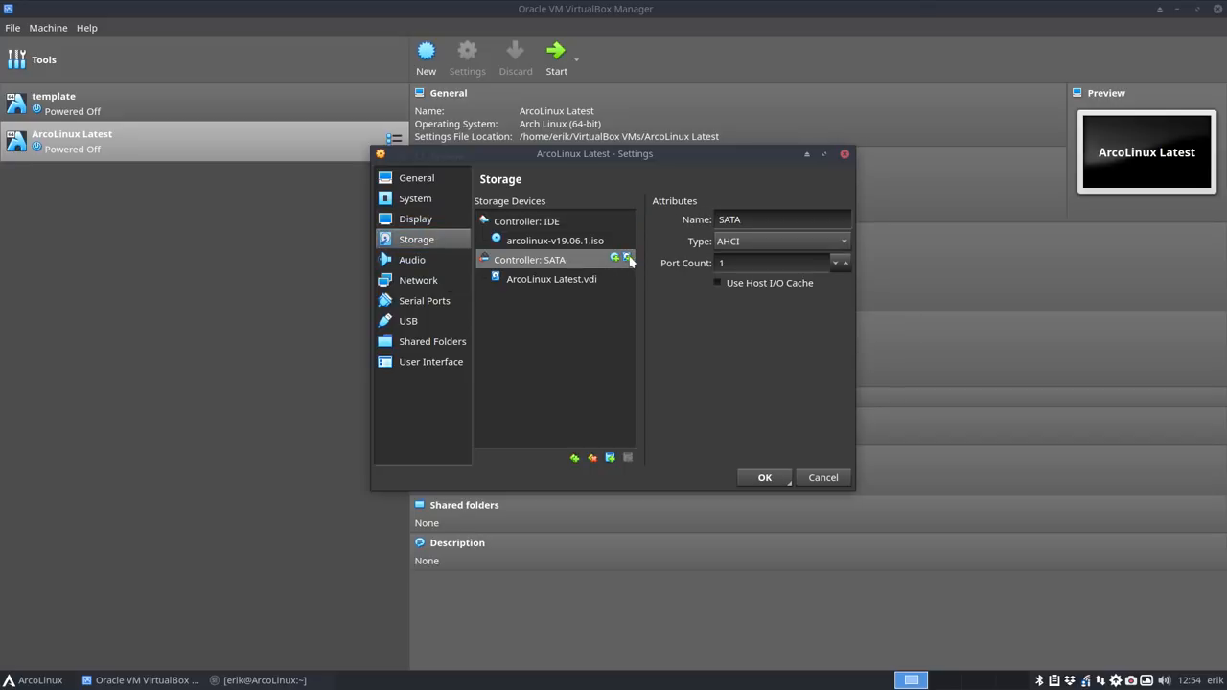
{"action": "mouse_move", "coordinate": [625, 259]}
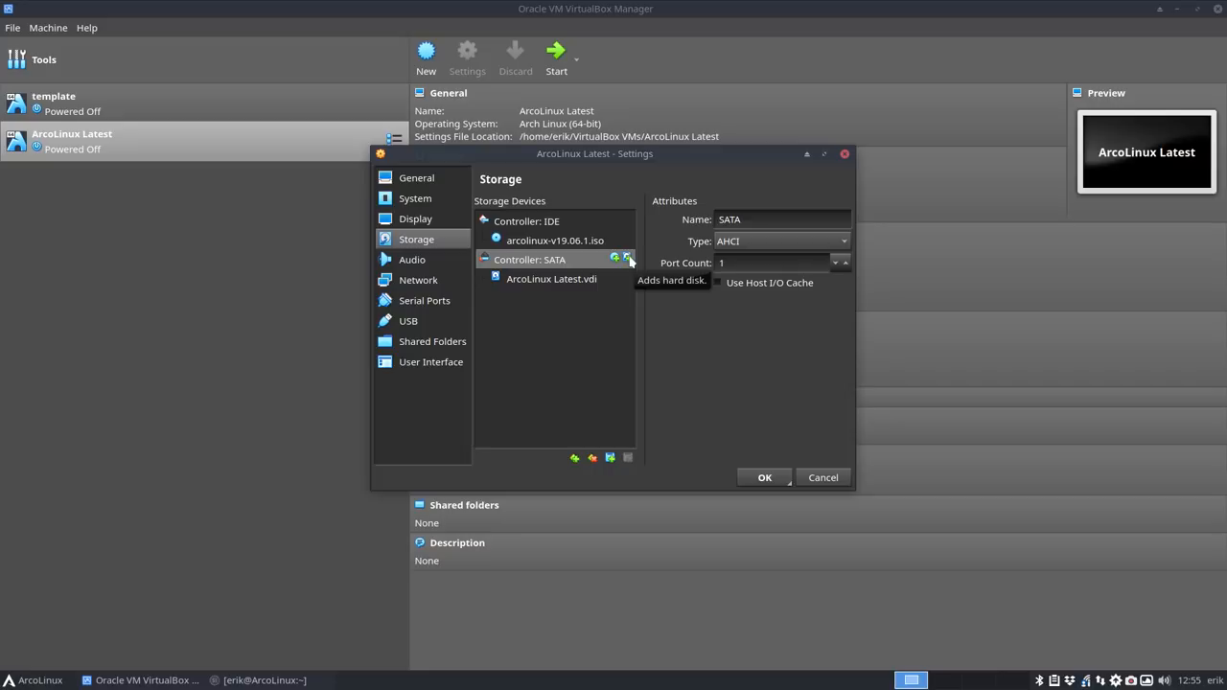
{"action": "mouse_move", "coordinate": [609, 457]}
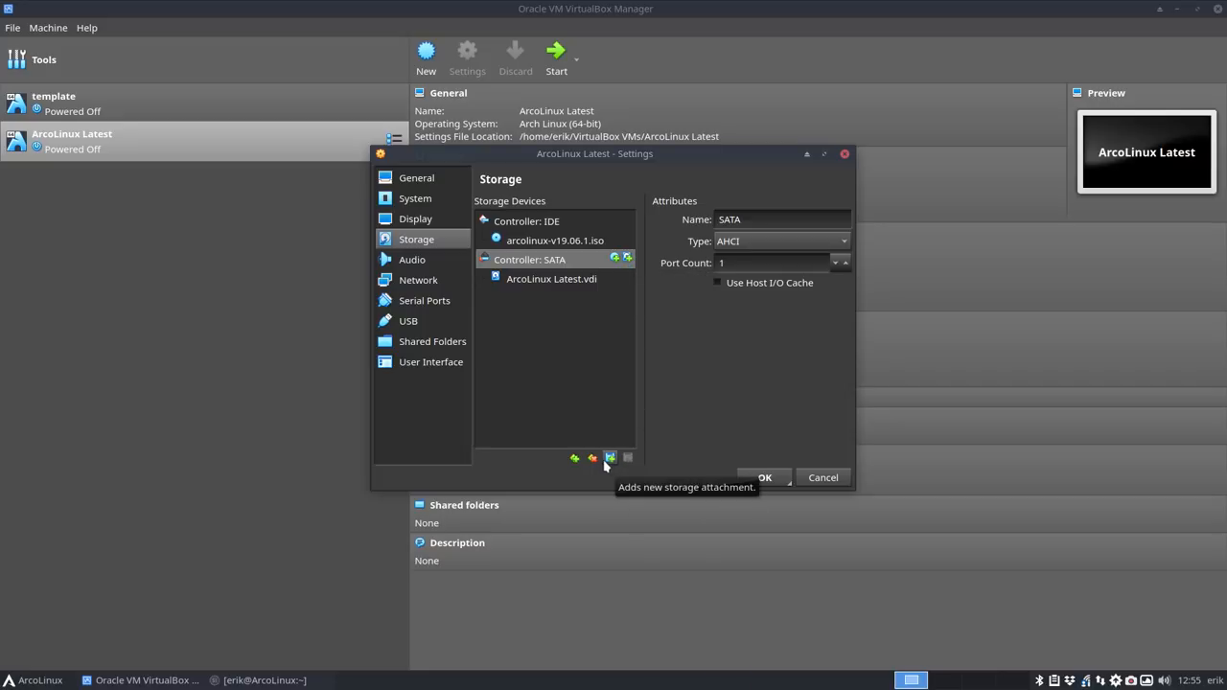
{"action": "mouse_move", "coordinate": [571, 459]}
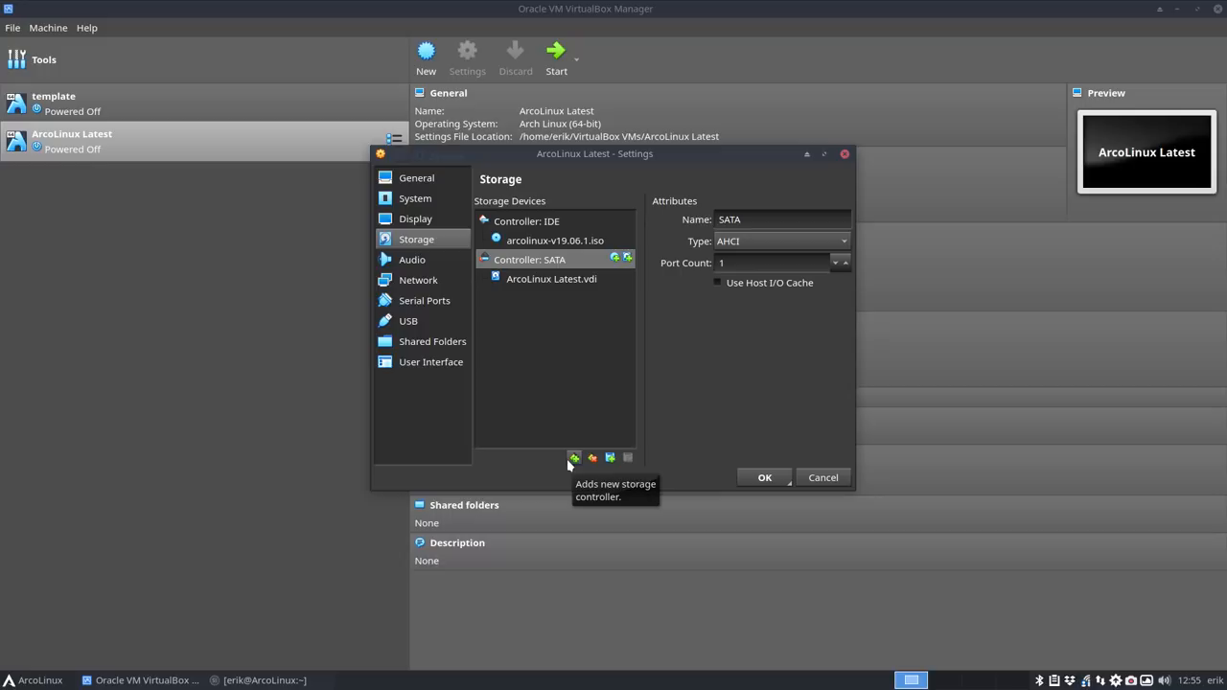
{"action": "mouse_move", "coordinate": [610, 459]}
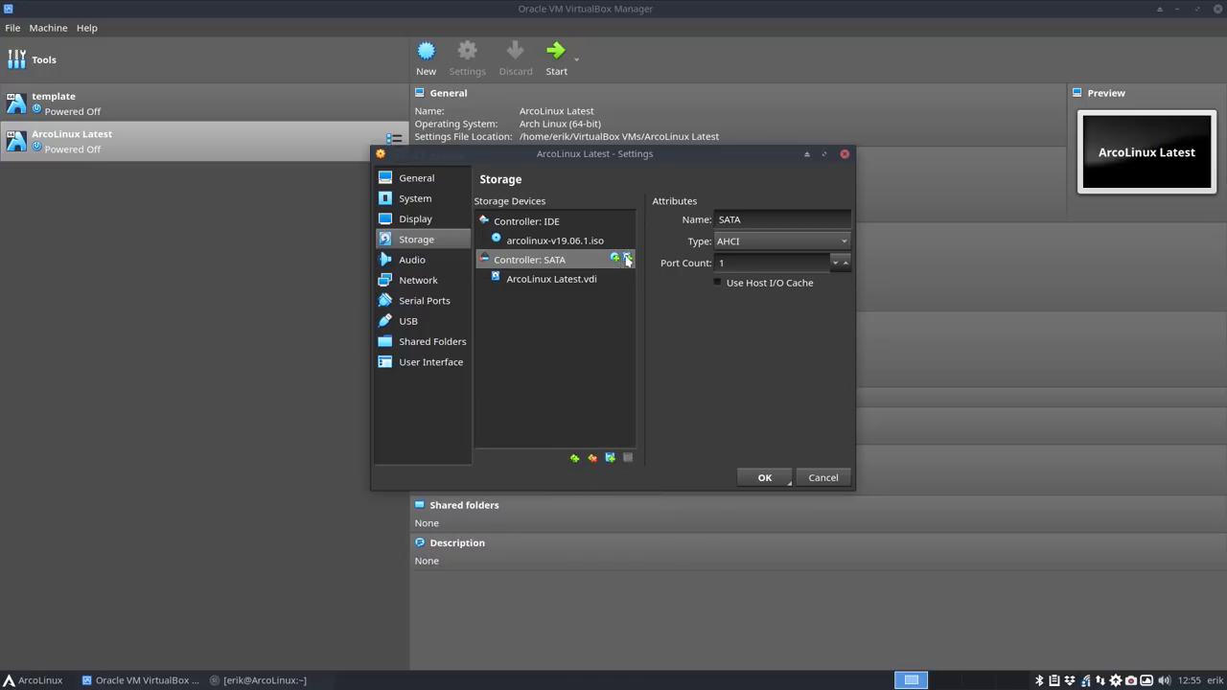
{"action": "left_click", "coordinate": [611, 458]}
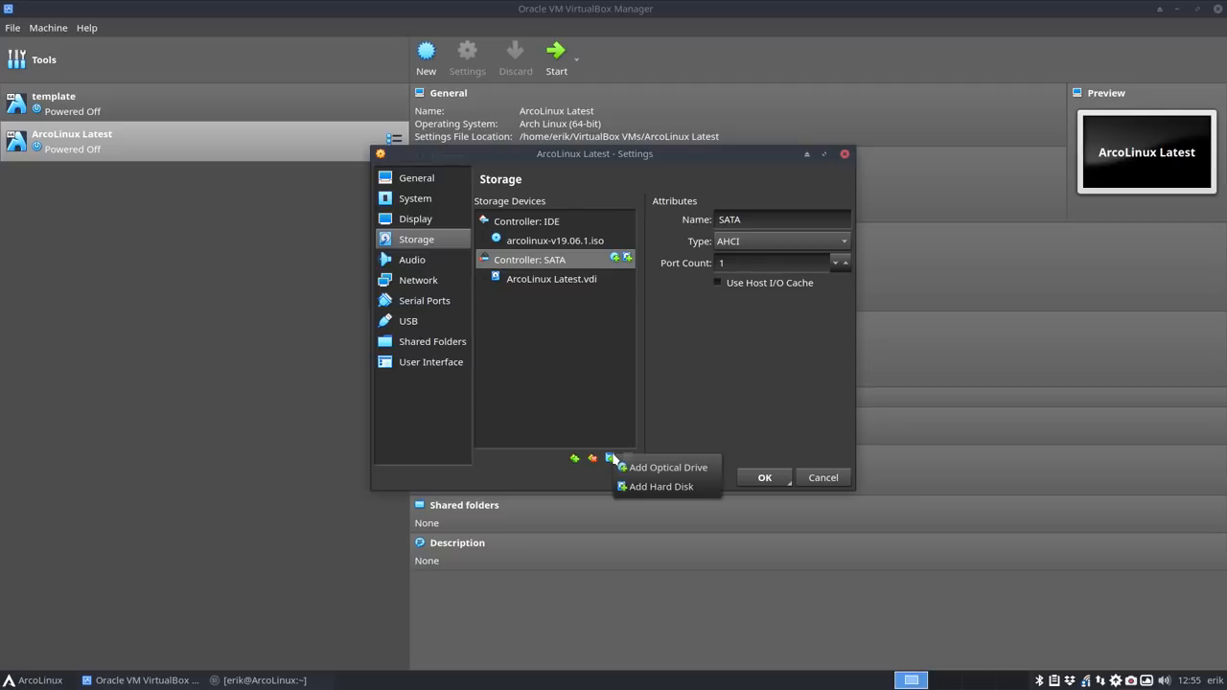
{"action": "left_click", "coordinate": [661, 487]}
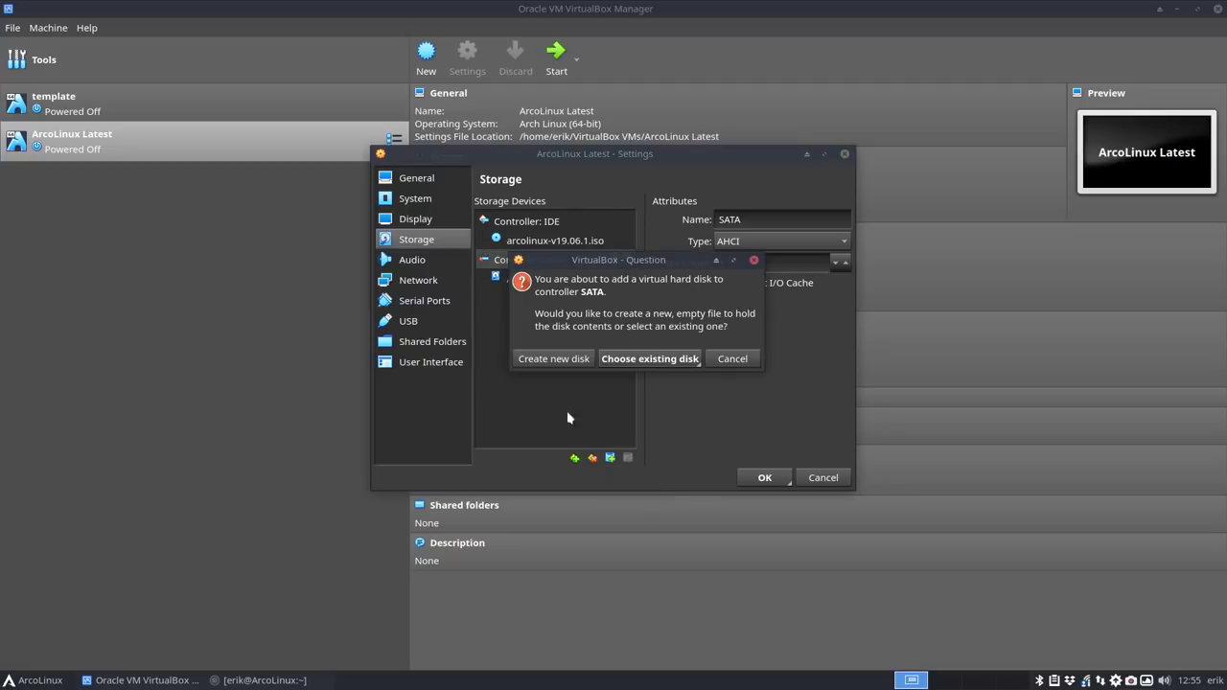
{"action": "mouse_move", "coordinate": [587, 297]}
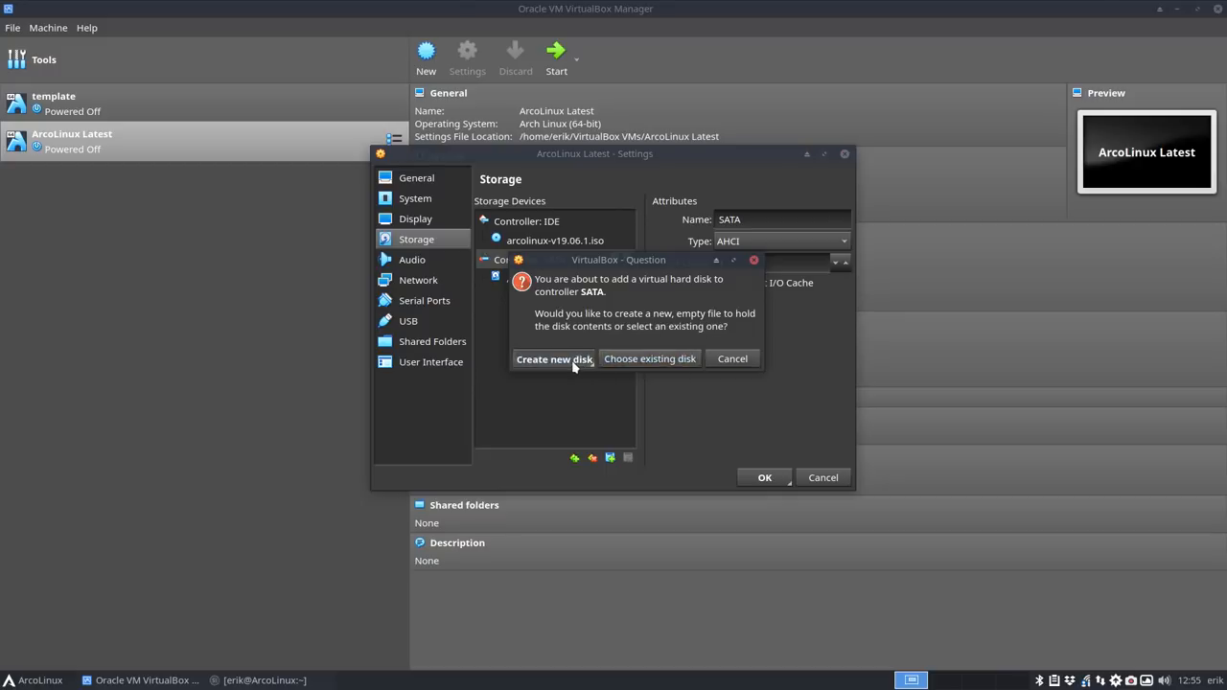
{"action": "left_click", "coordinate": [554, 358]}
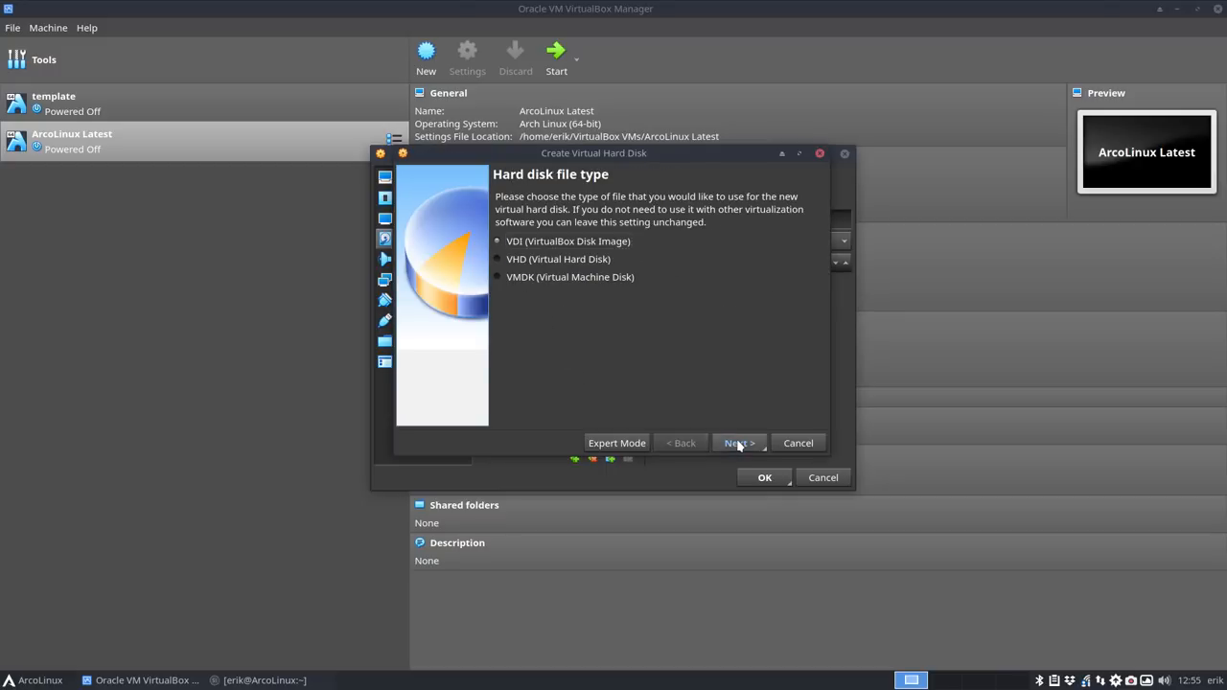
{"action": "left_click", "coordinate": [740, 443]}
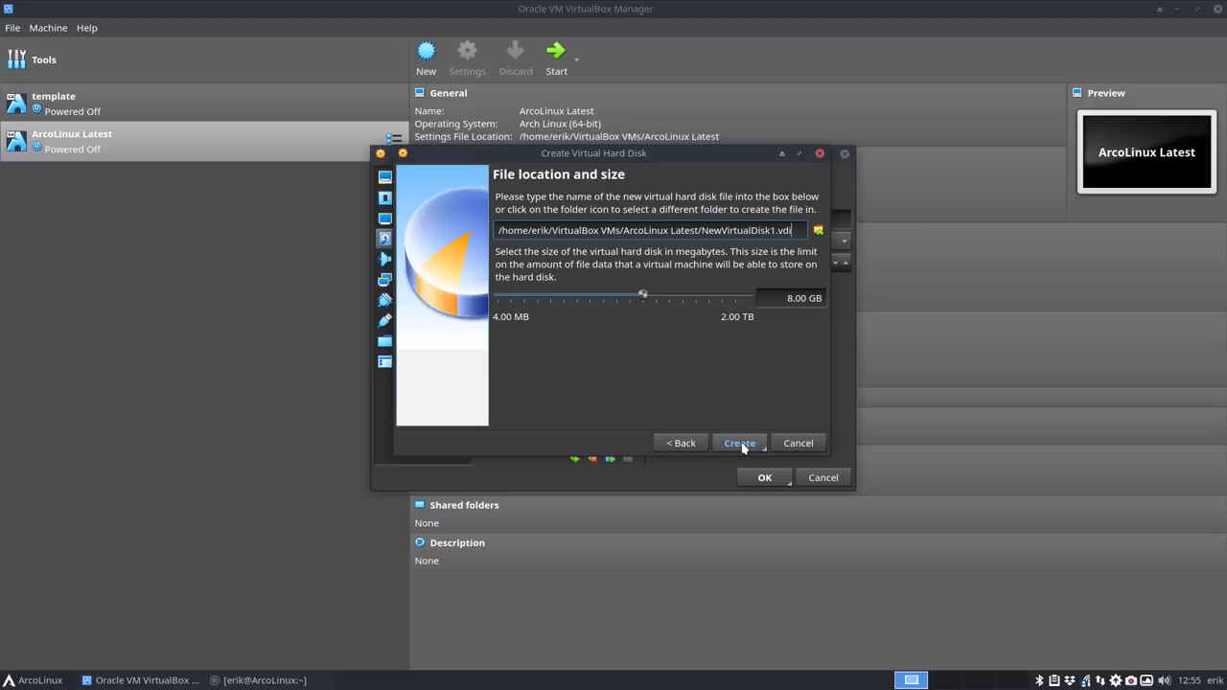
{"action": "left_click", "coordinate": [738, 443]}
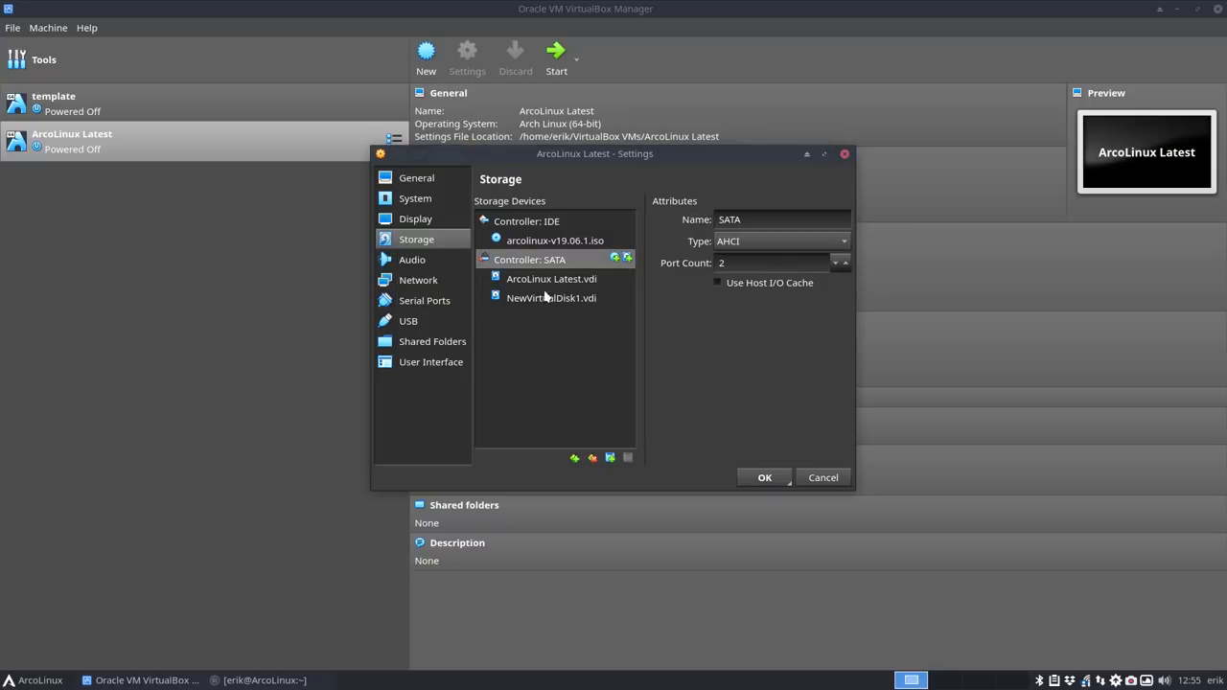
{"action": "left_click", "coordinate": [552, 298]}
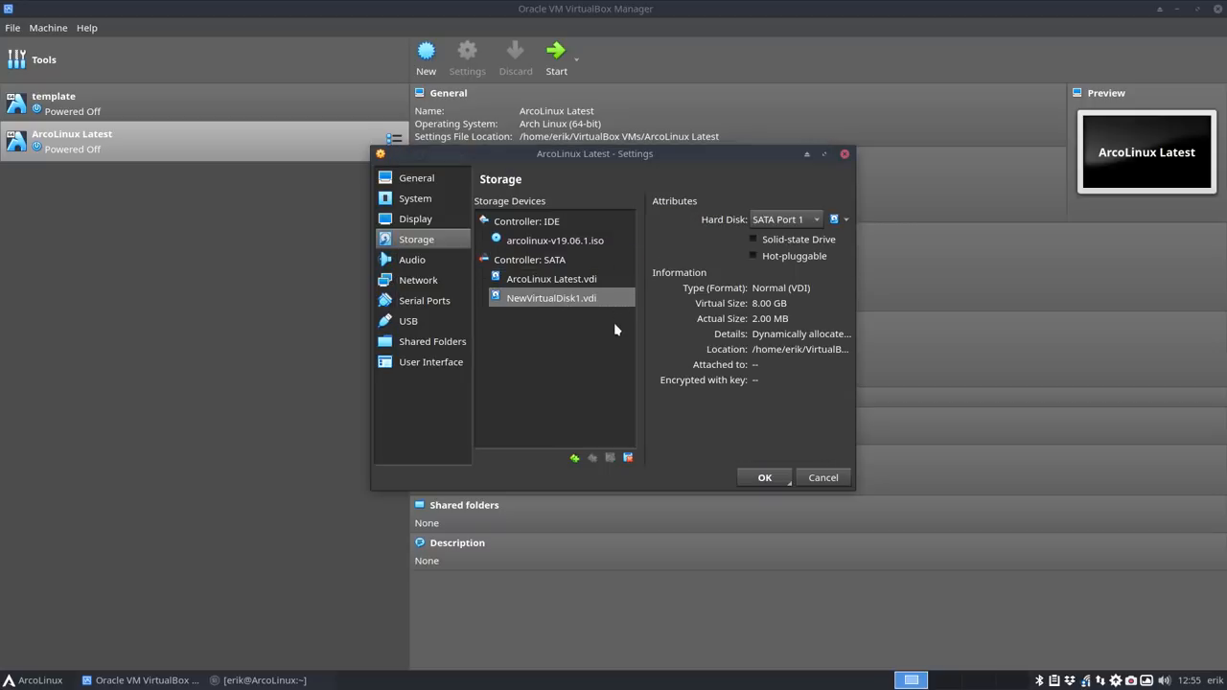
{"action": "left_click", "coordinate": [763, 478]}
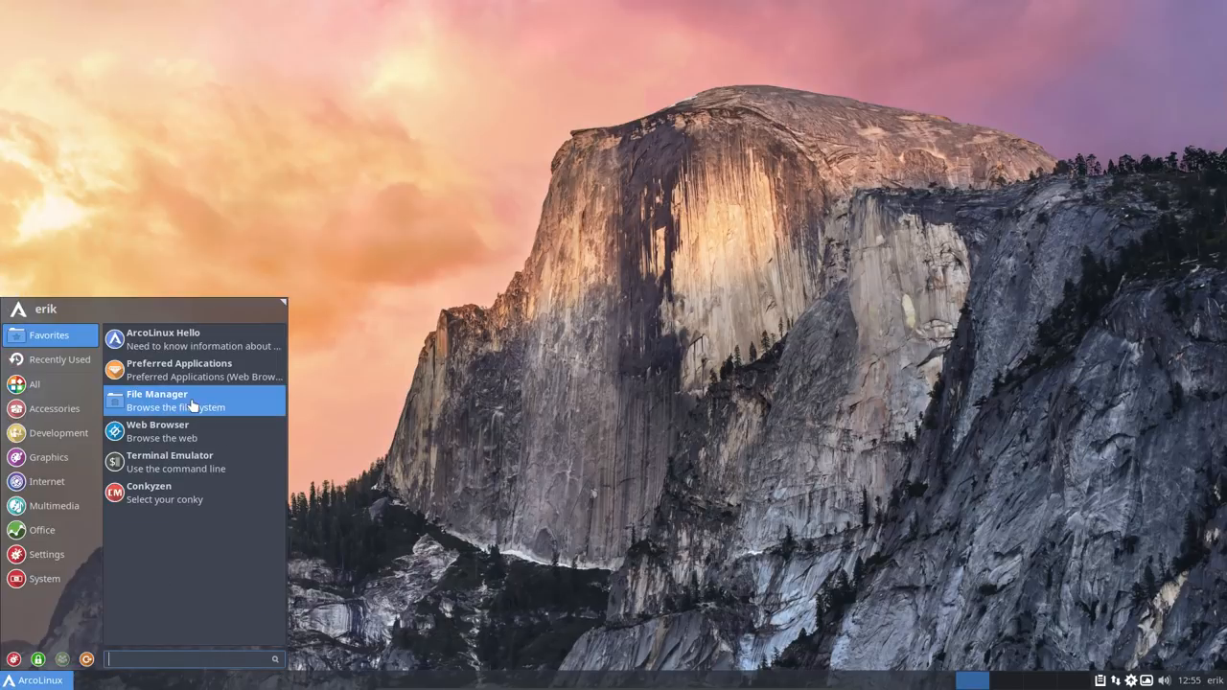
Launch Thunar on the erik home folder and reposition its window.
{"action": "left_click", "coordinate": [157, 399]}
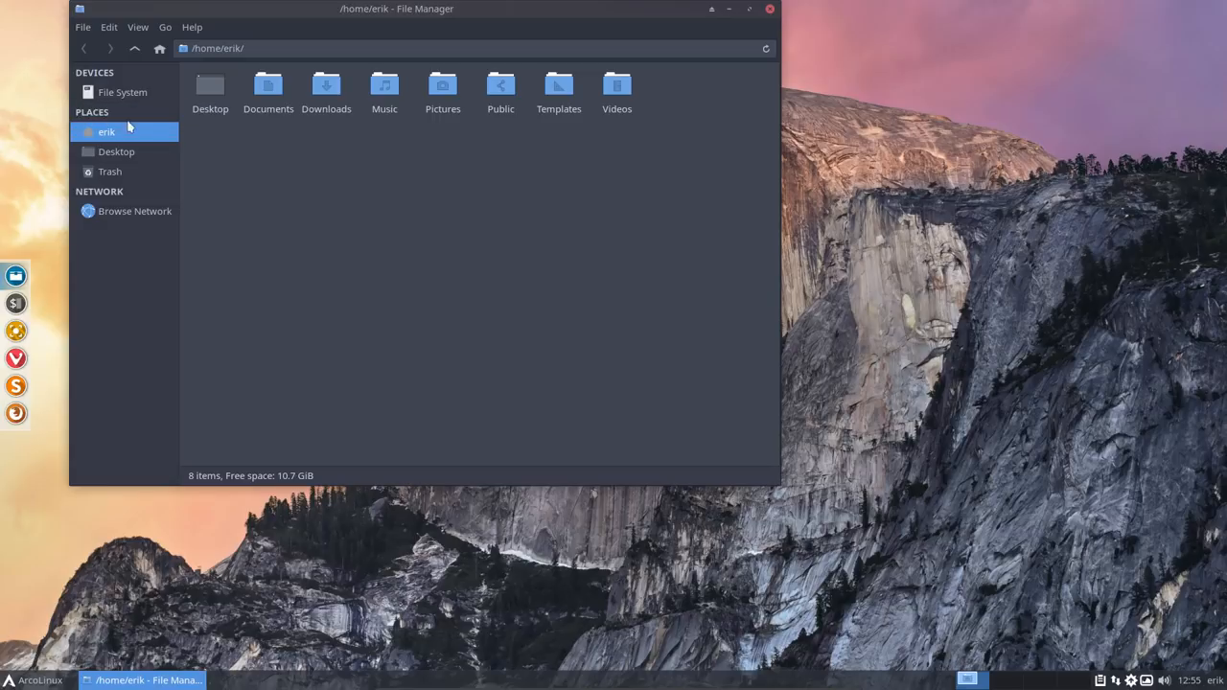
{"action": "mouse_move", "coordinate": [142, 94]}
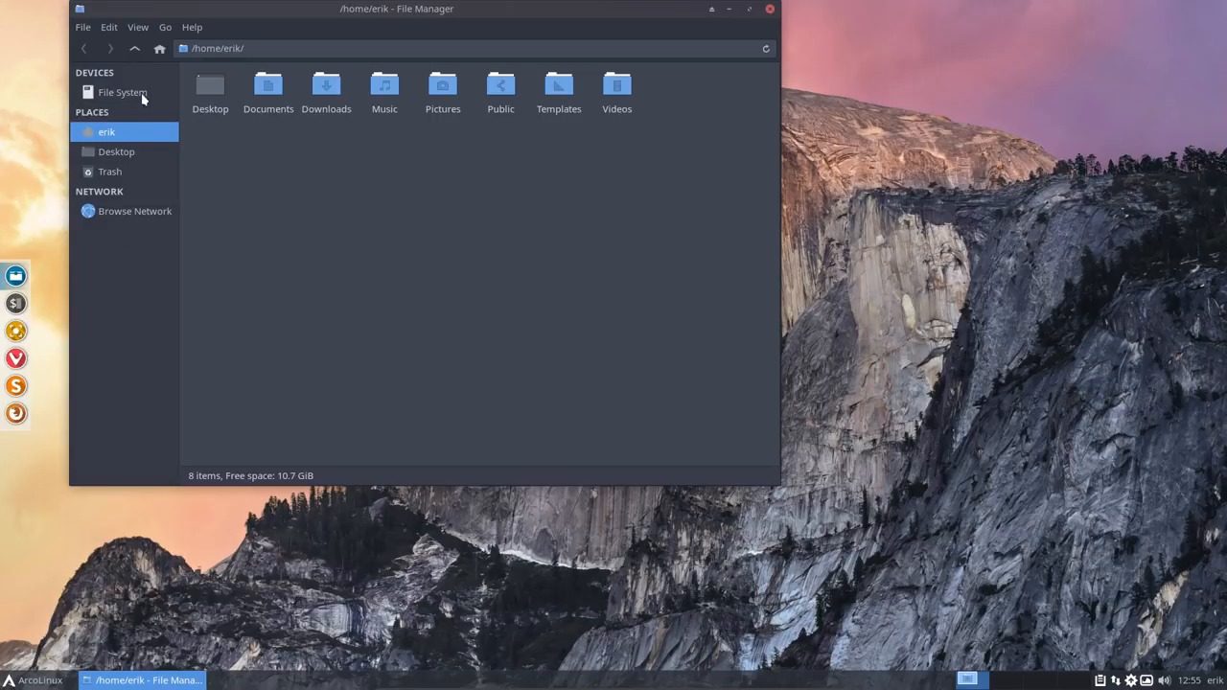
{"action": "left_click_drag", "start_coordinate": [396, 9], "coordinate": [638, 94]}
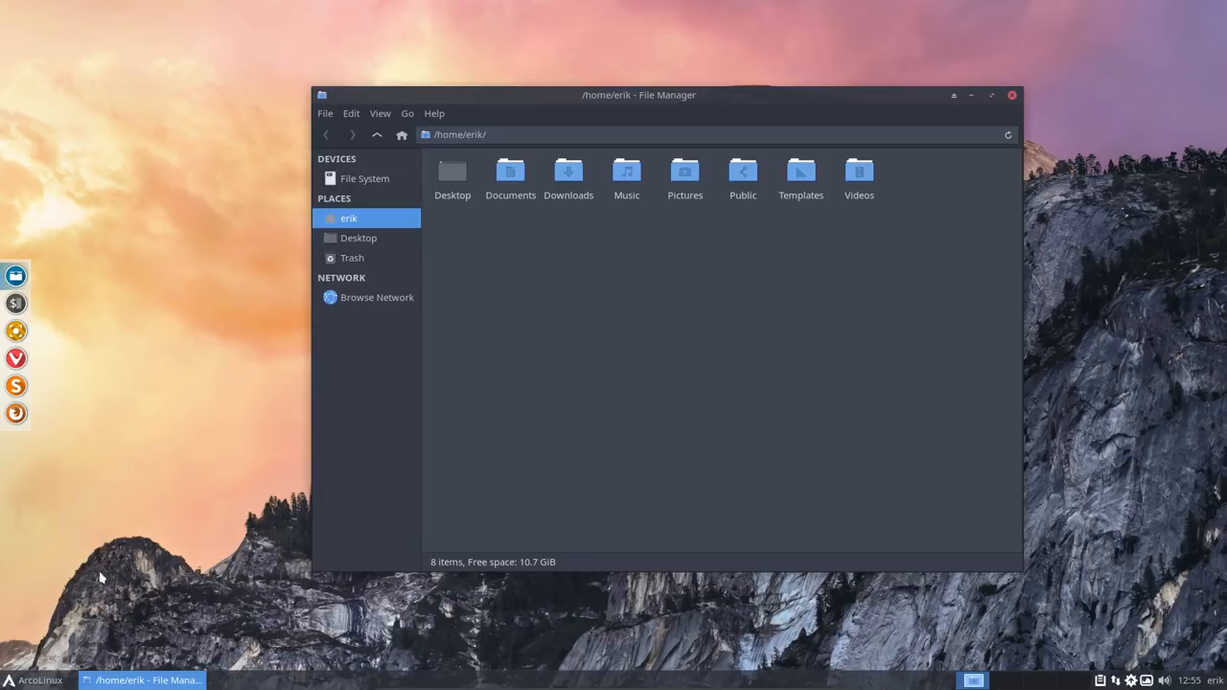
Launch Disks, select the 8.6 GB hard disk and choose Format Partition on it.
{"action": "type", "text": "dis"}
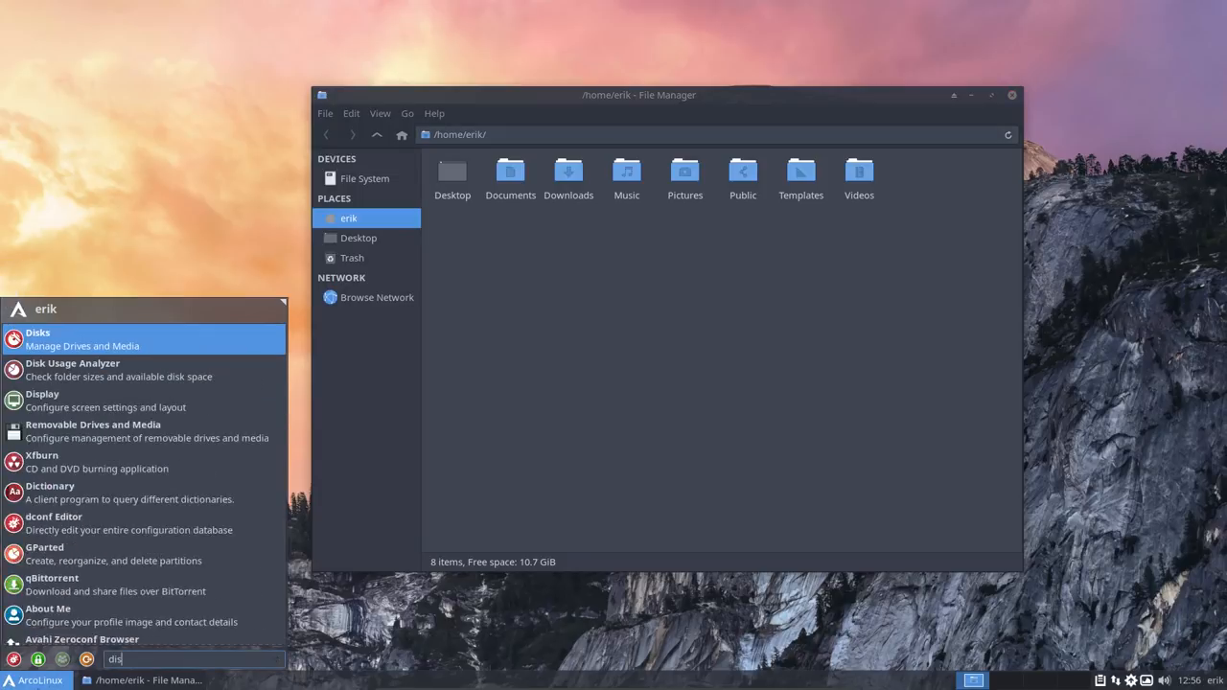
{"action": "left_click", "coordinate": [67, 339]}
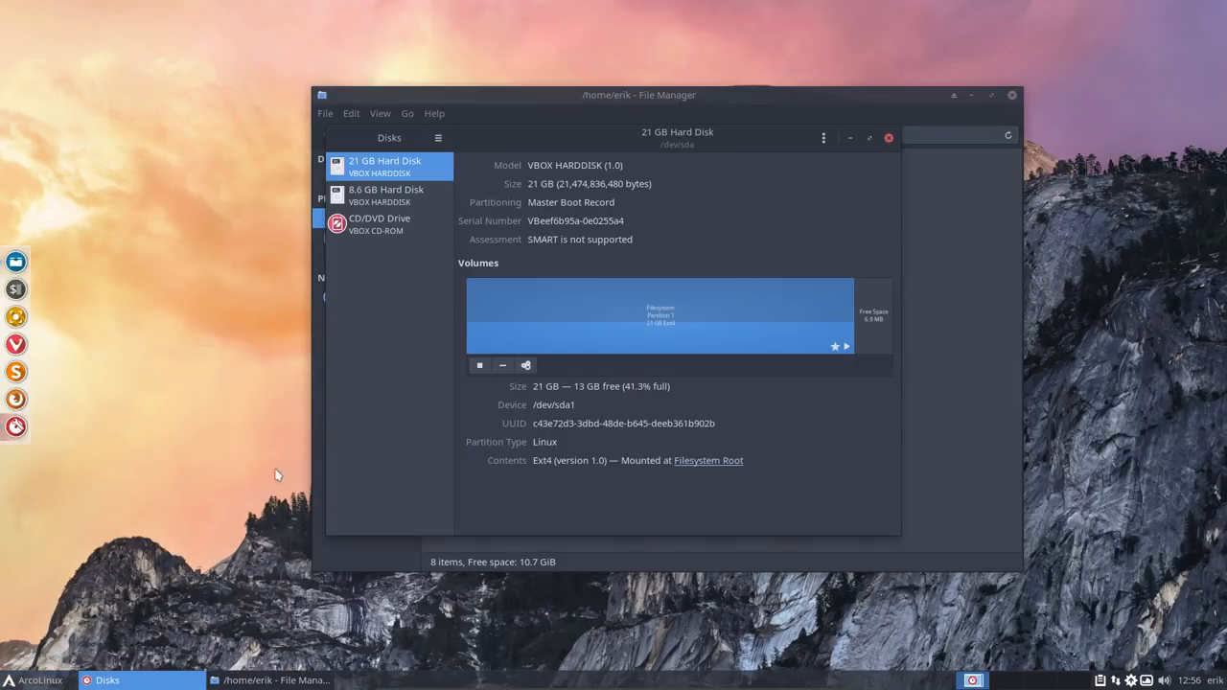
{"action": "left_click", "coordinate": [386, 196]}
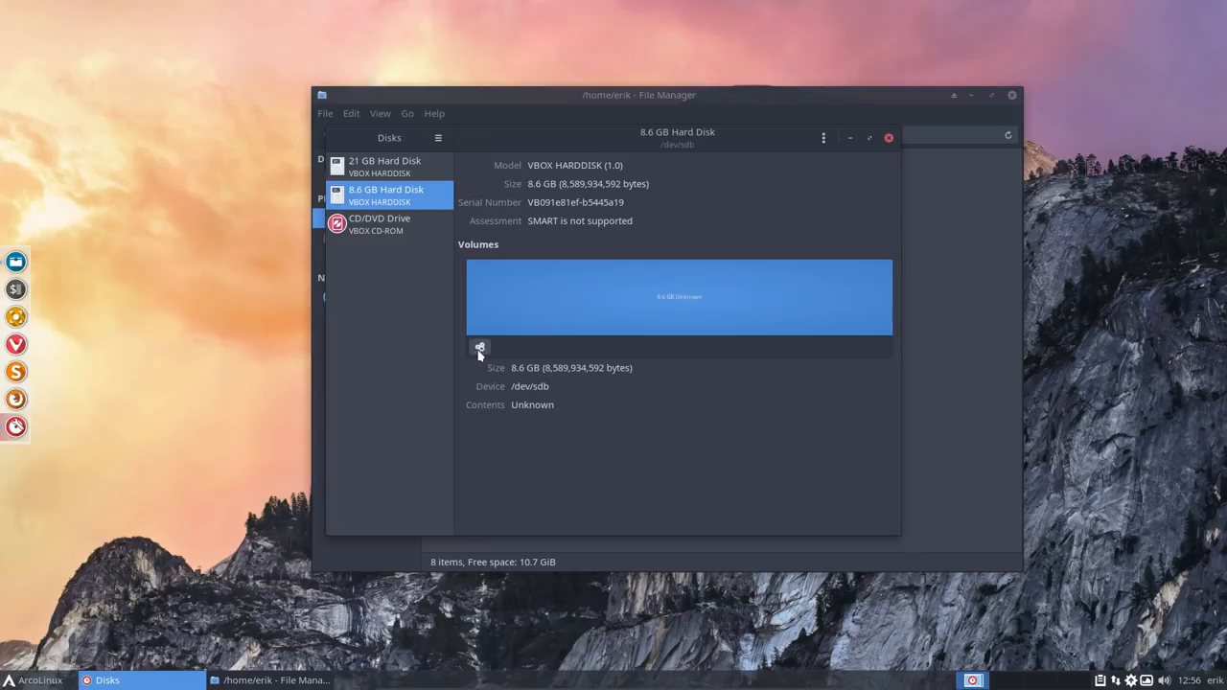
{"action": "mouse_move", "coordinate": [513, 402]}
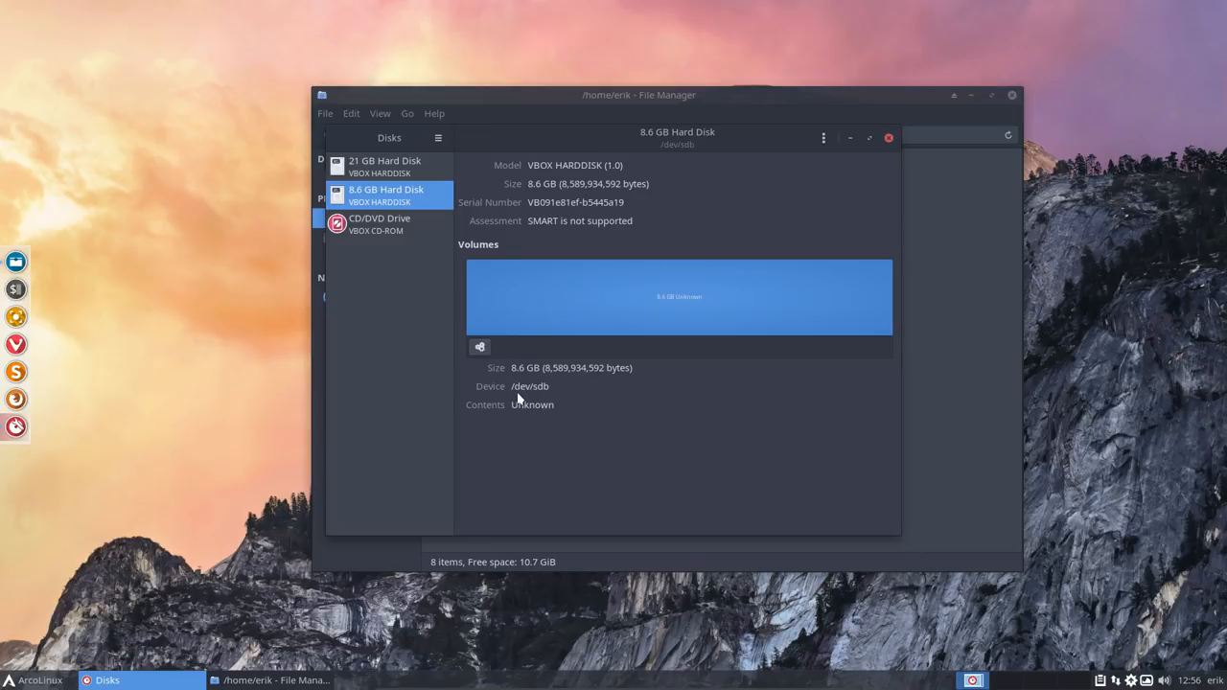
{"action": "left_click", "coordinate": [479, 347]}
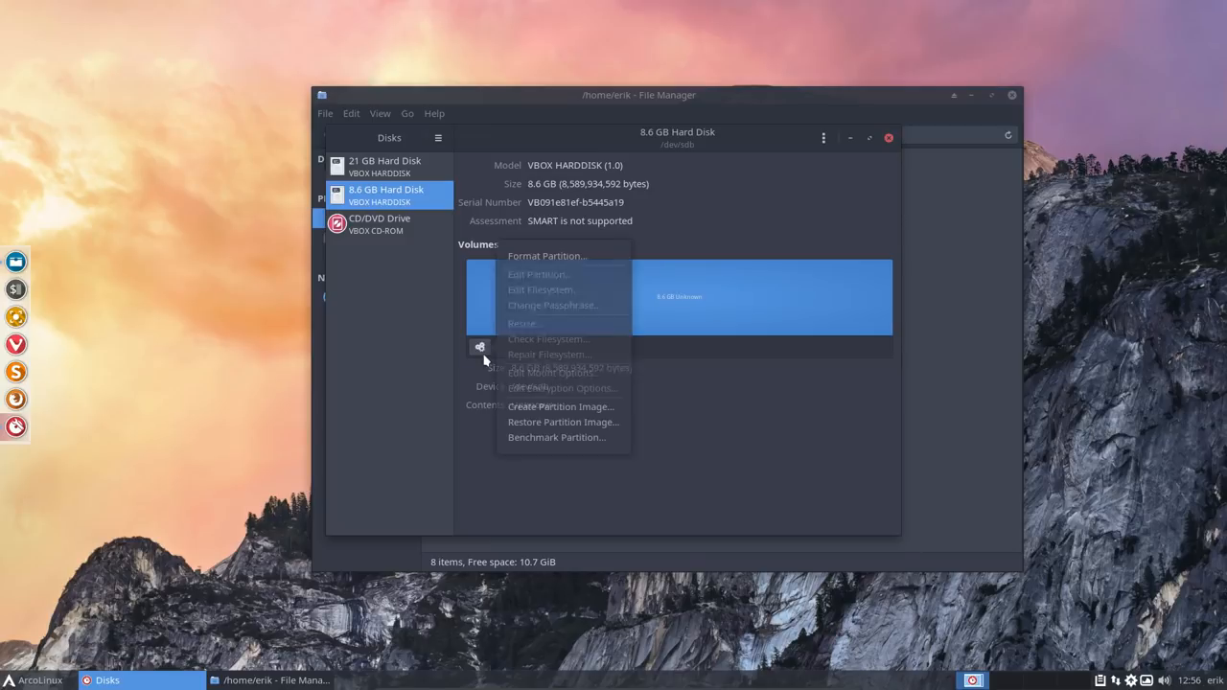
{"action": "left_click", "coordinate": [546, 256]}
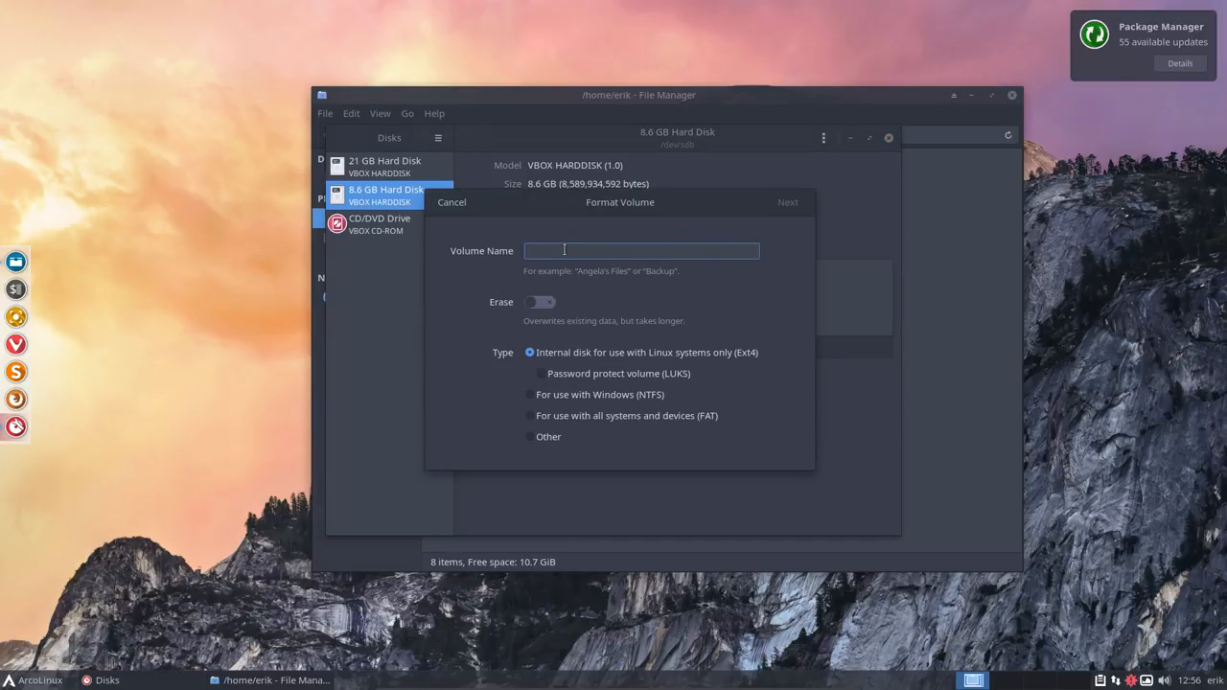
Format the 8.6 GB disk as an Ext4 volume named 'DATA' and authenticate.
{"action": "type", "text": "D"}
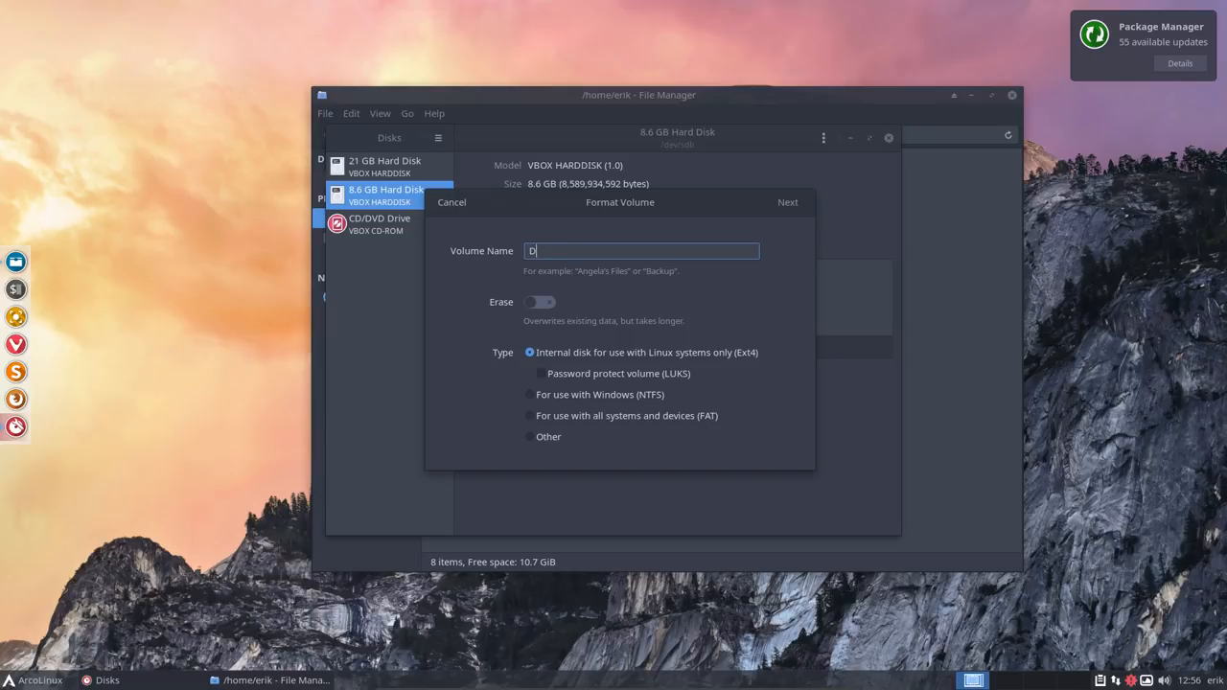
{"action": "type", "text": "ATA"}
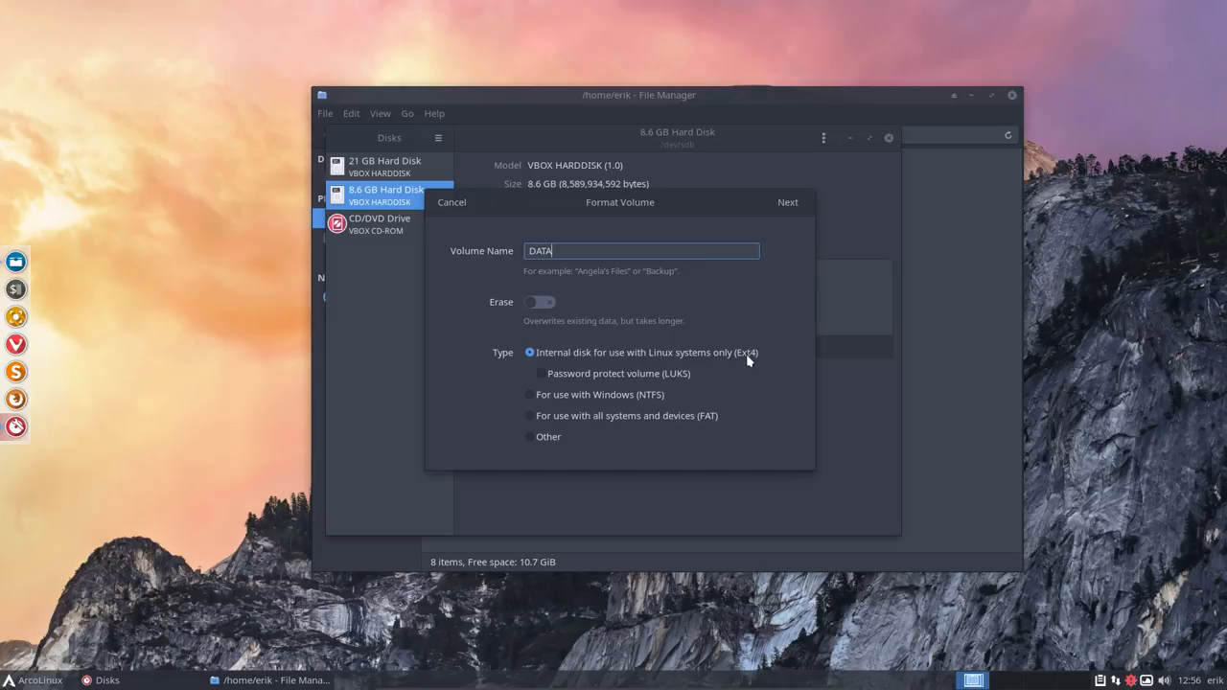
{"action": "mouse_move", "coordinate": [665, 388]}
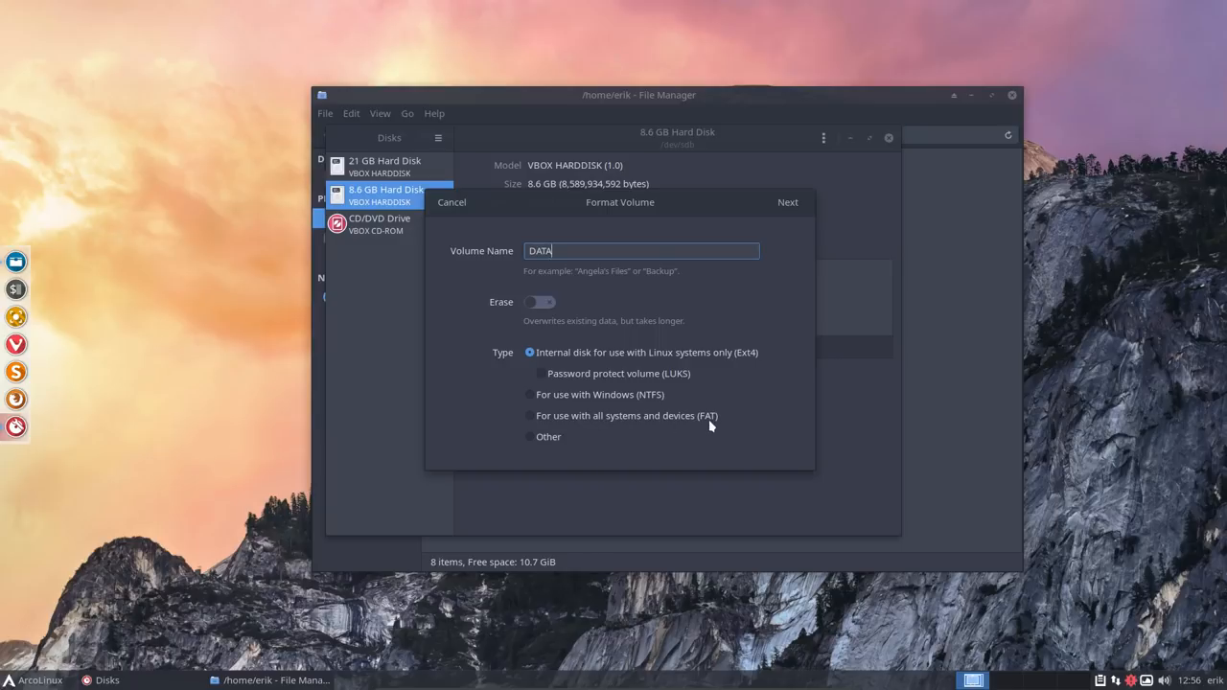
{"action": "left_click", "coordinate": [788, 202]}
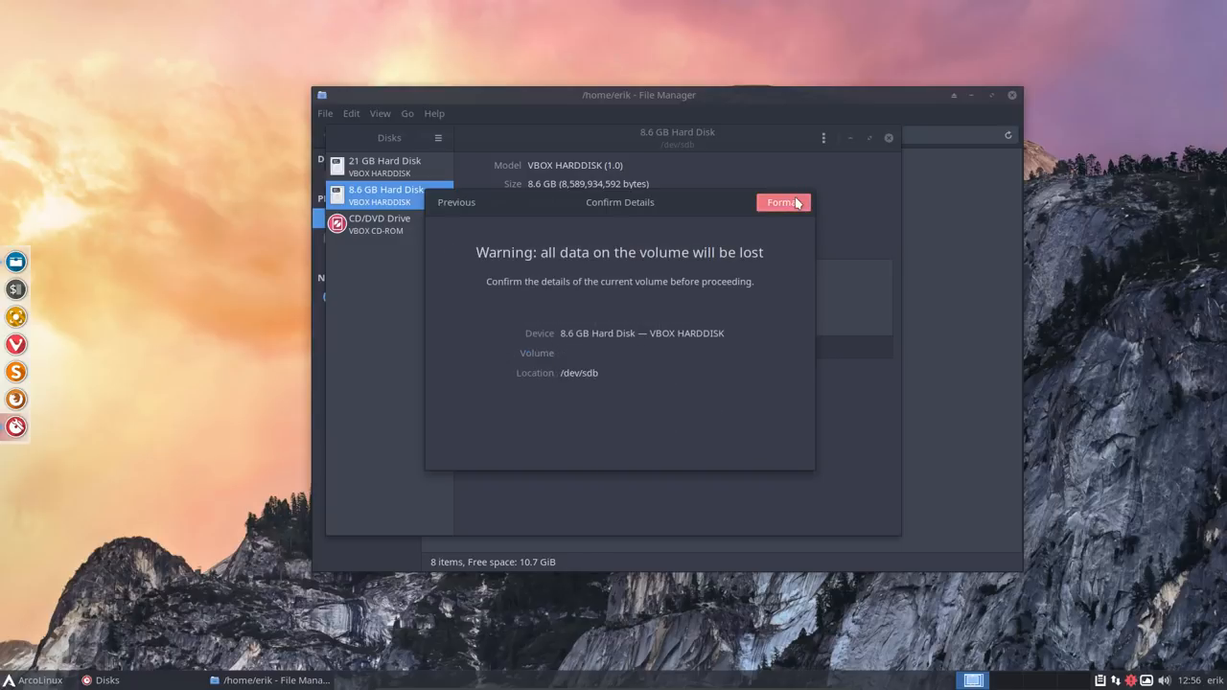
{"action": "left_click", "coordinate": [783, 202]}
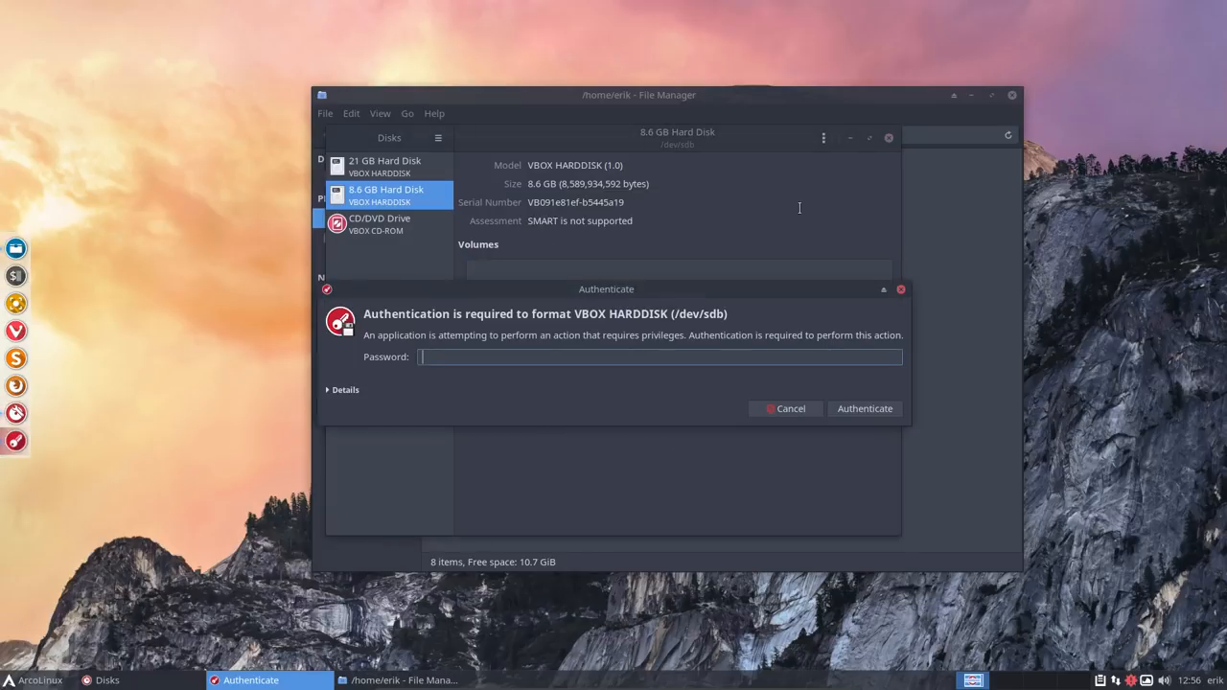
{"action": "left_click", "coordinate": [865, 408]}
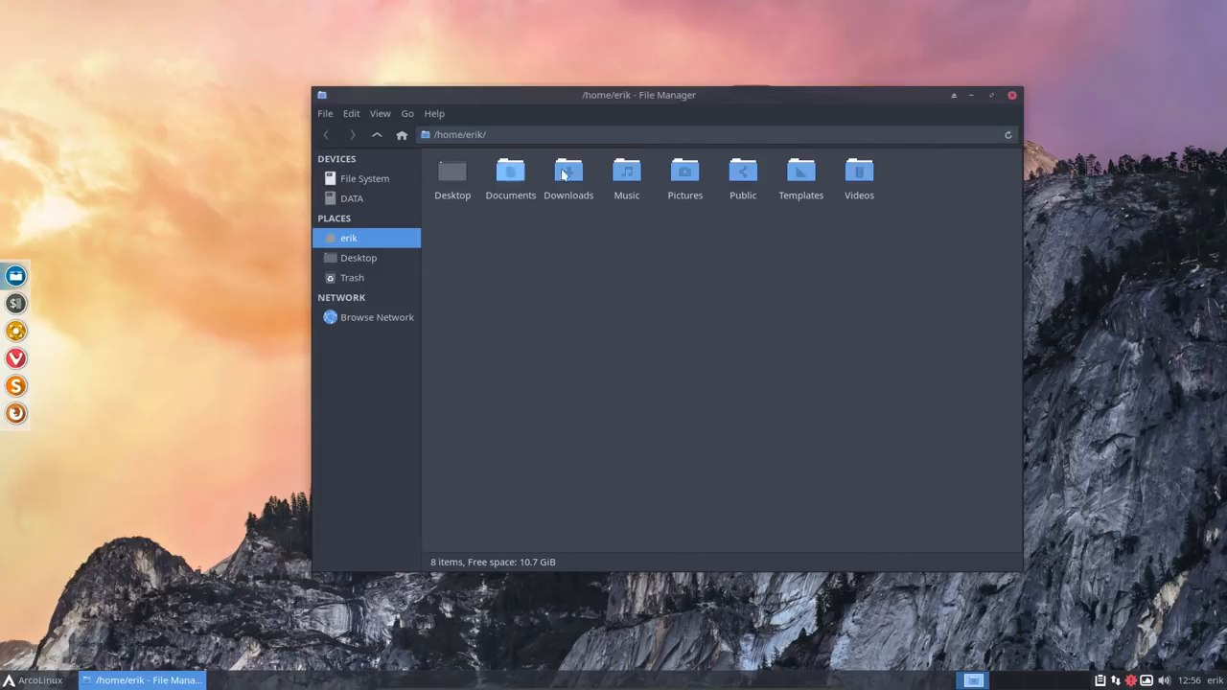
Mount the DATA drive with authentication, browse it, and open its context menu.
{"action": "left_click", "coordinate": [351, 197]}
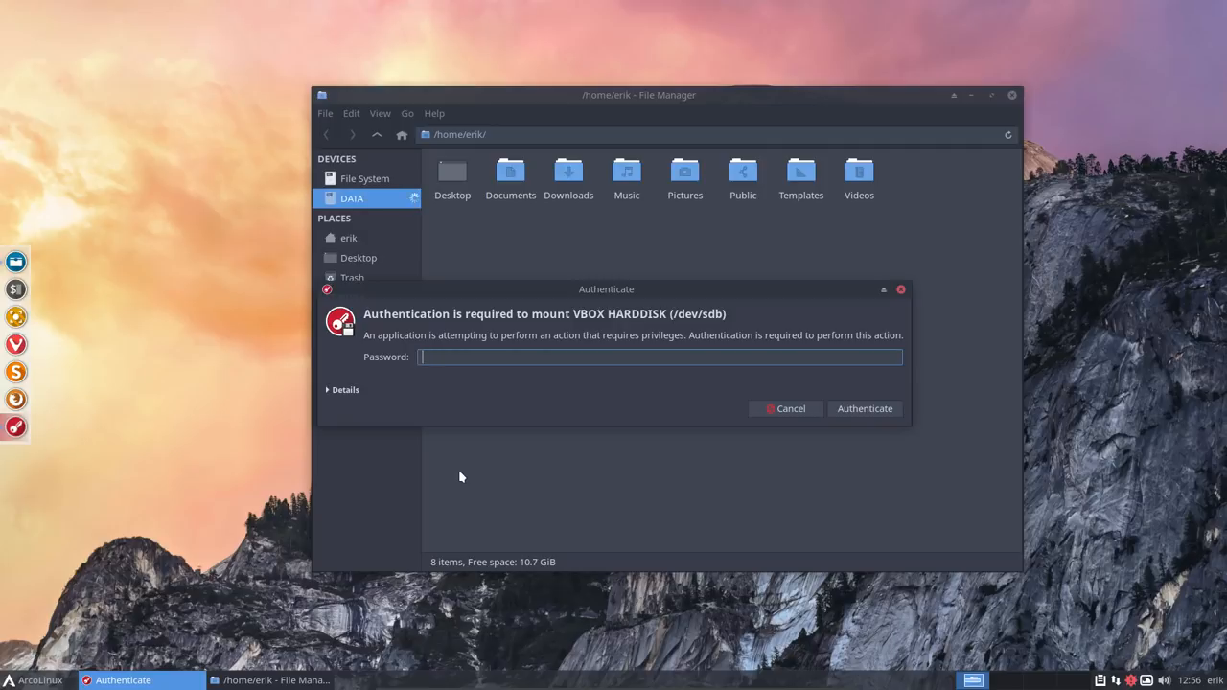
{"action": "mouse_move", "coordinate": [738, 401]}
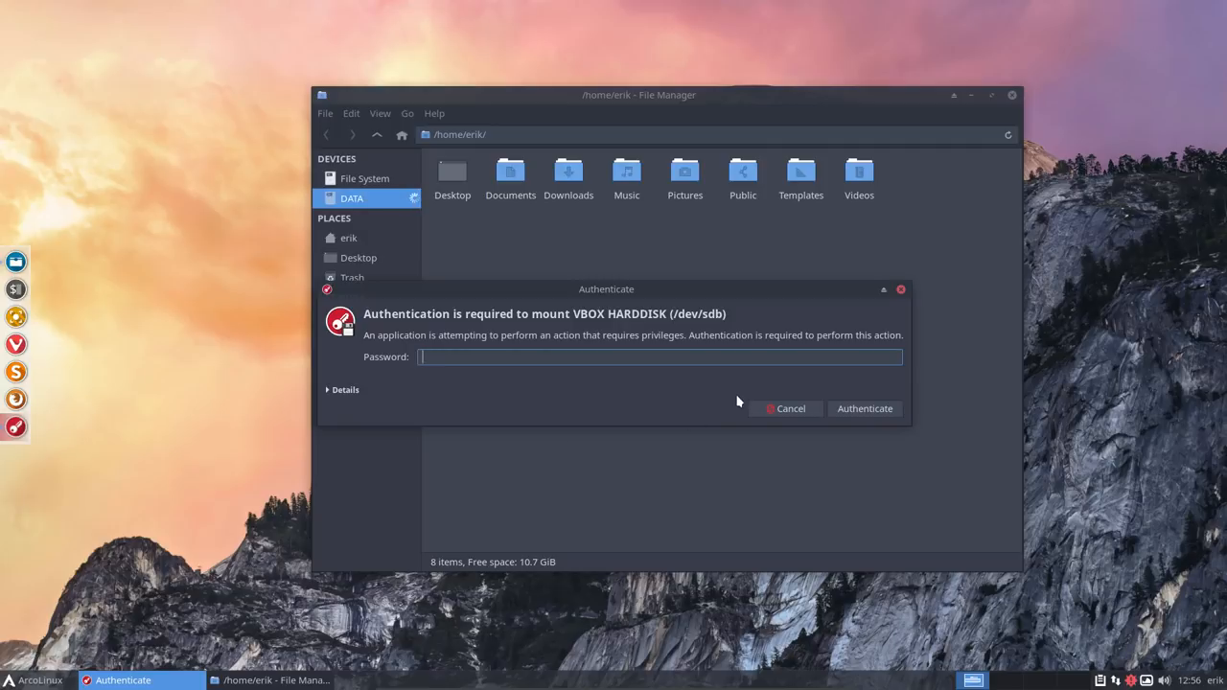
{"action": "left_click", "coordinate": [865, 409]}
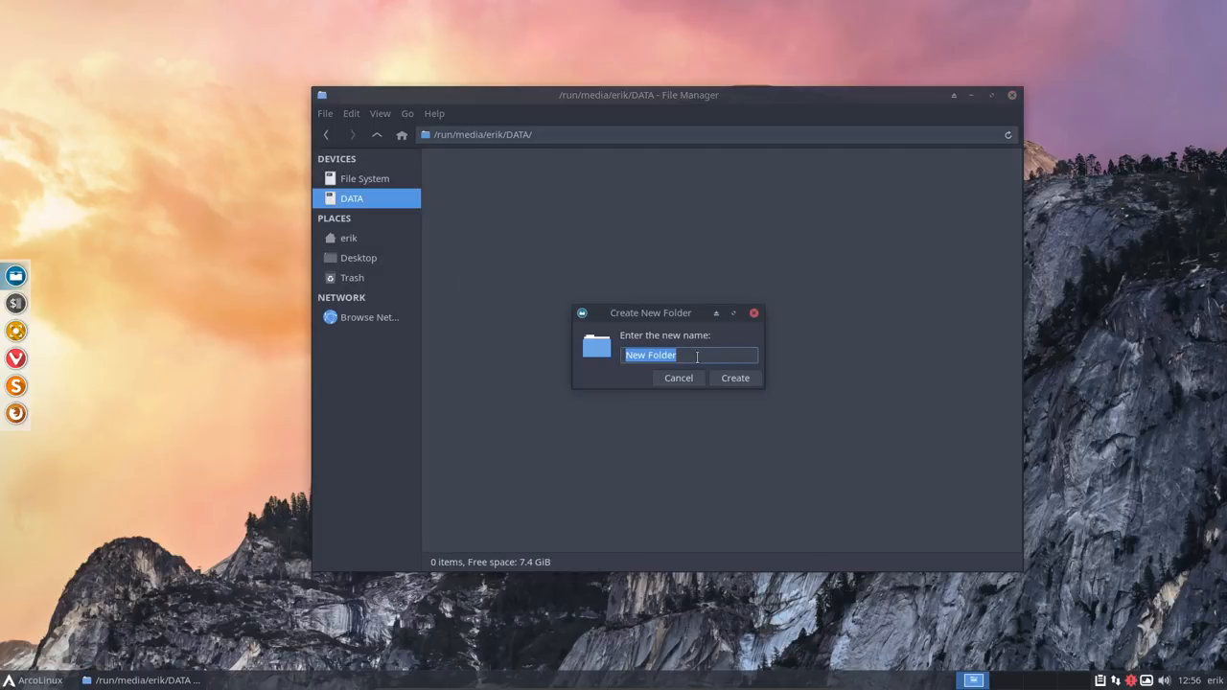
{"action": "left_click", "coordinate": [735, 377]}
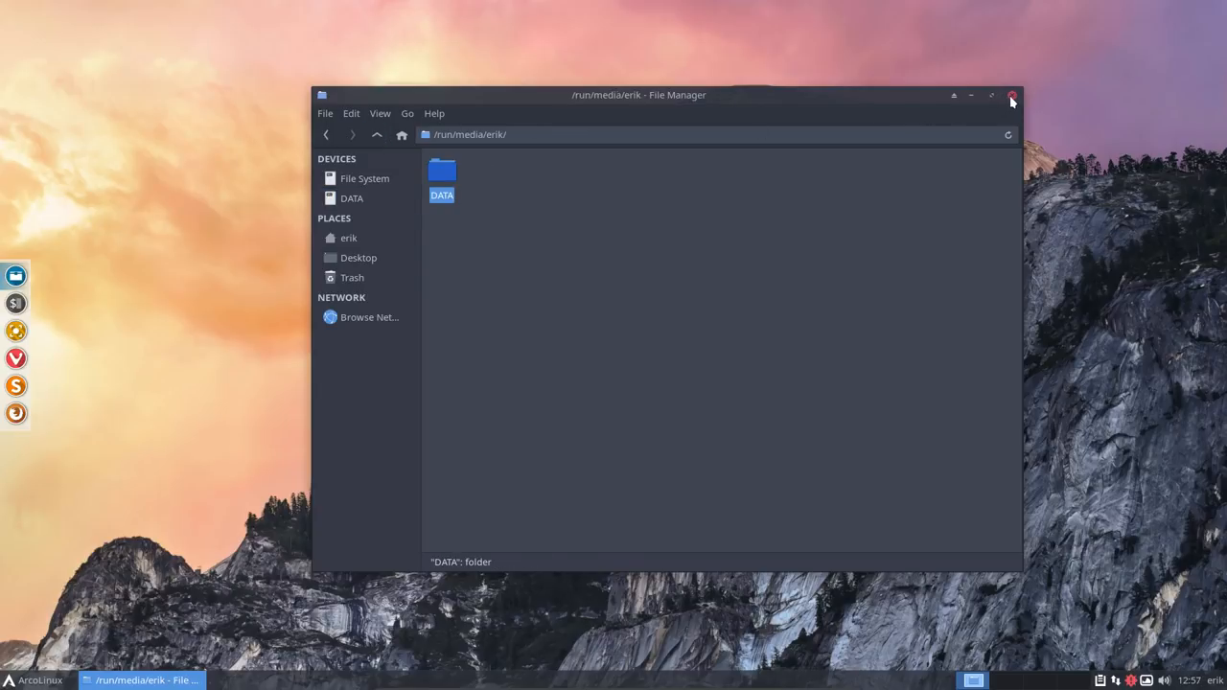
{"action": "right_click", "coordinate": [352, 198]}
{"action": "type", "text": "d"}
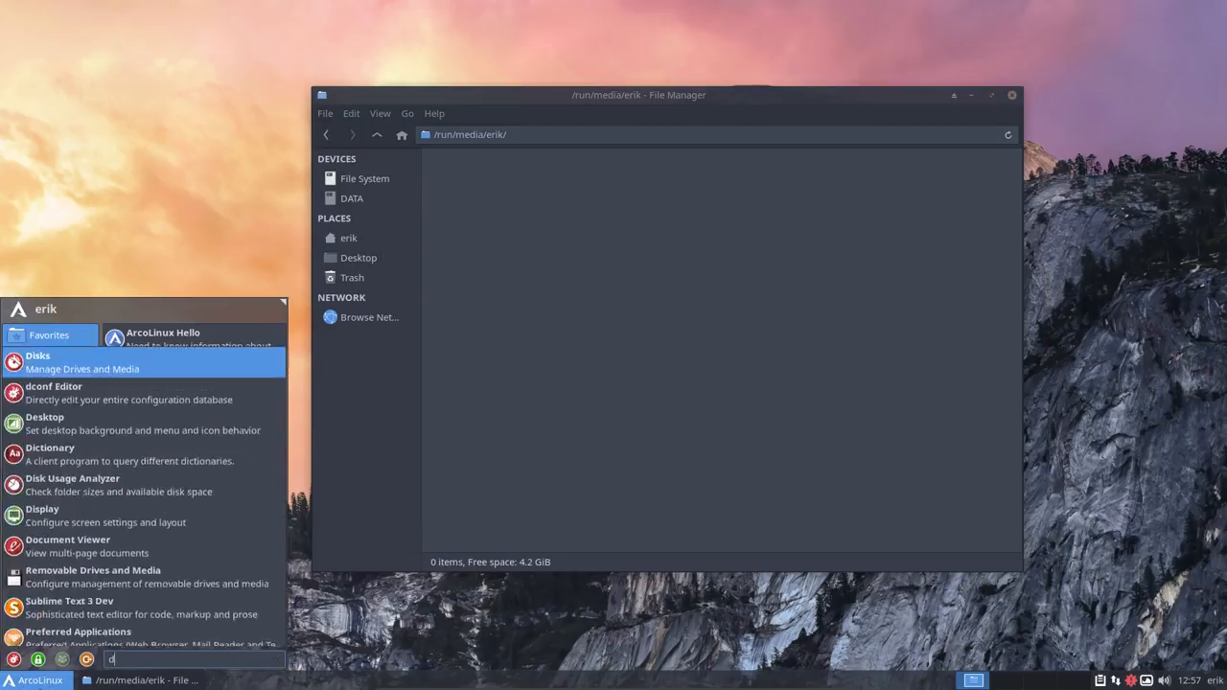
Open Edit Mount Options for the DATA volume on the 8.6 GB disk in Disks.
{"action": "left_click", "coordinate": [36, 363]}
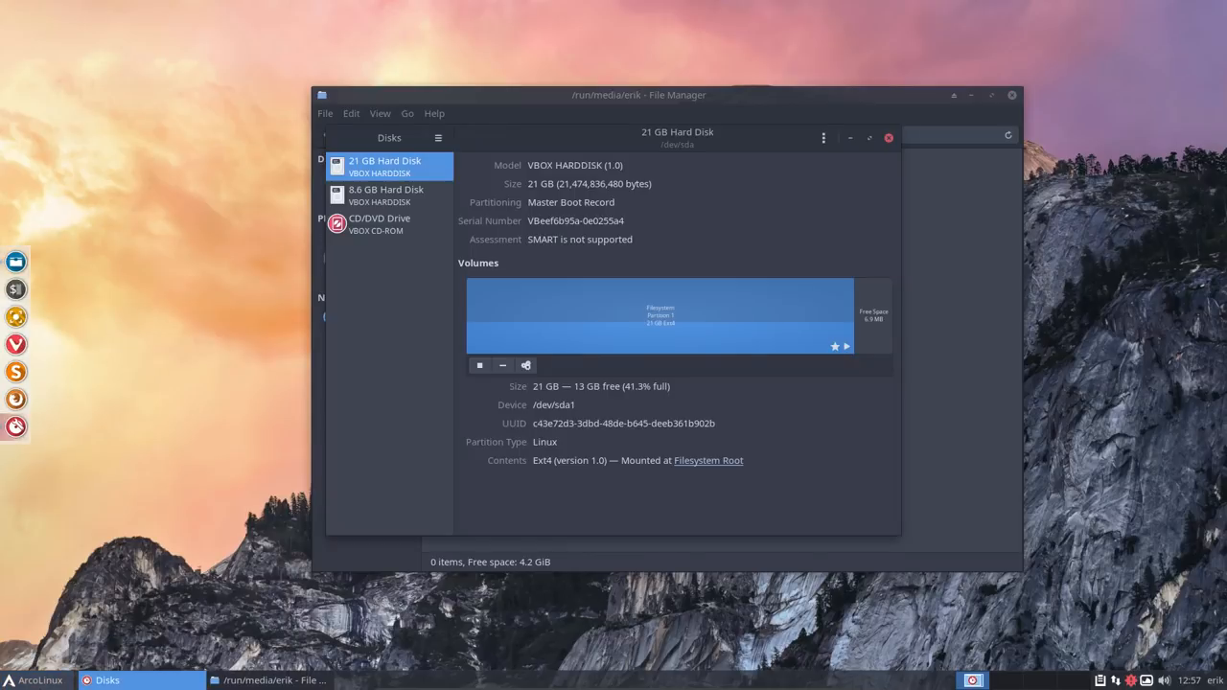
{"action": "left_click", "coordinate": [386, 196]}
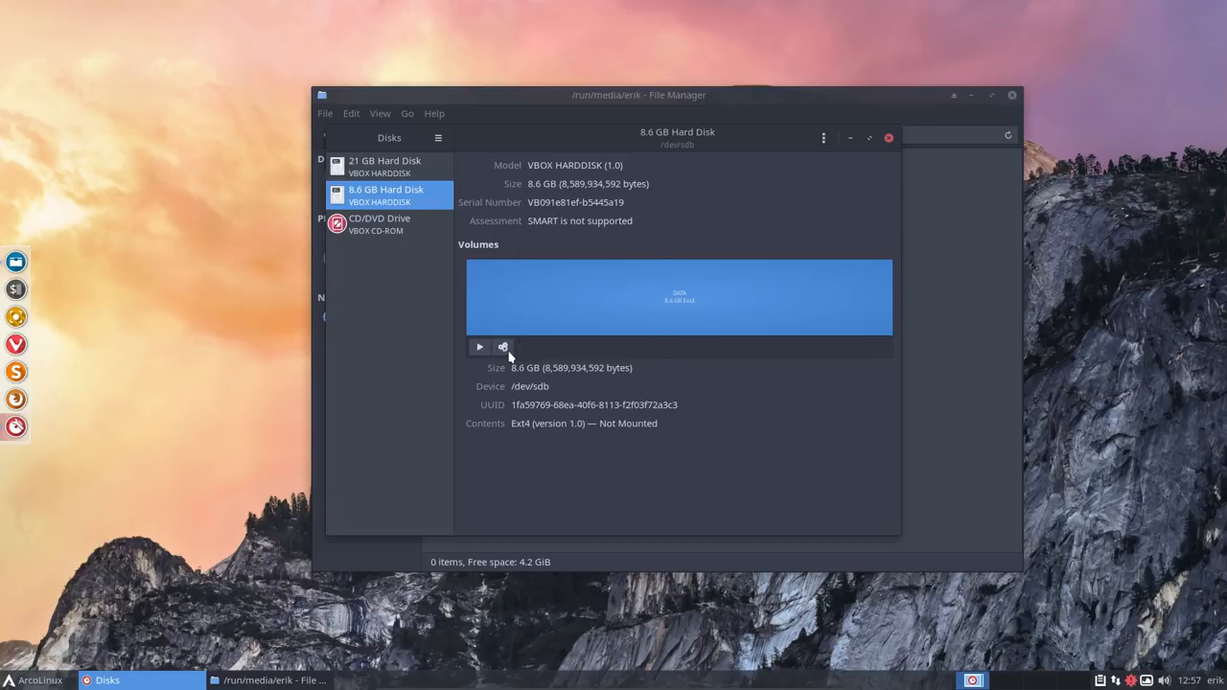
{"action": "left_click", "coordinate": [503, 347]}
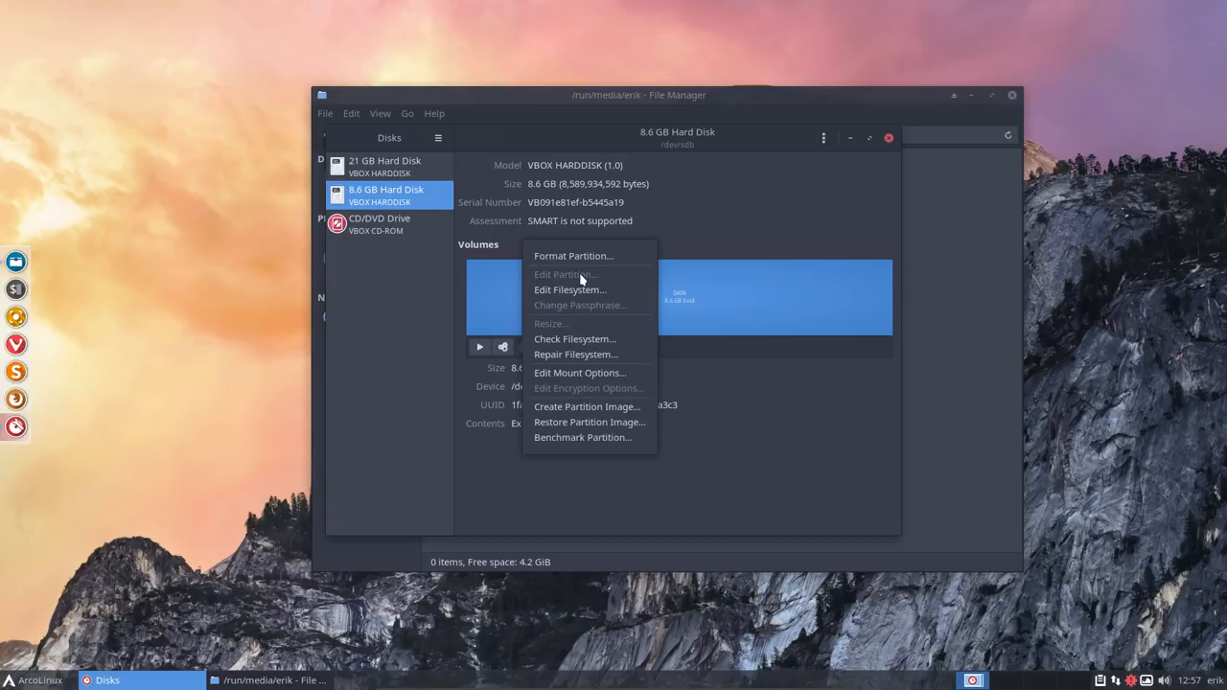
{"action": "mouse_move", "coordinate": [590, 341]}
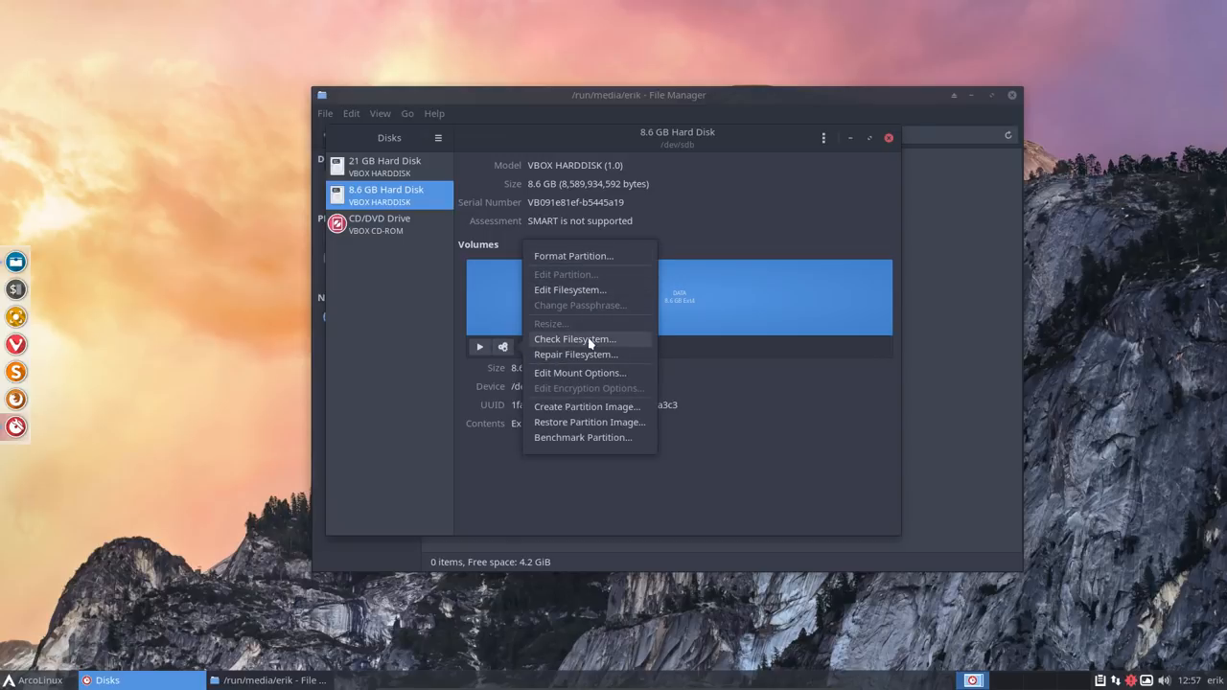
{"action": "mouse_move", "coordinate": [552, 379]}
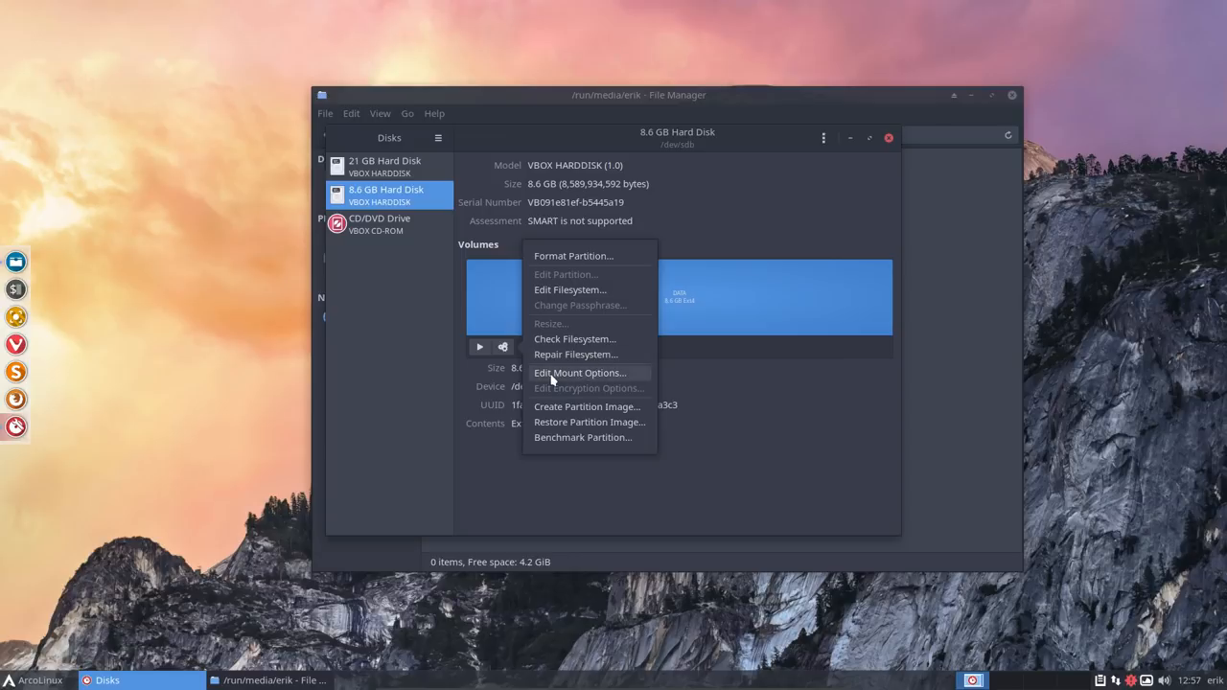
{"action": "mouse_move", "coordinate": [606, 376]}
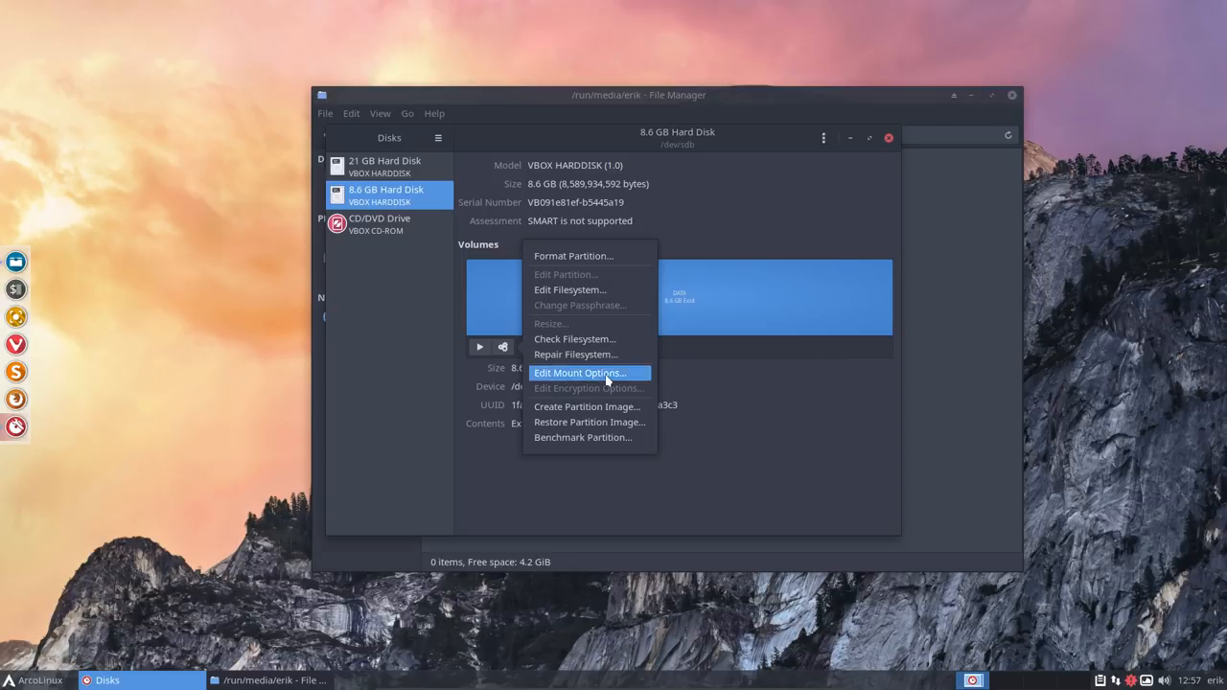
{"action": "left_click", "coordinate": [580, 372]}
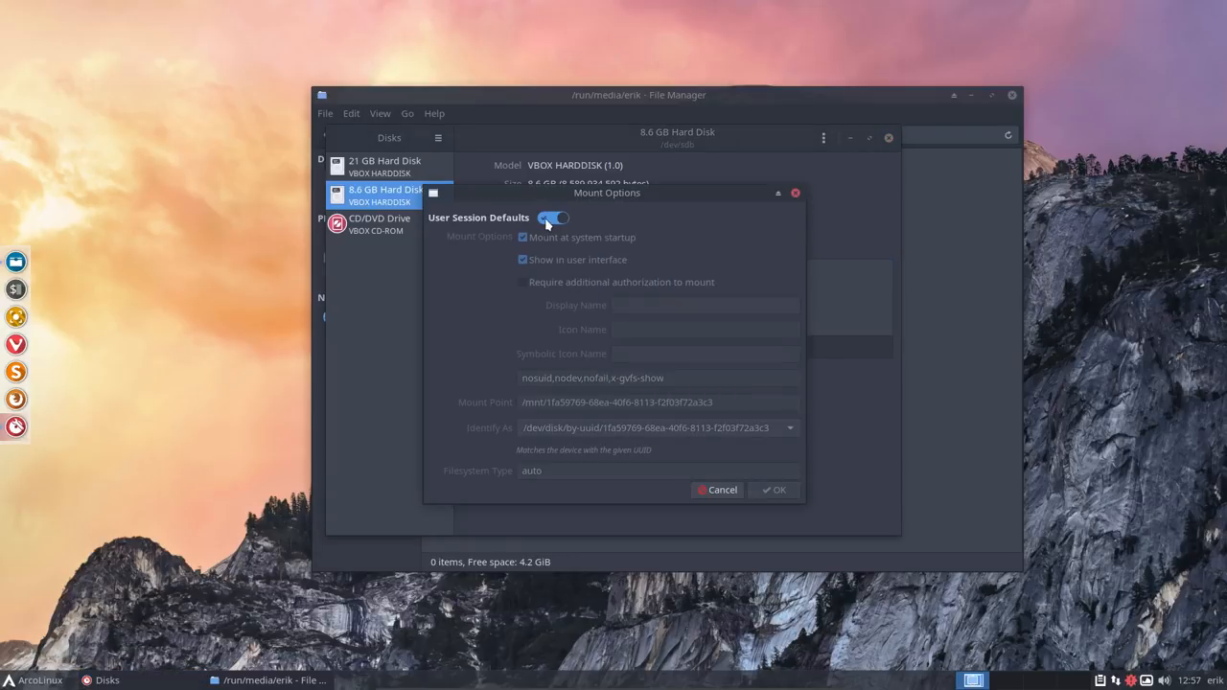
Turn off User Session Defaults for DATA and select the existing mount option flags.
{"action": "left_click", "coordinate": [553, 218]}
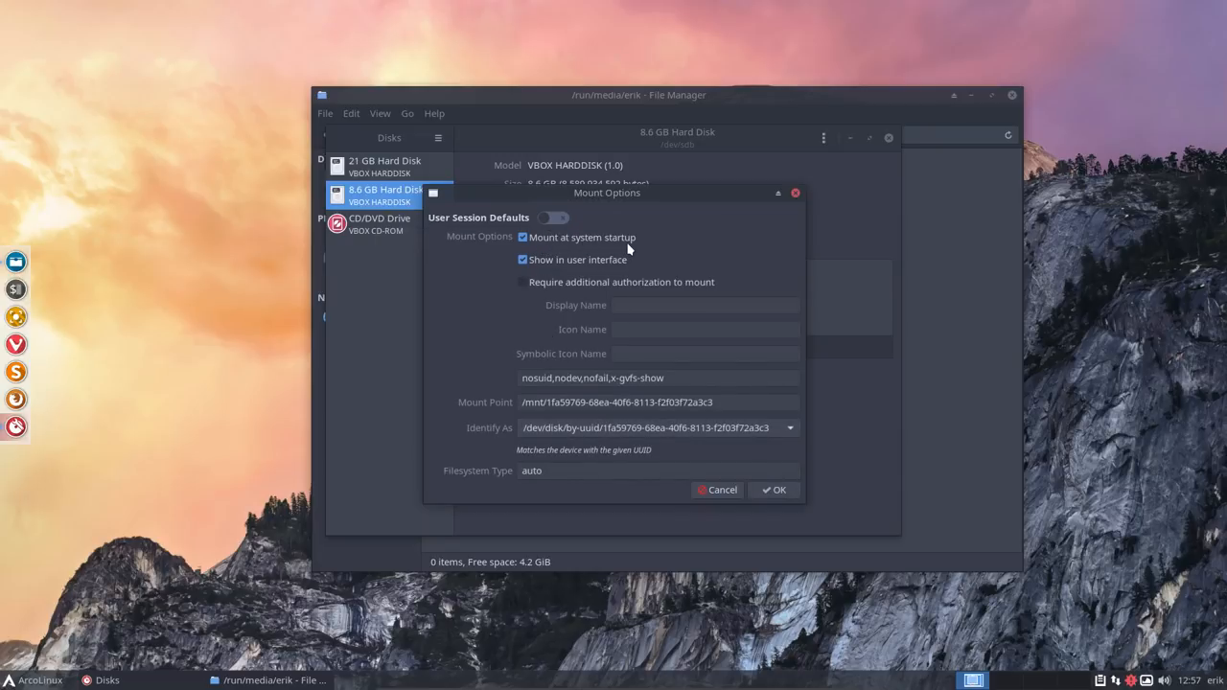
{"action": "mouse_move", "coordinate": [619, 265]}
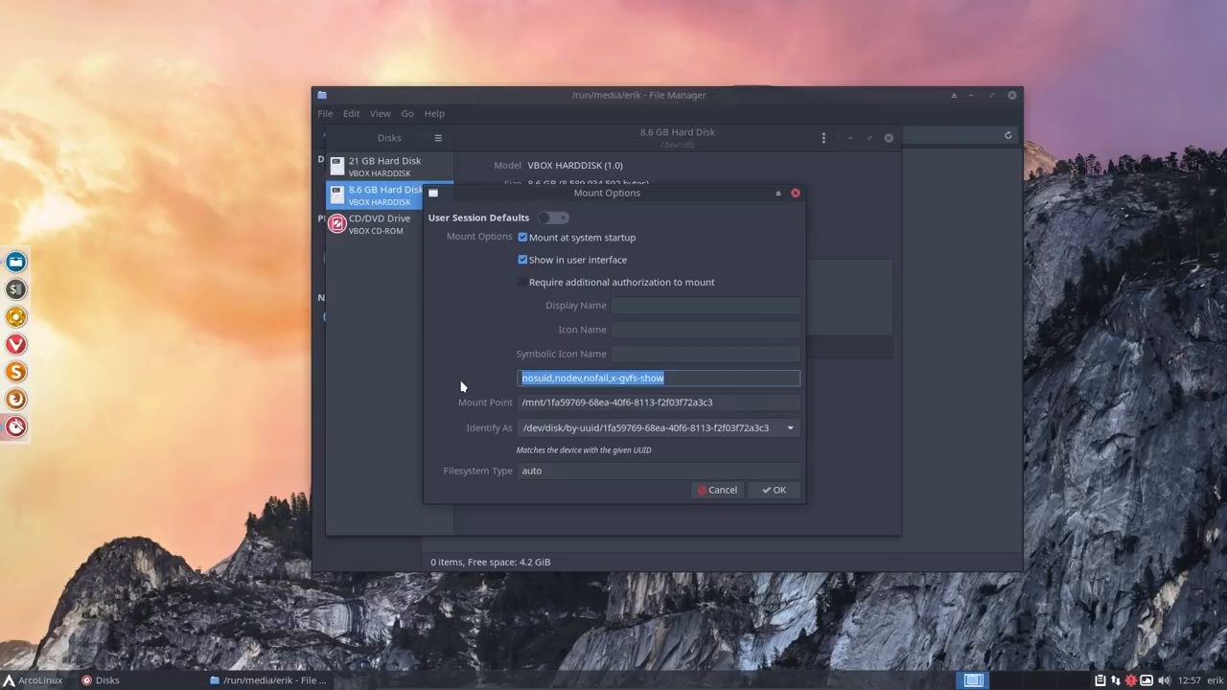
{"action": "left_click", "coordinate": [774, 490]}
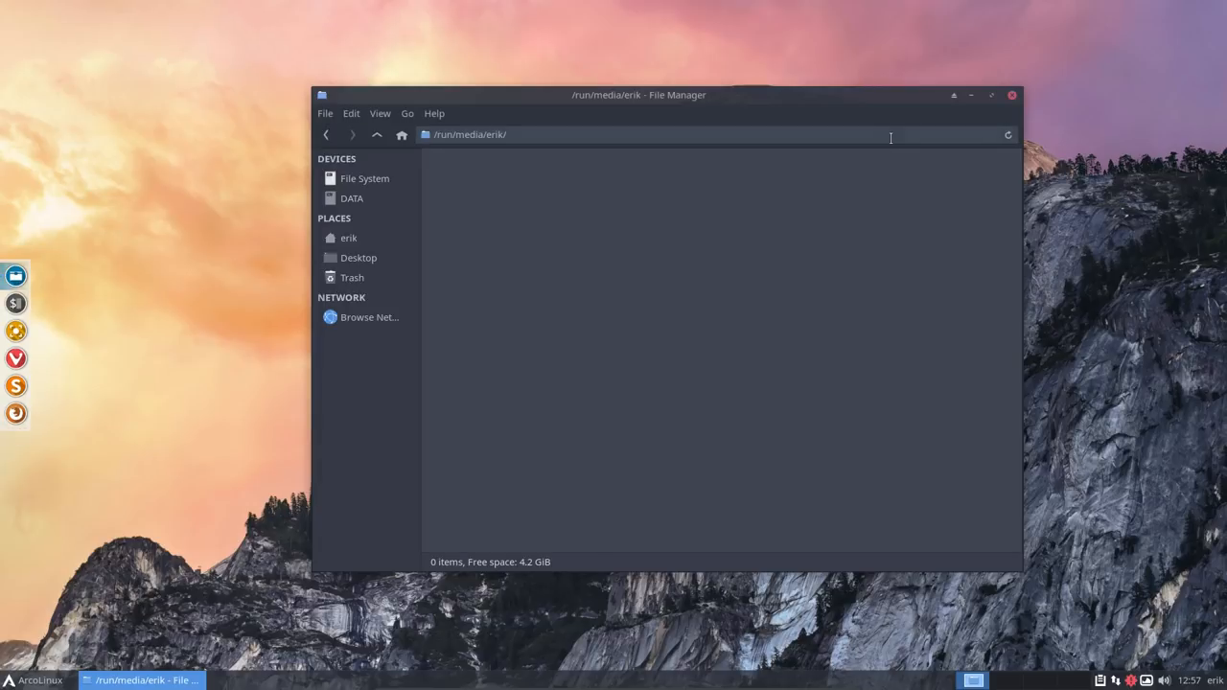
Browse DATA at its /mnt location, cancel a new folder, and close Thunar.
{"action": "left_click", "coordinate": [1012, 95]}
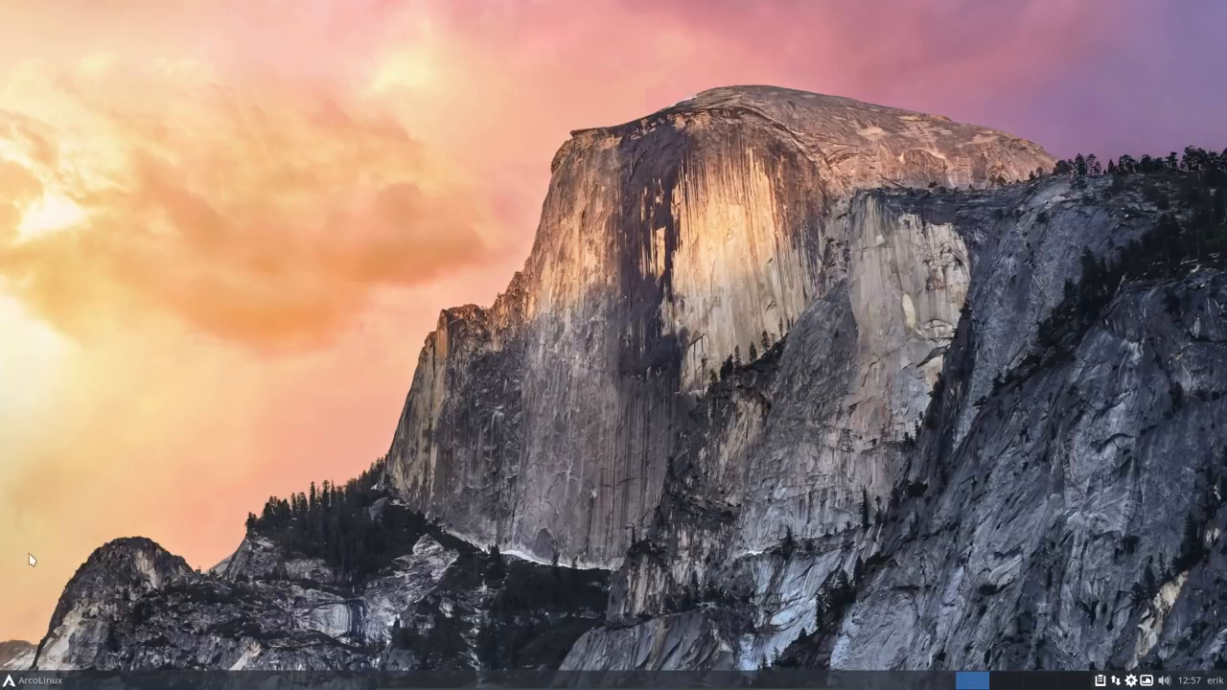
{"action": "mouse_move", "coordinate": [148, 416]}
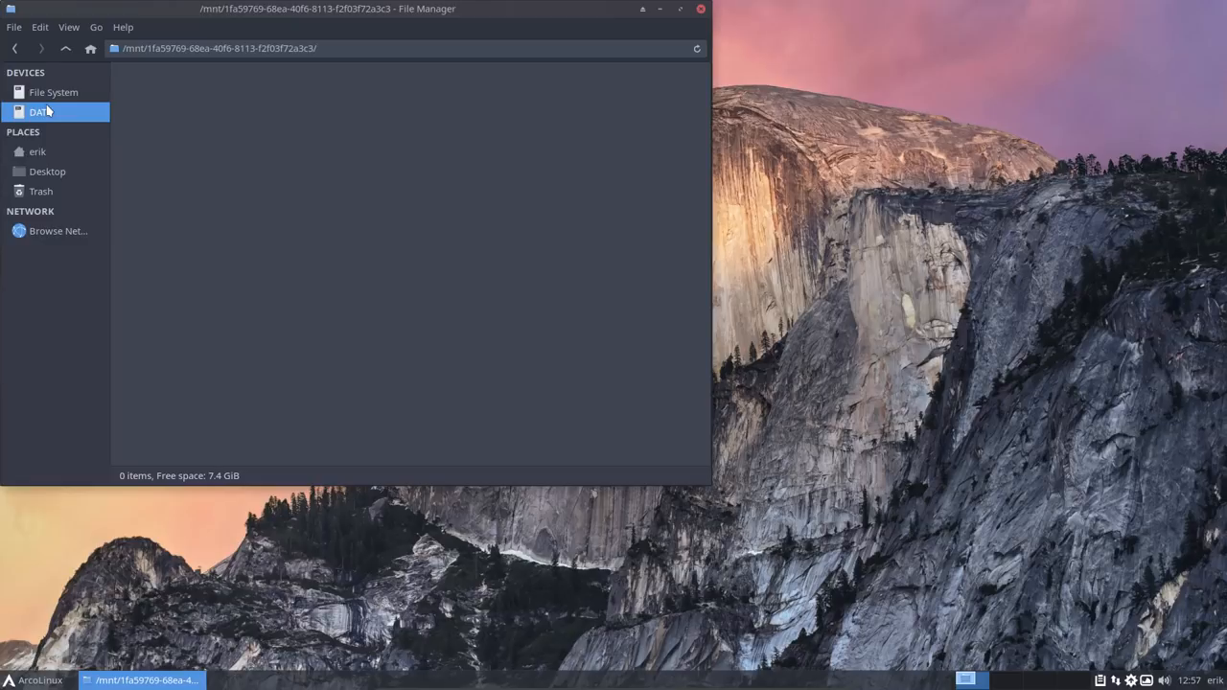
{"action": "left_click", "coordinate": [53, 92]}
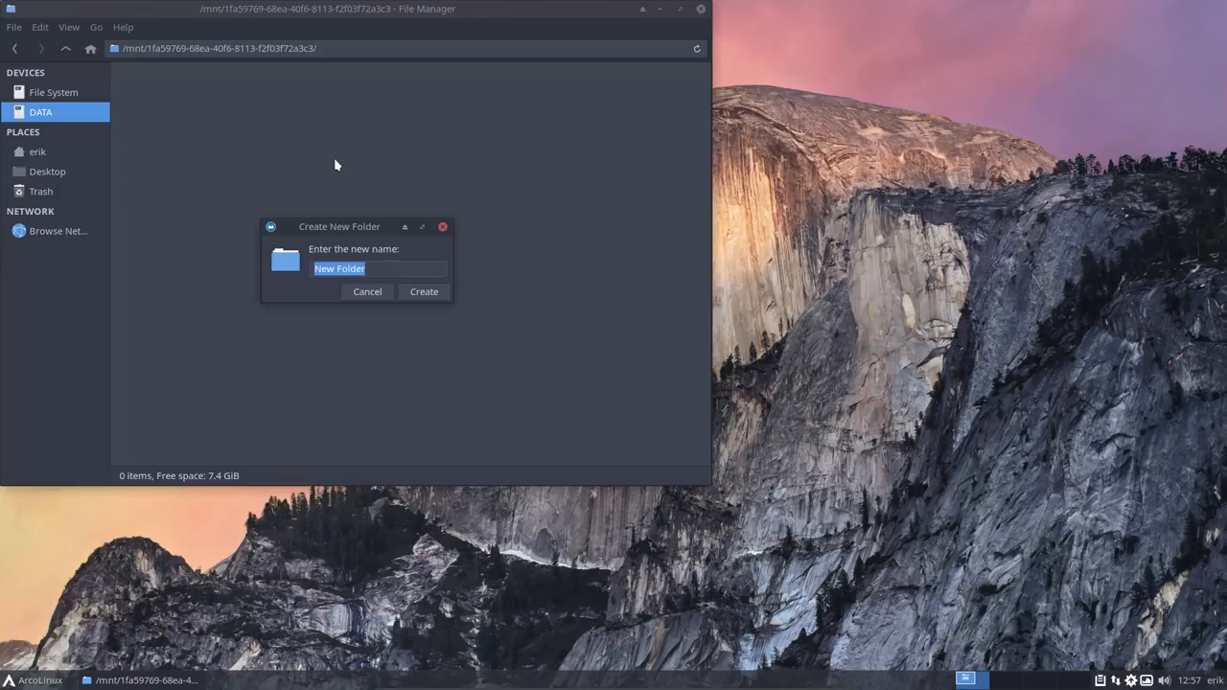
{"action": "left_click", "coordinate": [367, 291]}
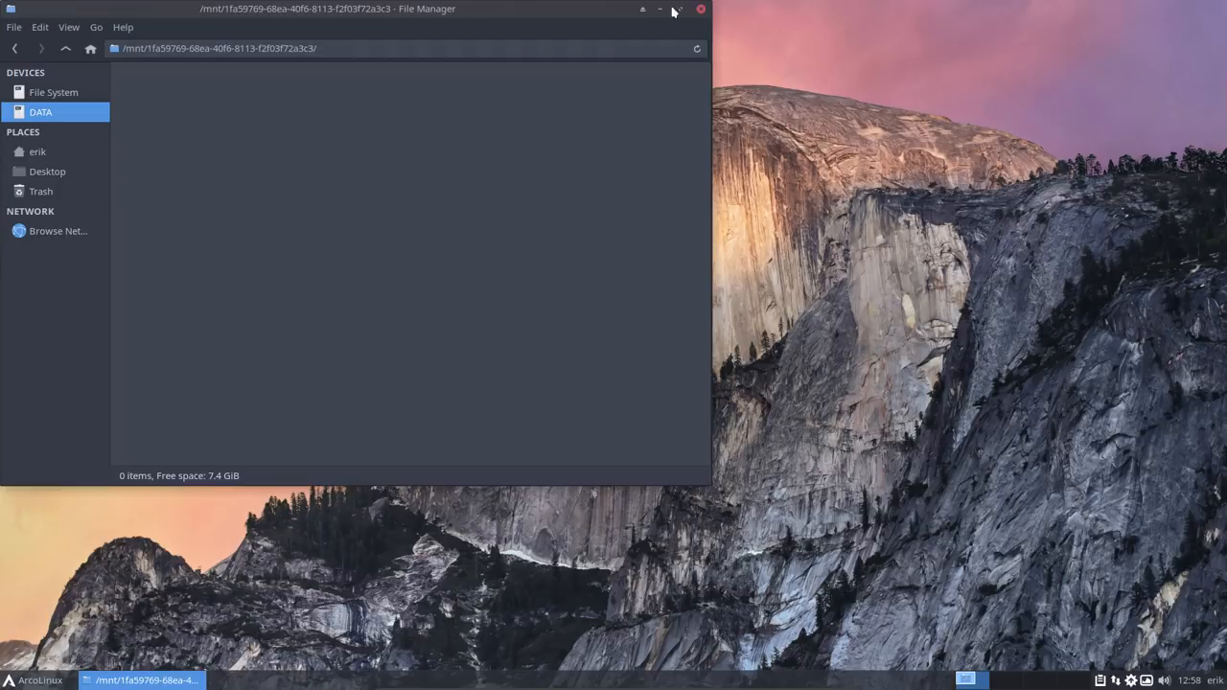
{"action": "left_click", "coordinate": [700, 8]}
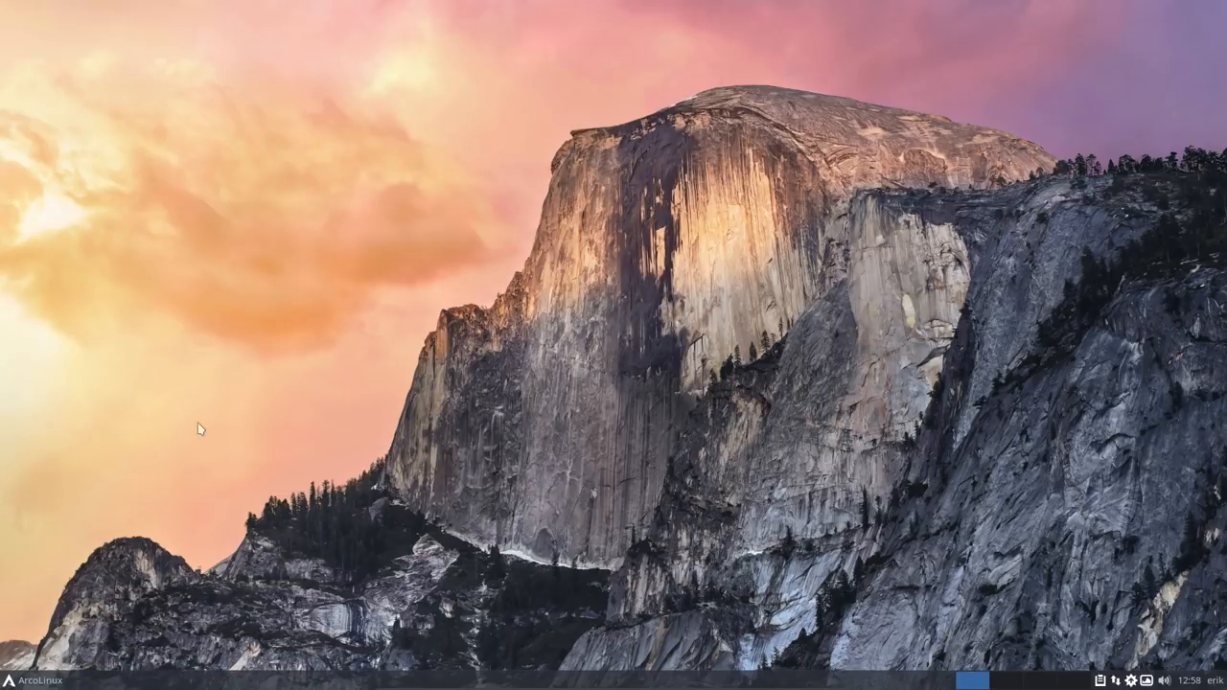
{"action": "left_click", "coordinate": [12, 678]}
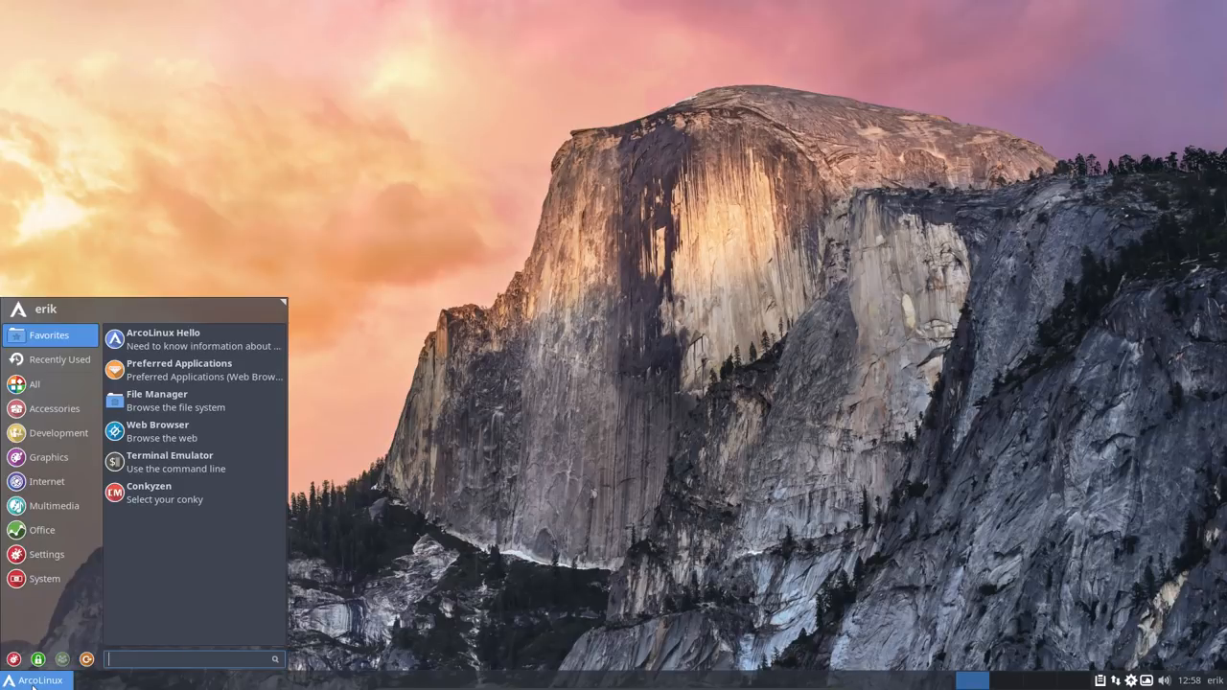
{"action": "mouse_move", "coordinate": [373, 558]}
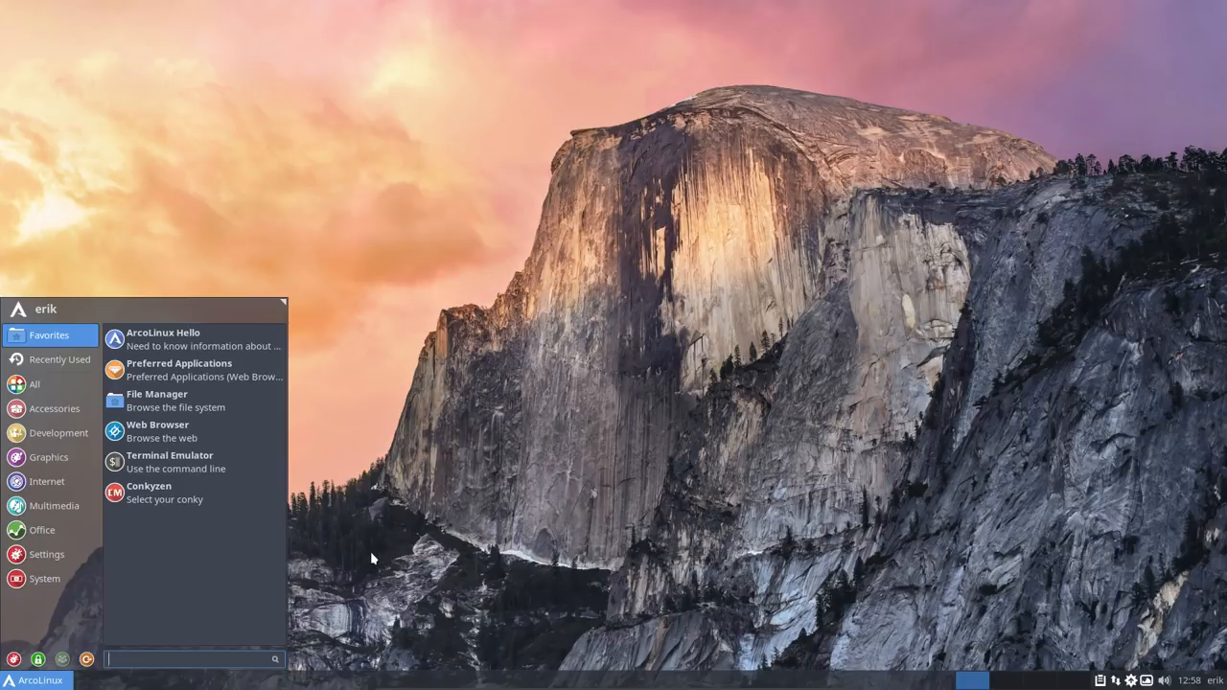
{"action": "type", "text": "v"}
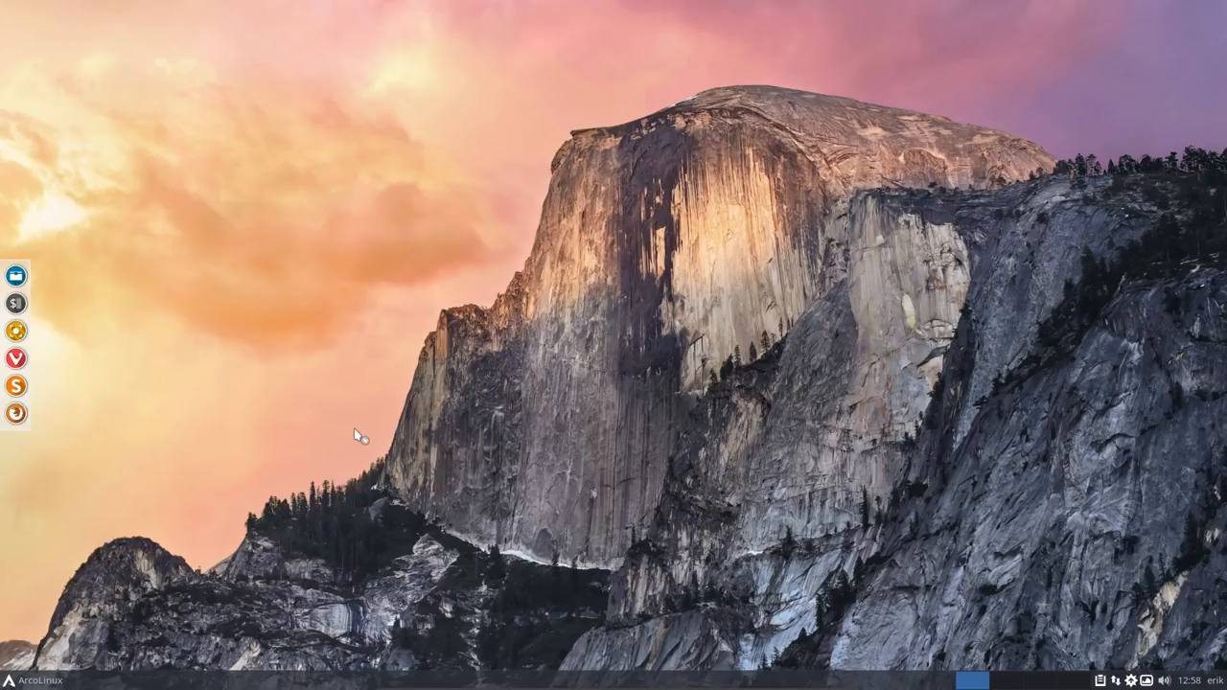
Search Google for 'arch linux automount harddisk' and open the fstab - Arch Wiki result.
{"action": "left_click", "coordinate": [16, 354]}
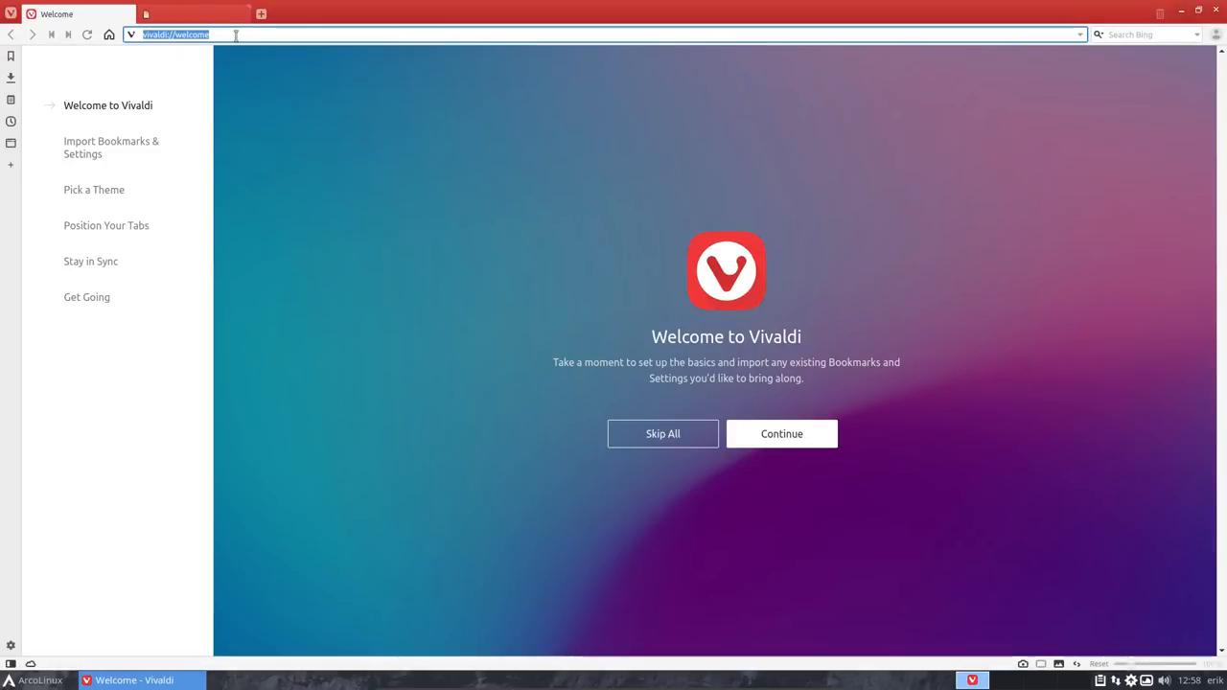
{"action": "type", "text": "arch"}
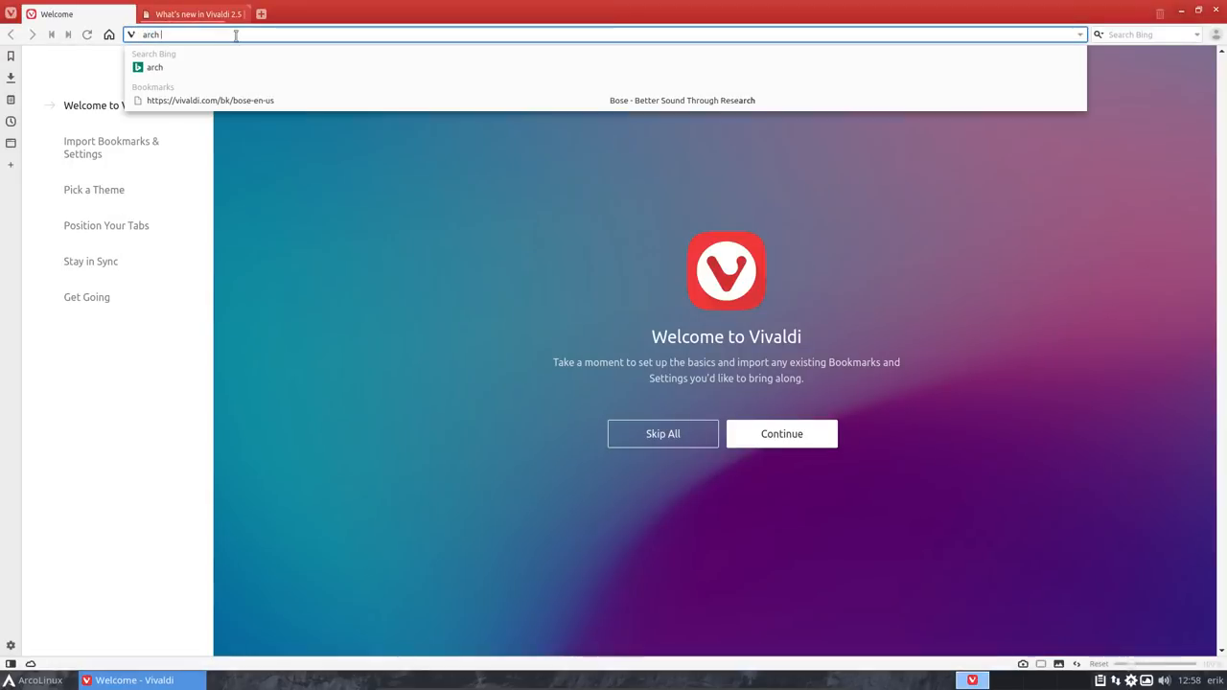
{"action": "type", "text": "linux automount"}
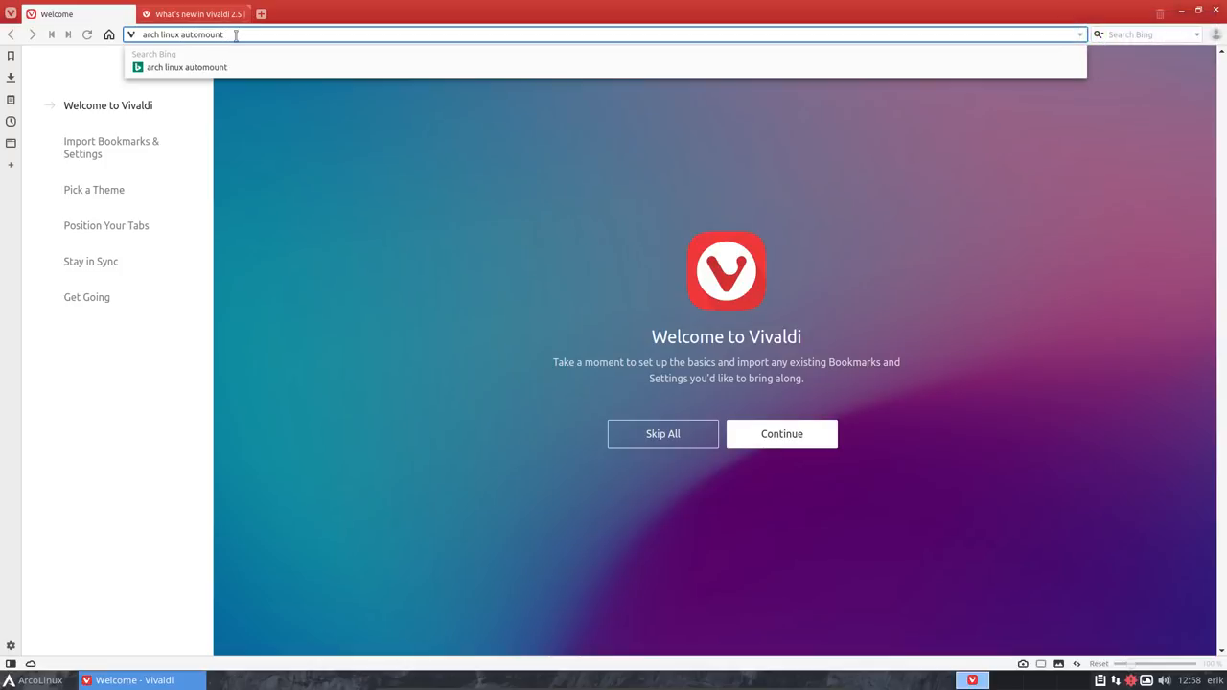
{"action": "type", "text": "harddisk"}
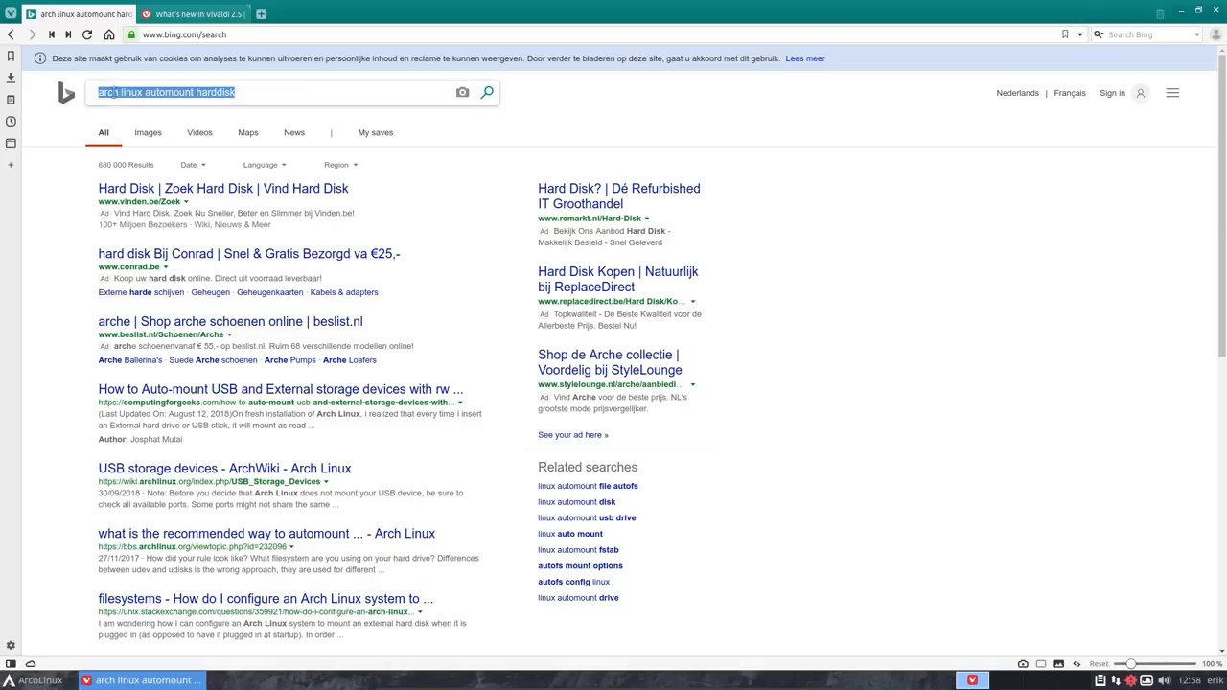
{"action": "type", "text": "google.be"}
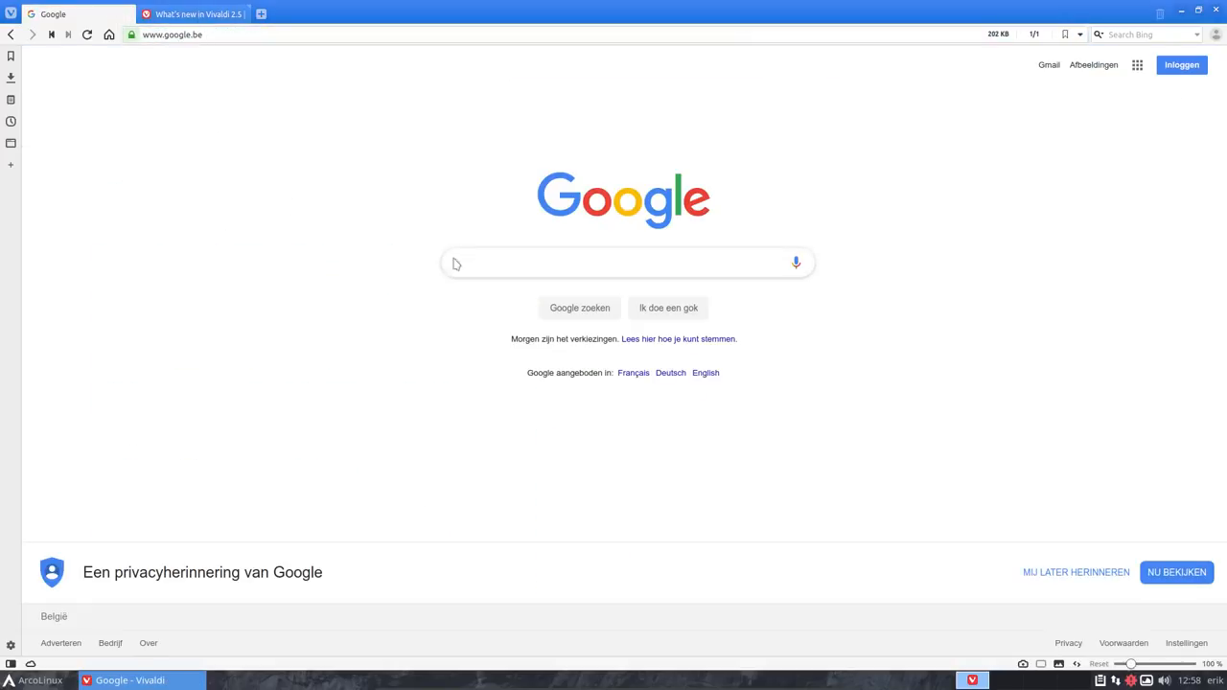
{"action": "type", "text": "arch linux automount harddisk"}
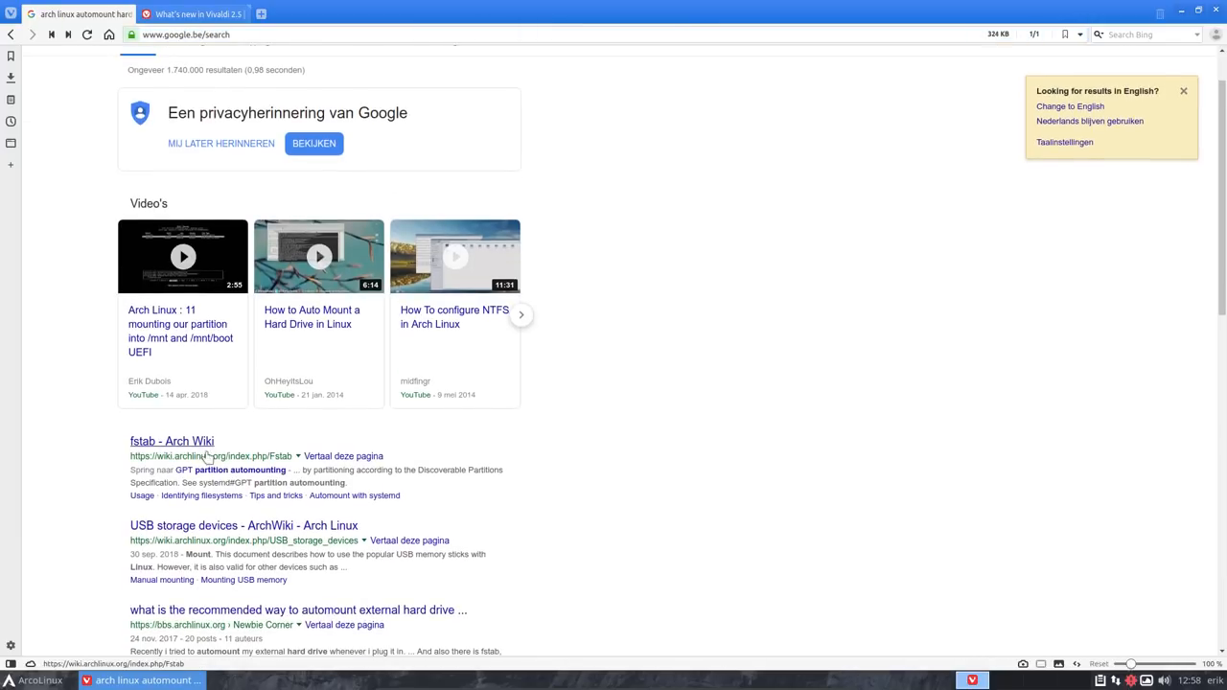
{"action": "left_click", "coordinate": [171, 441]}
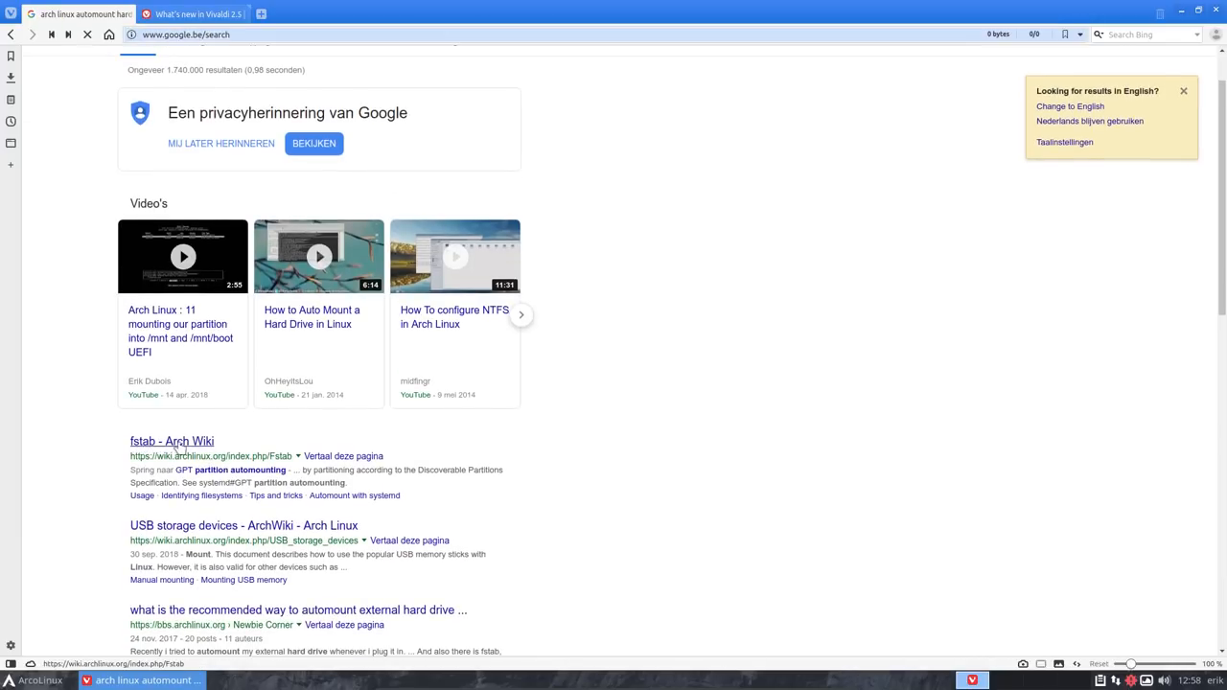
Highlight the Arch Wiki sentence about adding options to the /etc/fstab entry.
{"action": "left_click", "coordinate": [171, 441]}
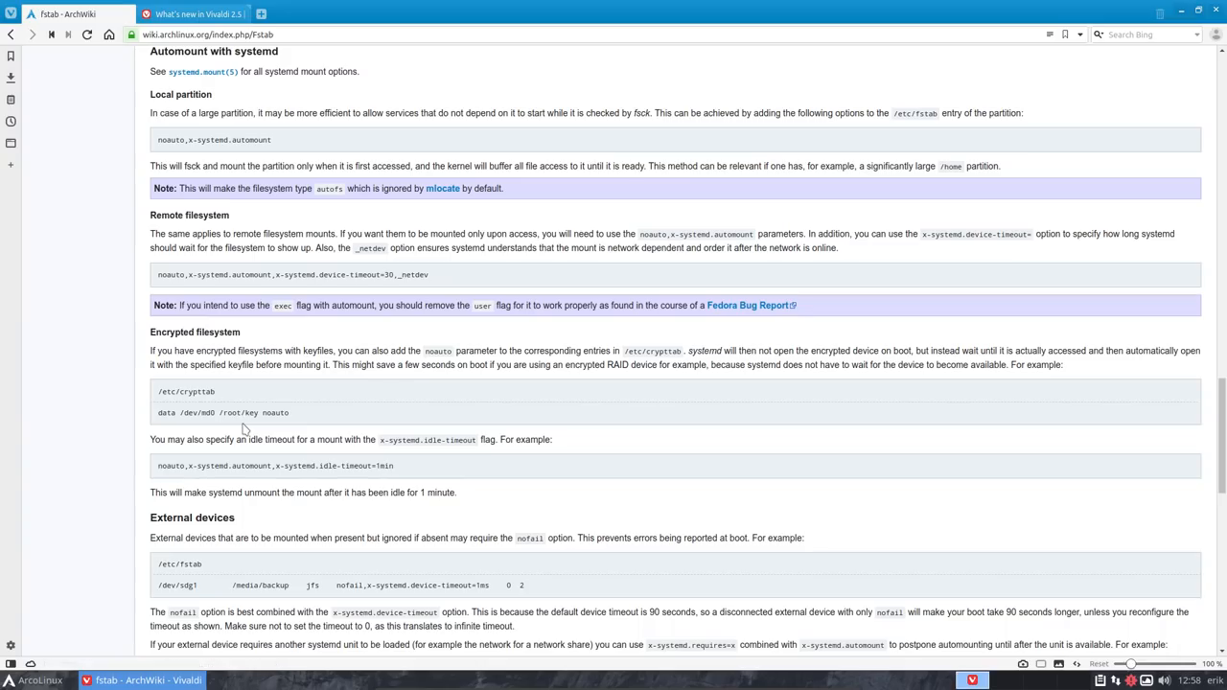
{"action": "mouse_move", "coordinate": [221, 115]}
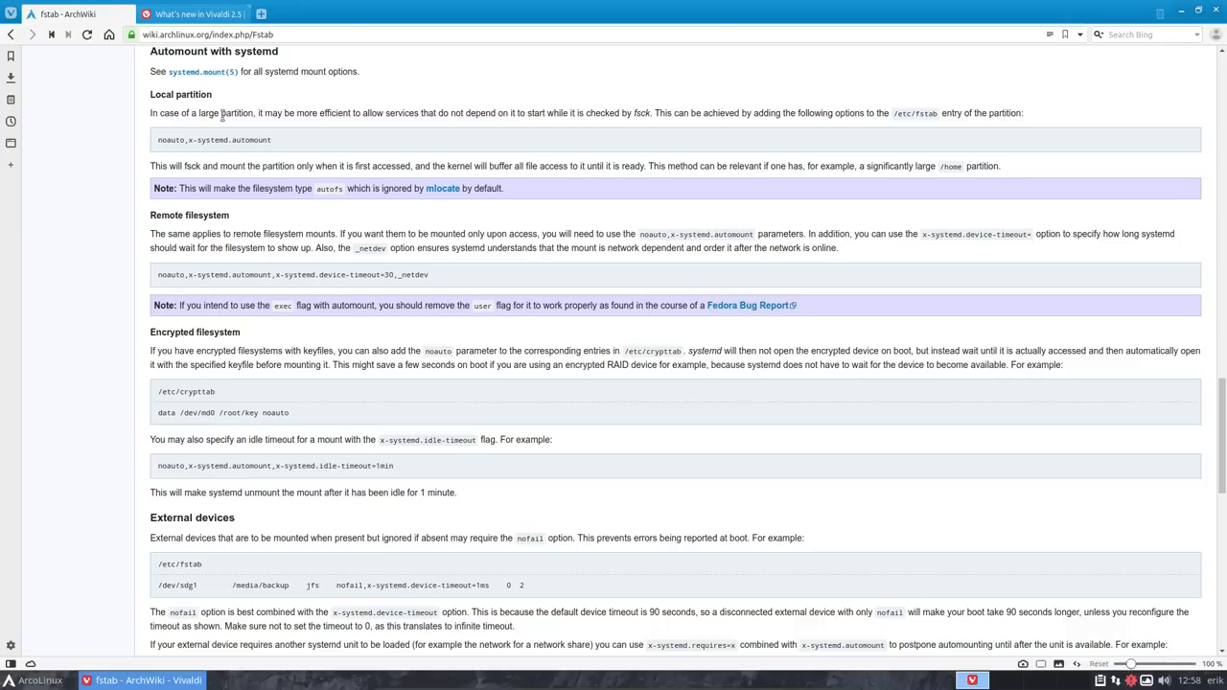
{"action": "mouse_move", "coordinate": [687, 128]}
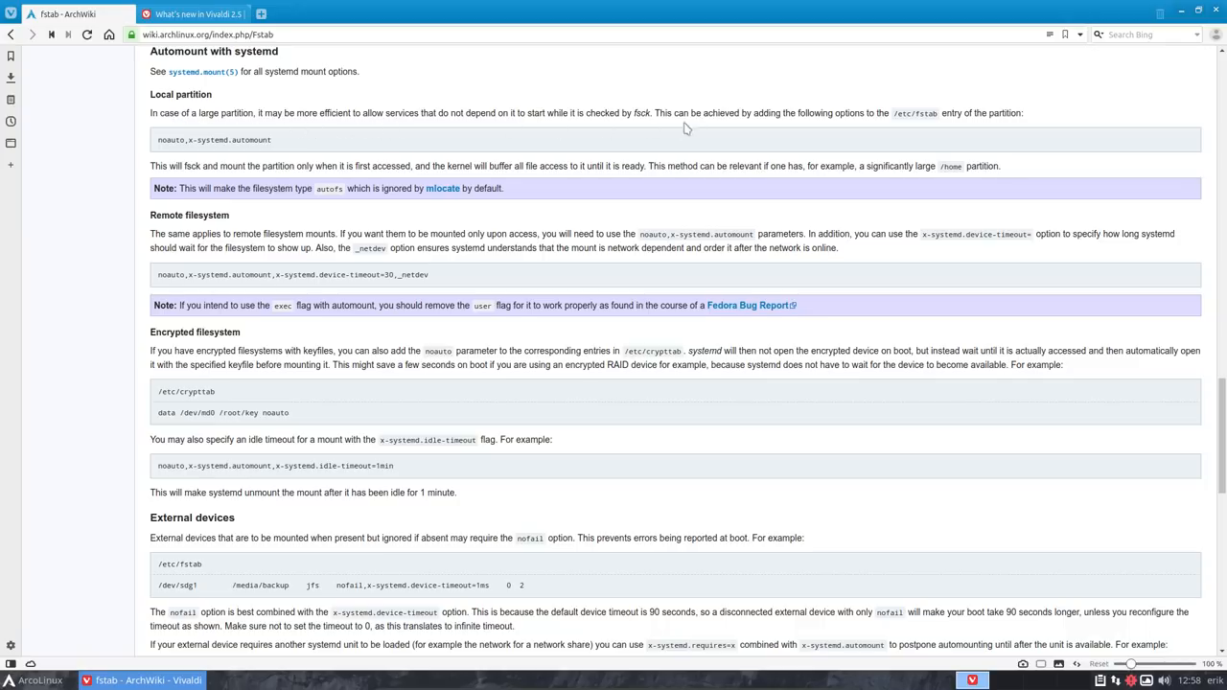
{"action": "mouse_move", "coordinate": [801, 115]}
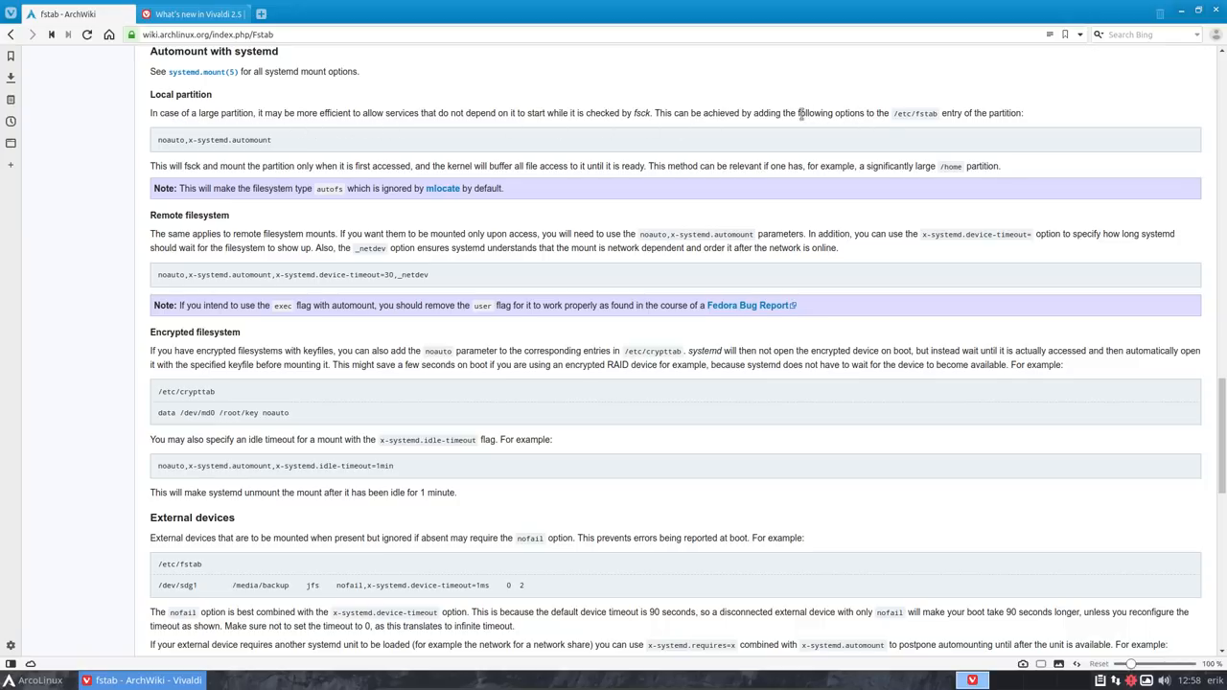
{"action": "left_click_drag", "start_coordinate": [799, 114], "coordinate": [1023, 113]}
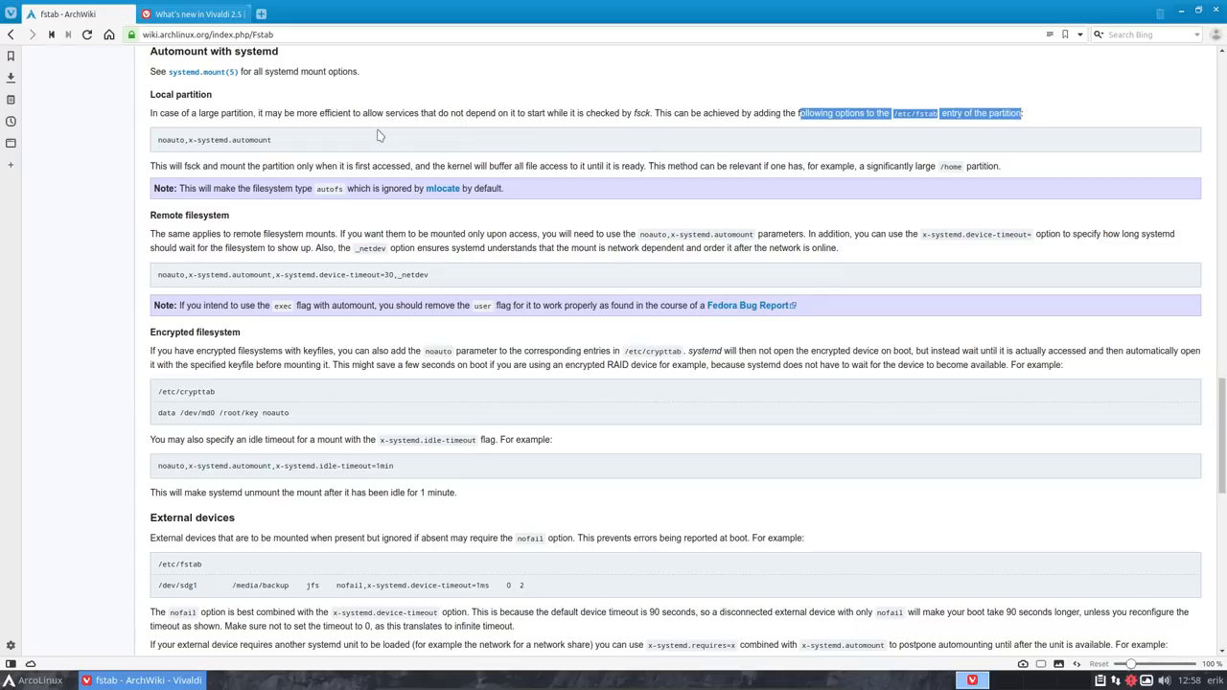
{"action": "left_click", "coordinate": [19, 665]}
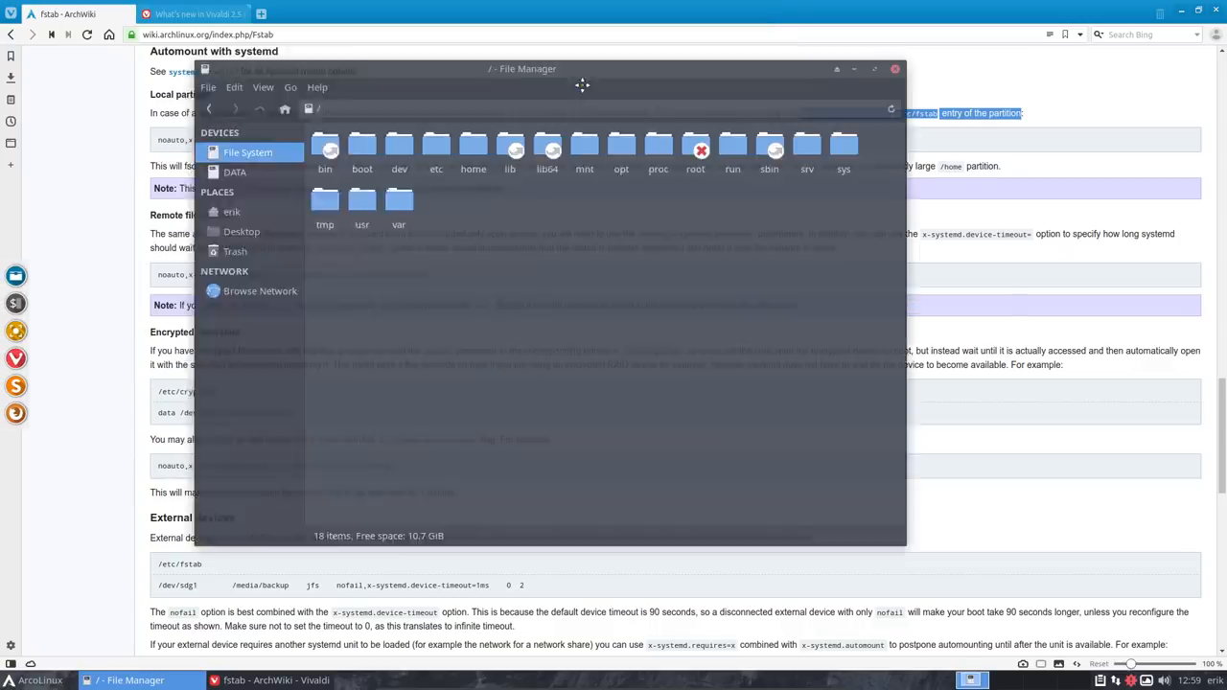
Open /etc/fstab in Sublime Text and place it on the right half of the screen.
{"action": "double_click", "coordinate": [435, 153]}
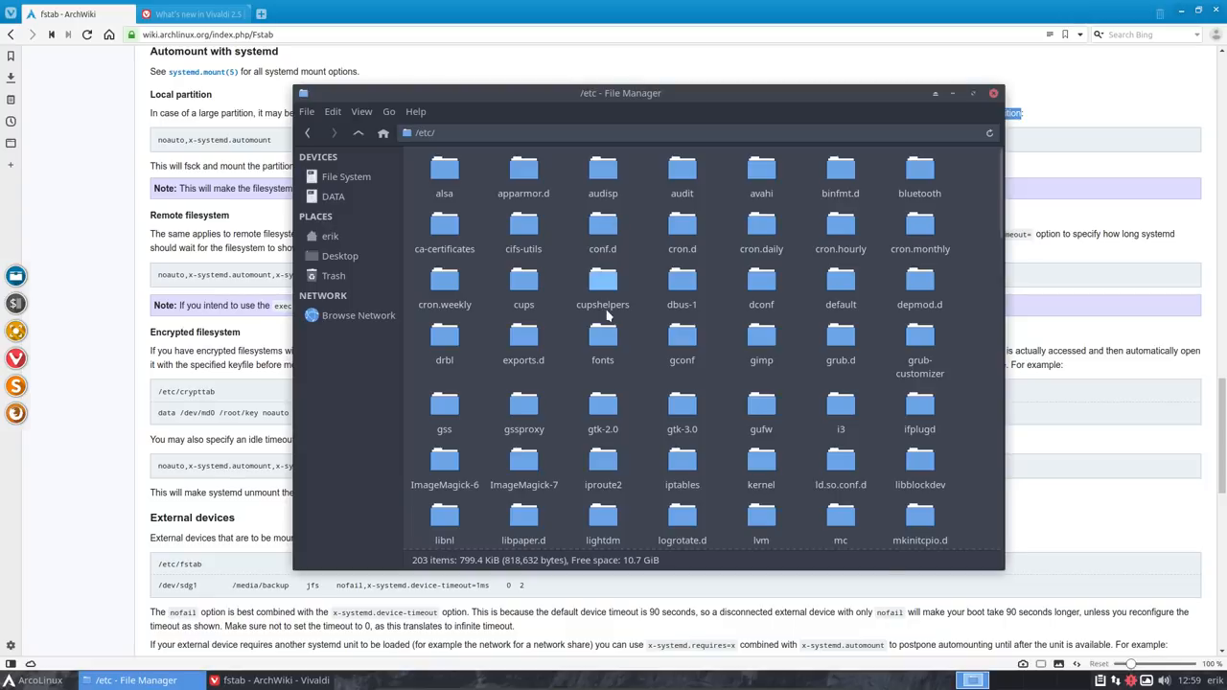
{"action": "scroll", "scroll_direction": "down", "scroll_amount": 3}
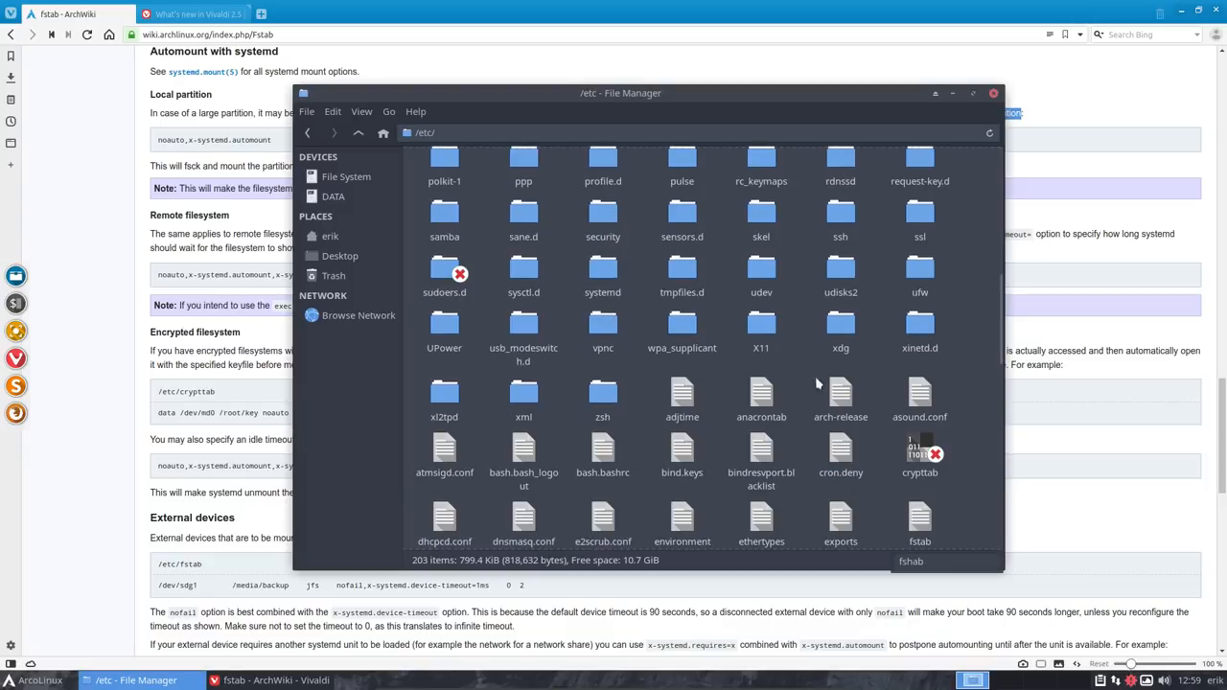
{"action": "double_click", "coordinate": [920, 518]}
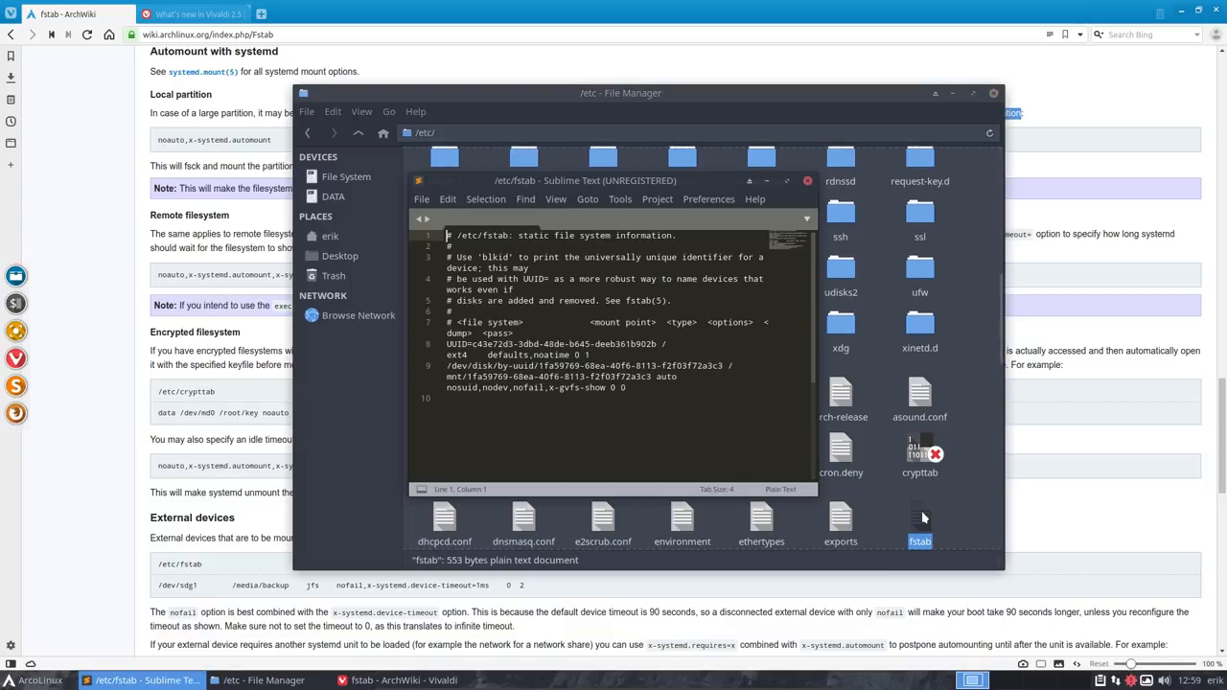
{"action": "left_click_drag", "start_coordinate": [609, 180], "coordinate": [788, 237]}
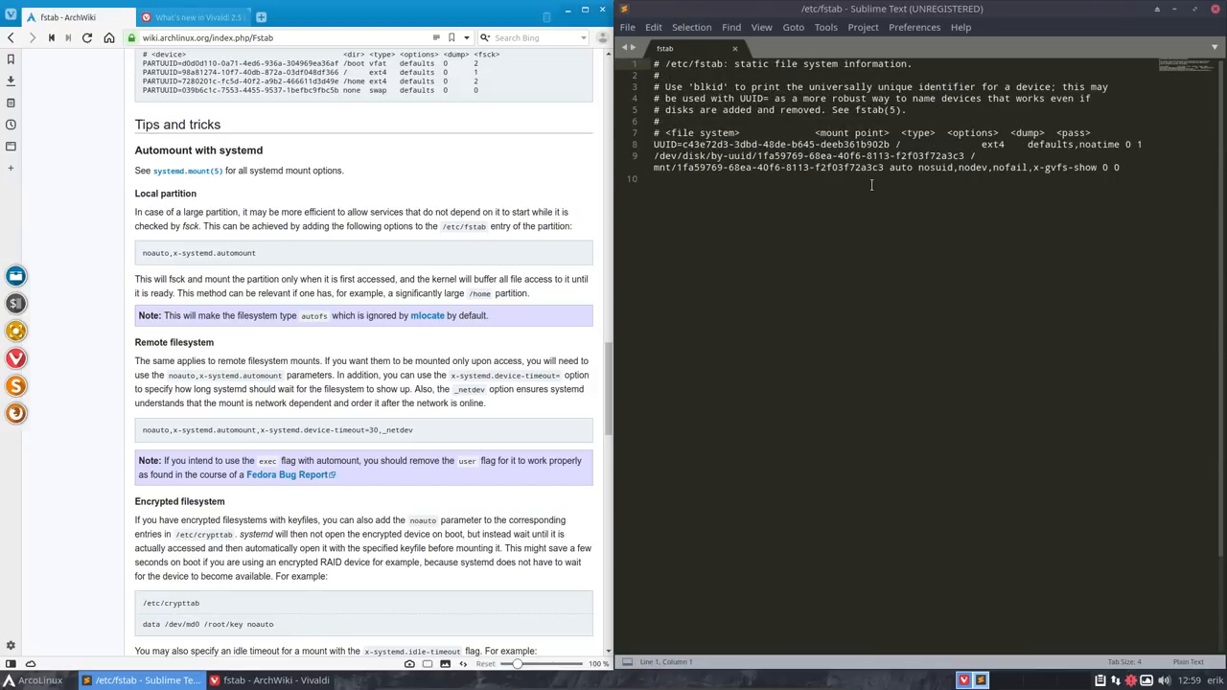
{"action": "mouse_move", "coordinate": [549, 152]}
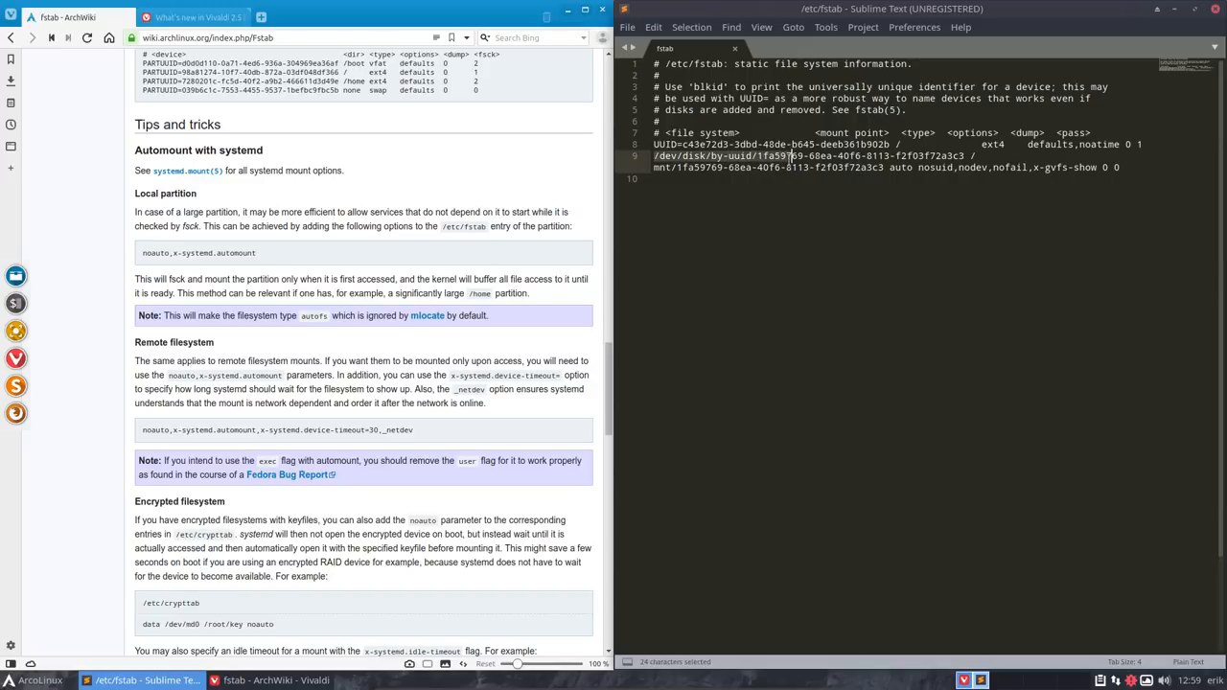
Select the device path and the mount point path on fstab line 9.
{"action": "left_click_drag", "start_coordinate": [786, 156], "coordinate": [968, 155]}
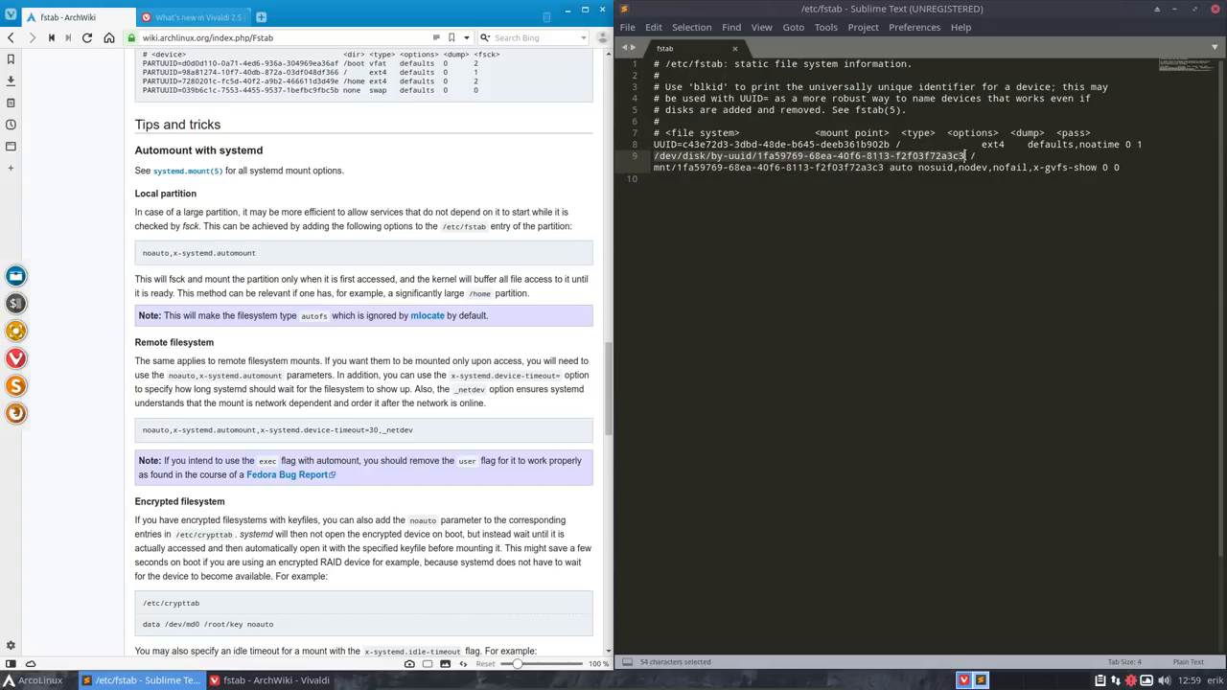
{"action": "left_click", "coordinate": [679, 167]}
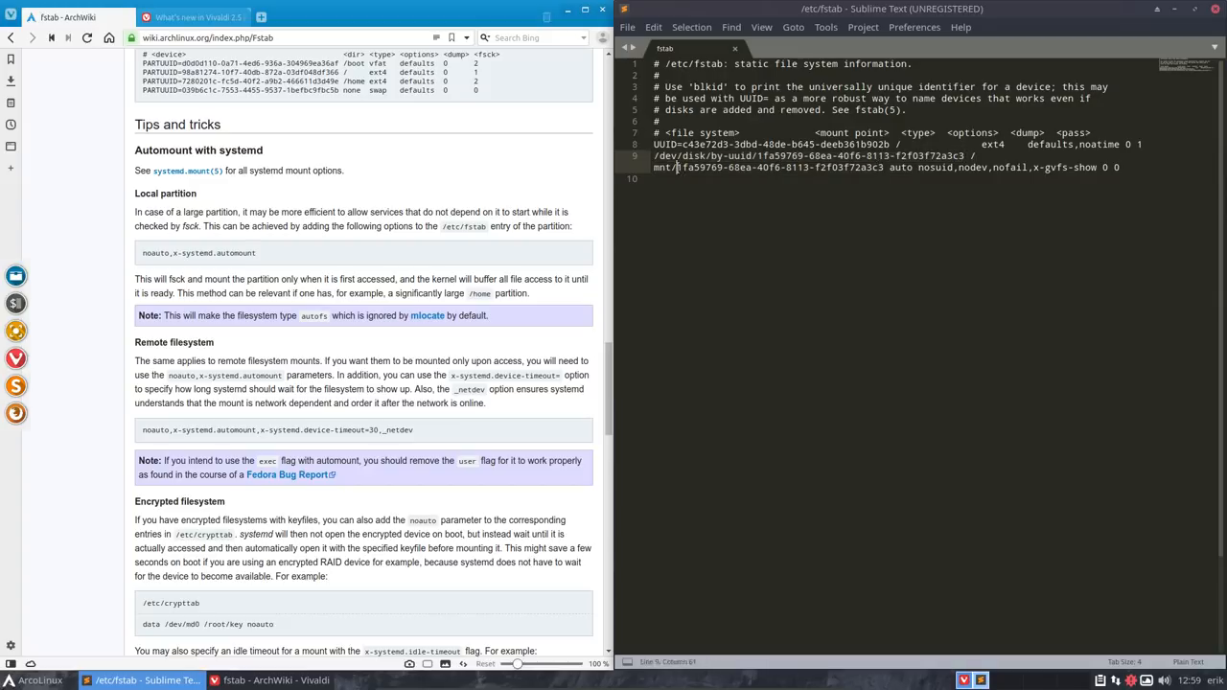
{"action": "left_click_drag", "start_coordinate": [676, 167], "coordinate": [885, 167]}
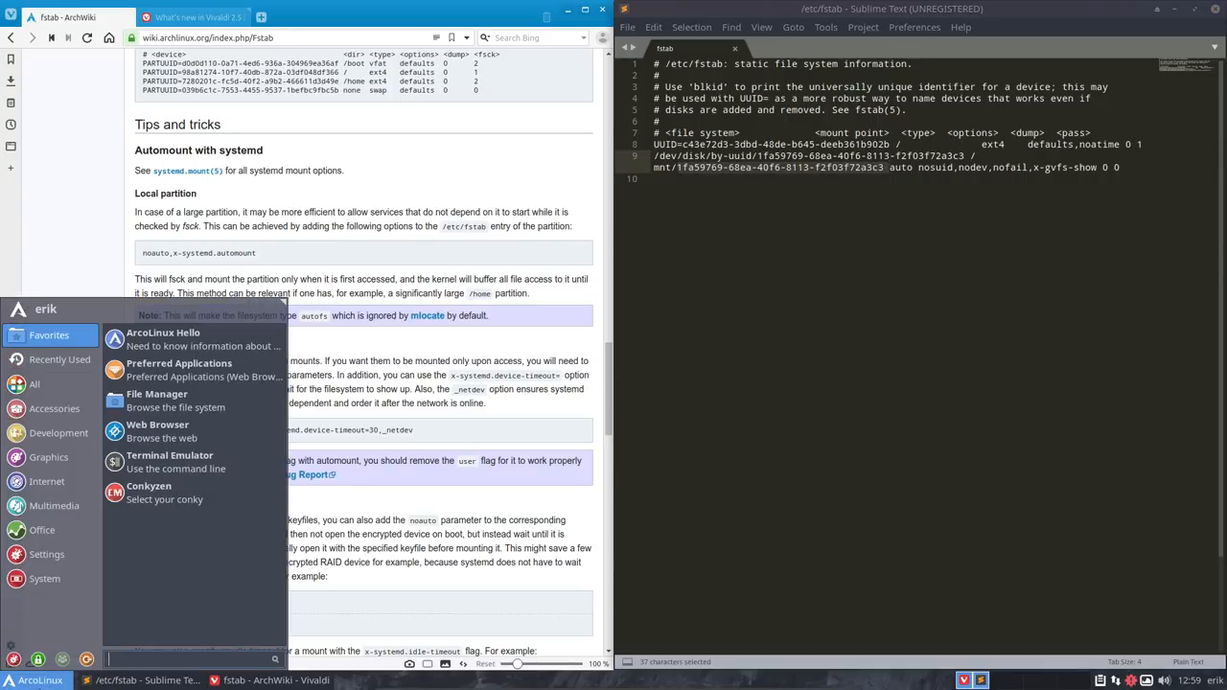
Set the 8.6 GB disk's DATA partition mount options to identify by LABEL=DATA.
{"action": "type", "text": "disk"}
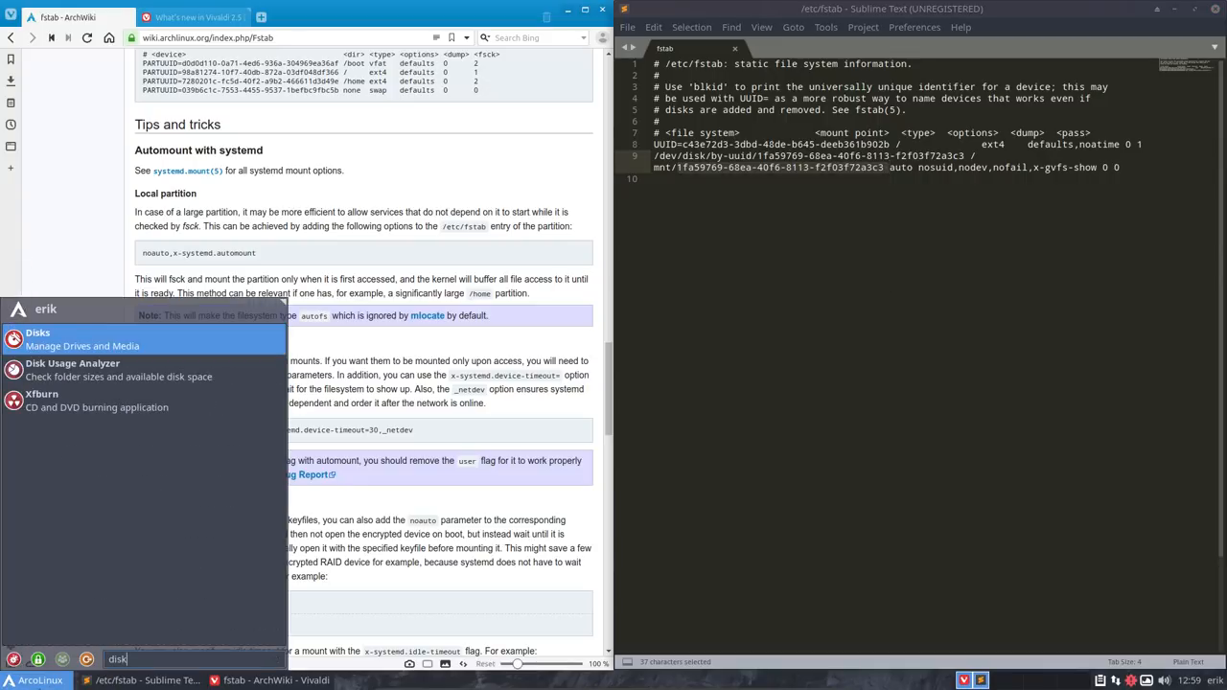
{"action": "left_click", "coordinate": [38, 339]}
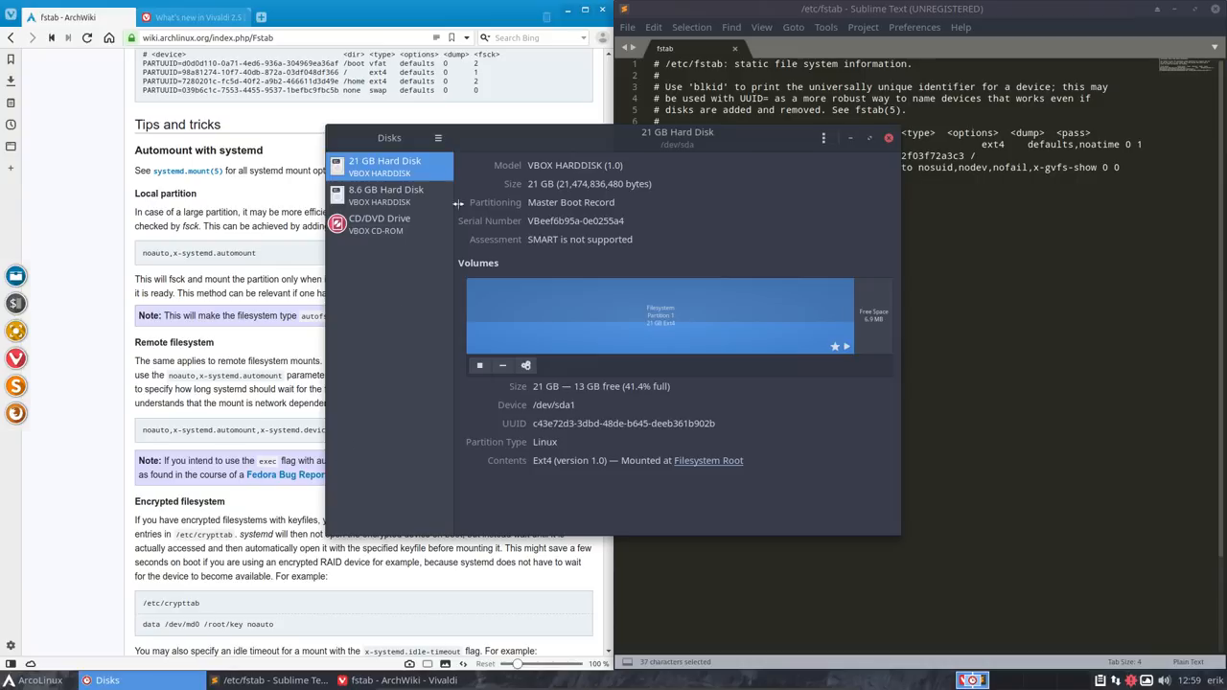
{"action": "left_click", "coordinate": [385, 196]}
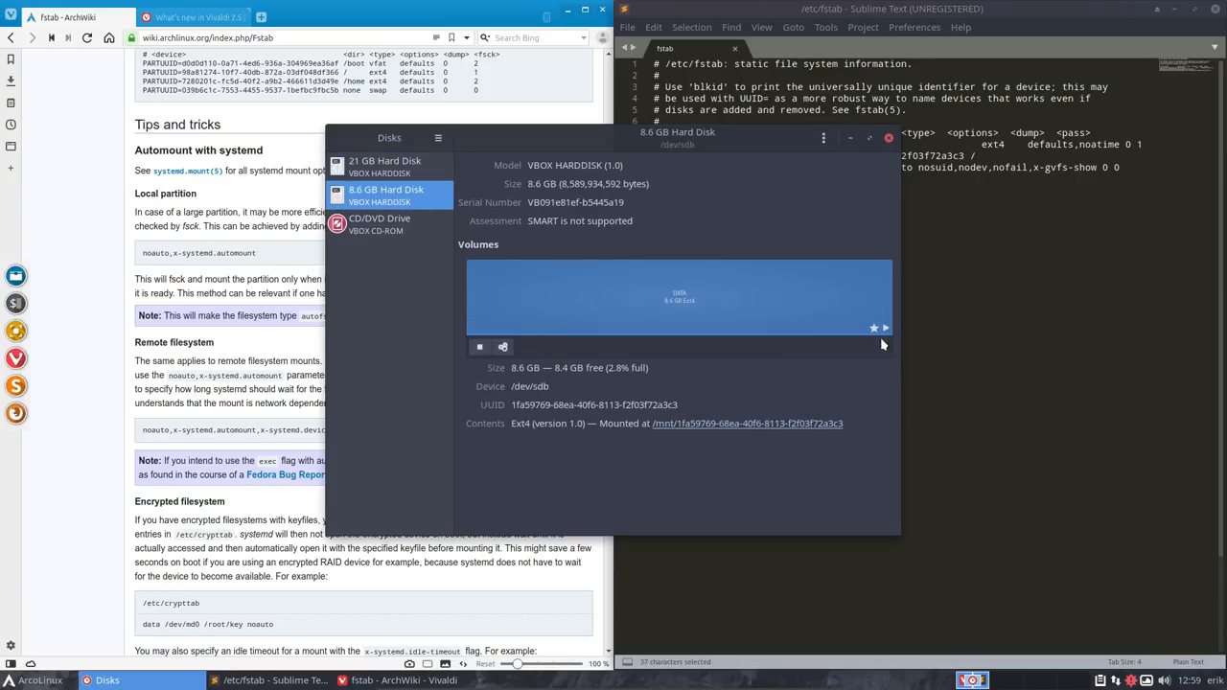
{"action": "left_click", "coordinate": [503, 347]}
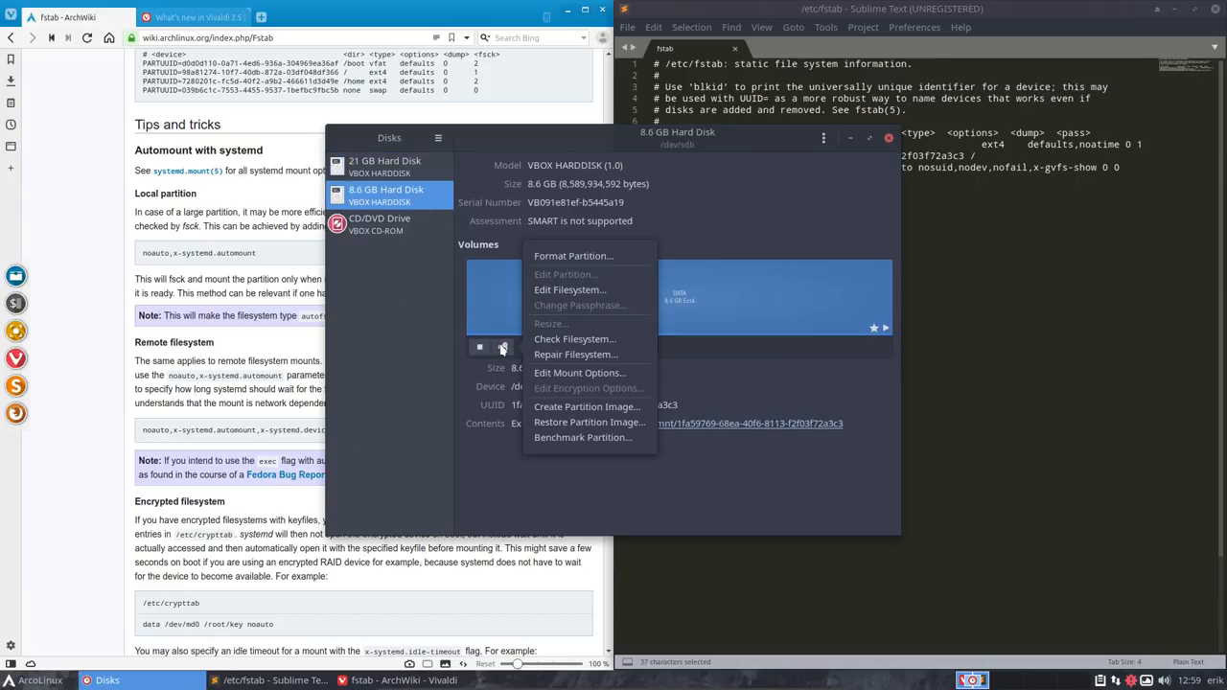
{"action": "mouse_move", "coordinate": [580, 373]}
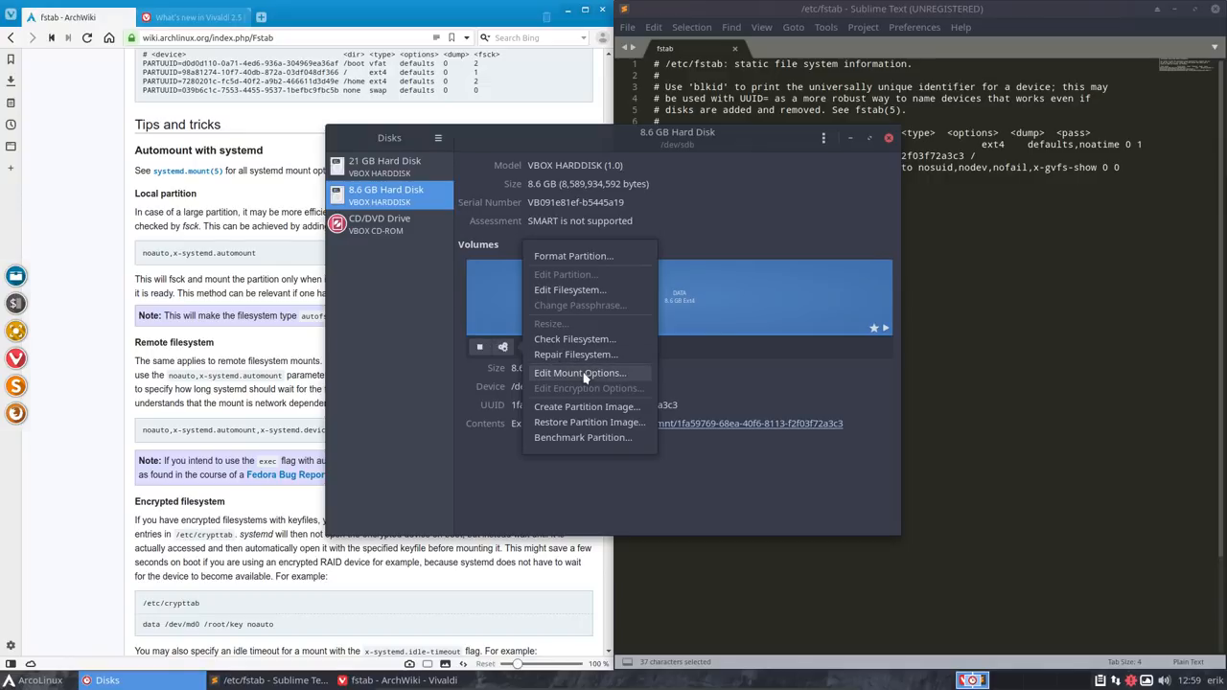
{"action": "left_click", "coordinate": [580, 373]}
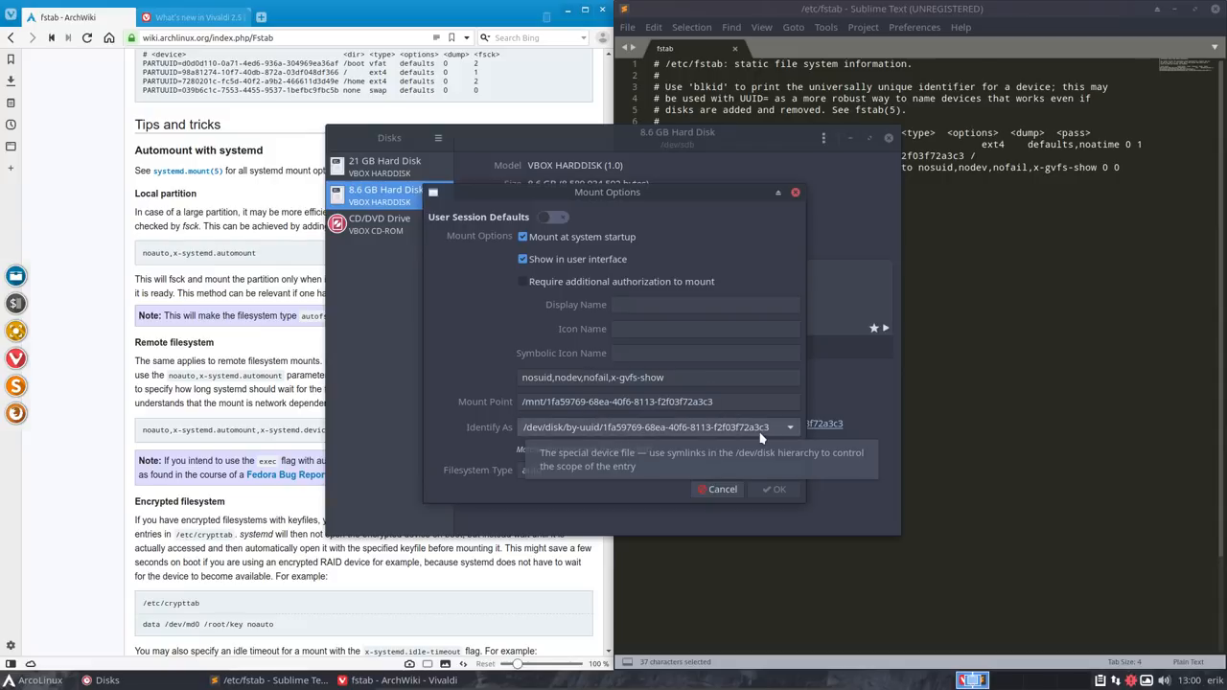
{"action": "left_click", "coordinate": [789, 427]}
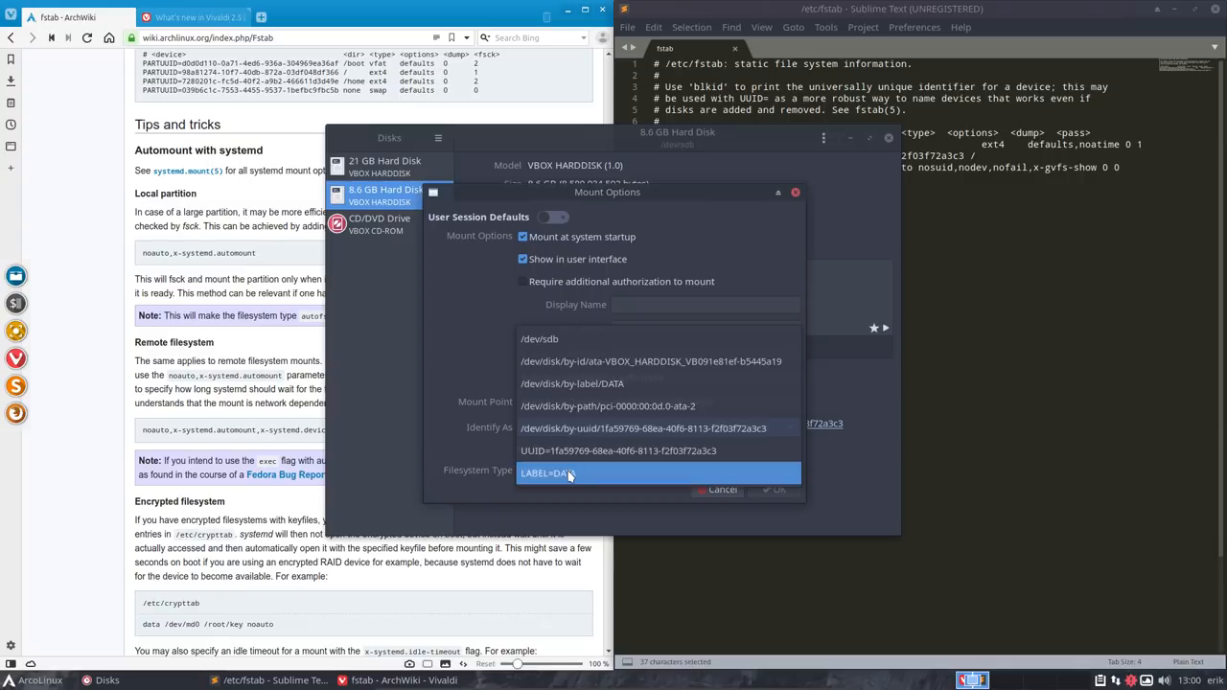
{"action": "left_click", "coordinate": [773, 489]}
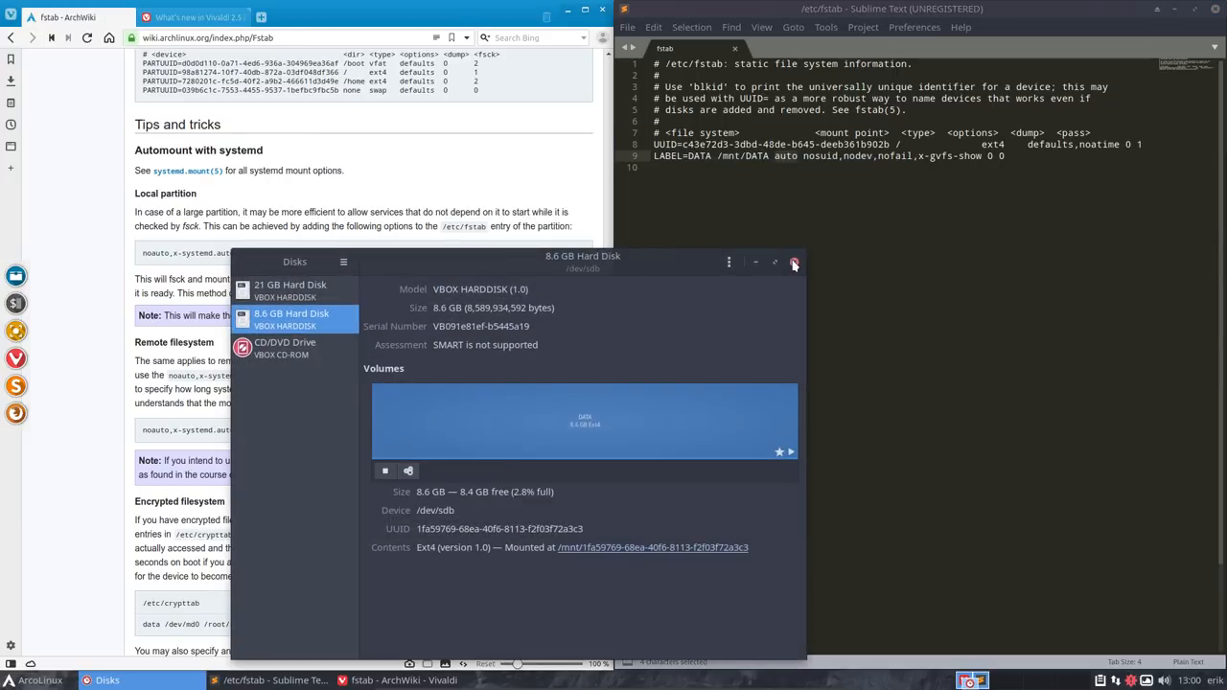
Close Disks and quit Vivaldi, confirming the quit.
{"action": "left_click", "coordinate": [793, 262]}
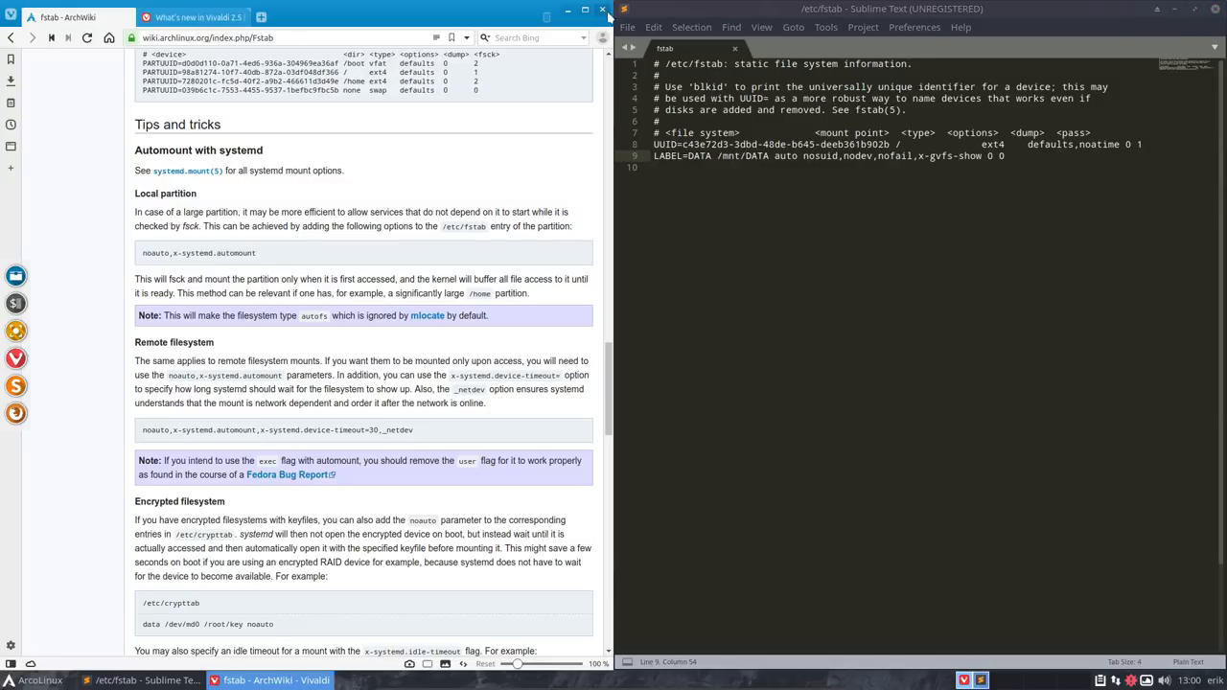
{"action": "left_click", "coordinate": [605, 12]}
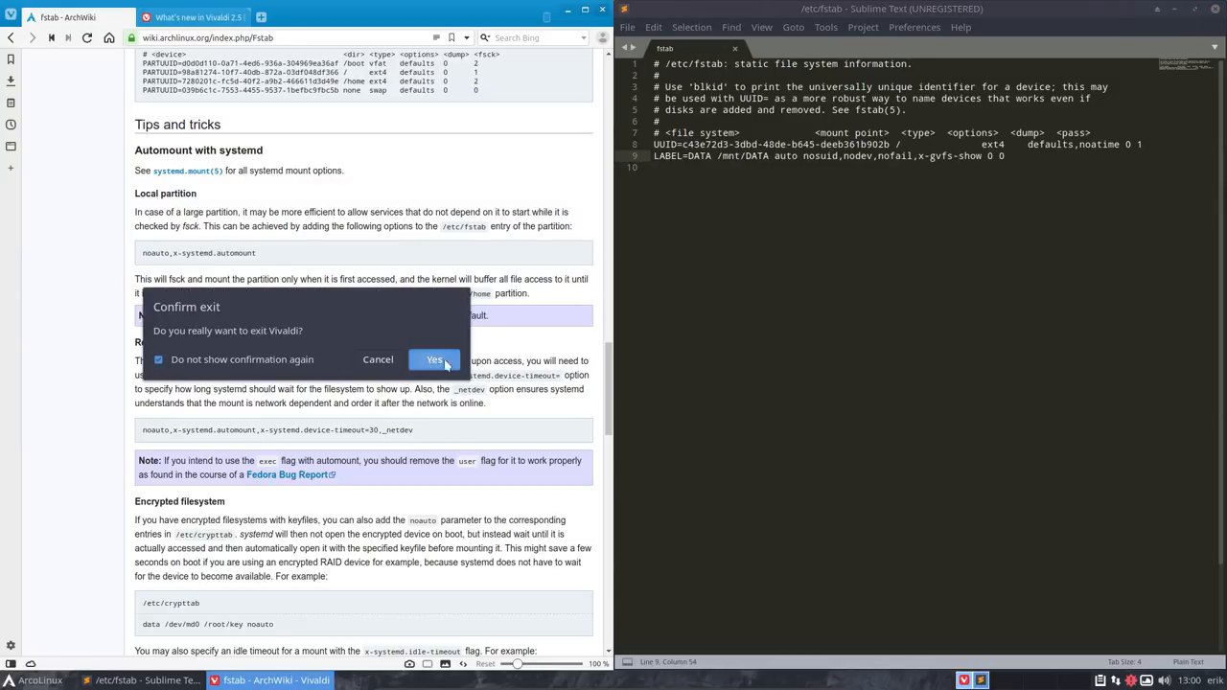
{"action": "left_click", "coordinate": [433, 360]}
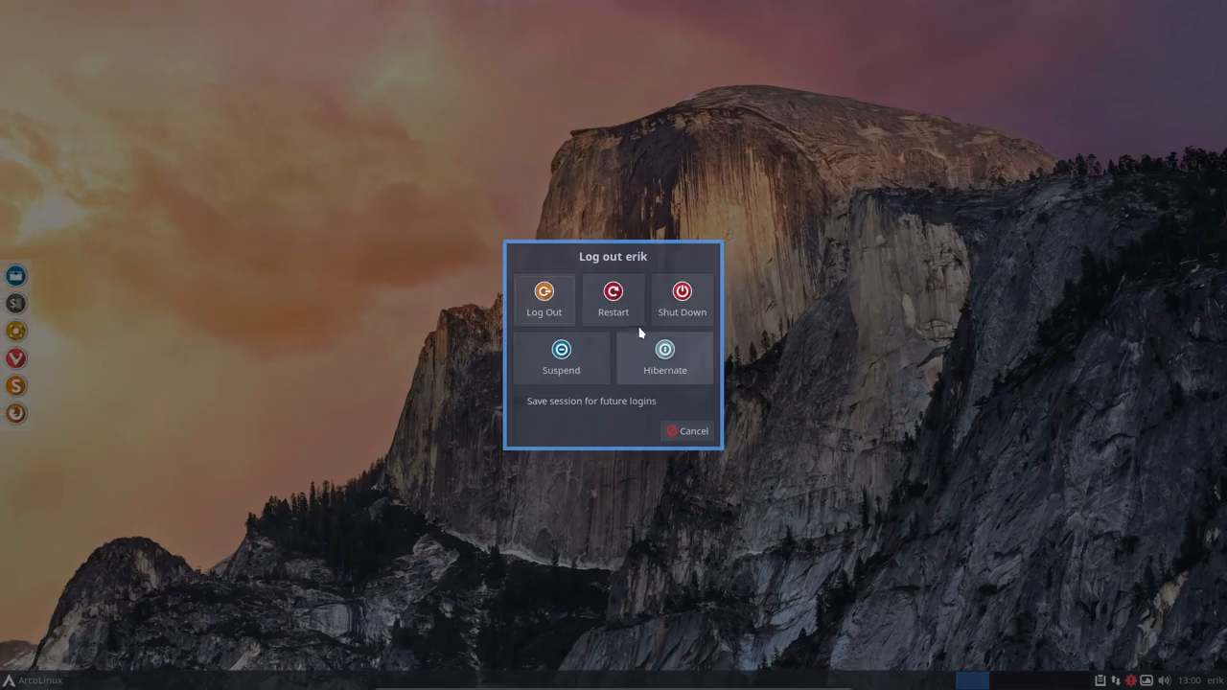
Log out and restart the machine from the login screen power menu.
{"action": "left_click", "coordinate": [544, 293]}
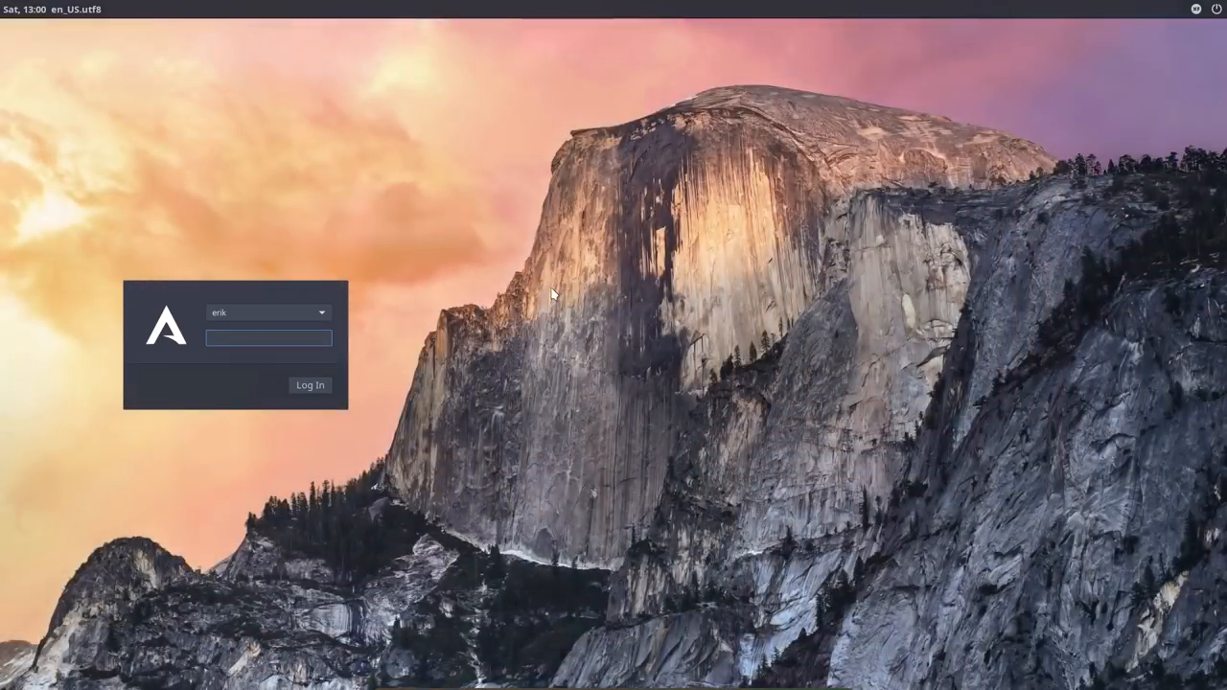
{"action": "left_click", "coordinate": [1217, 11]}
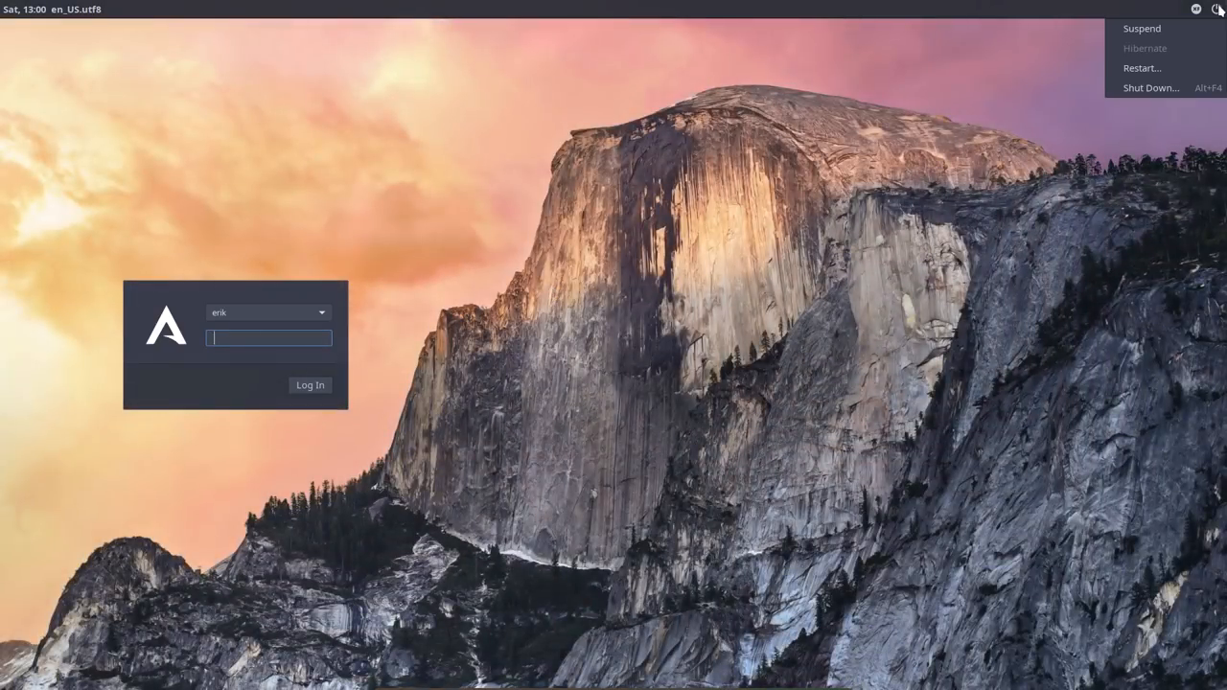
{"action": "left_click", "coordinate": [1144, 67]}
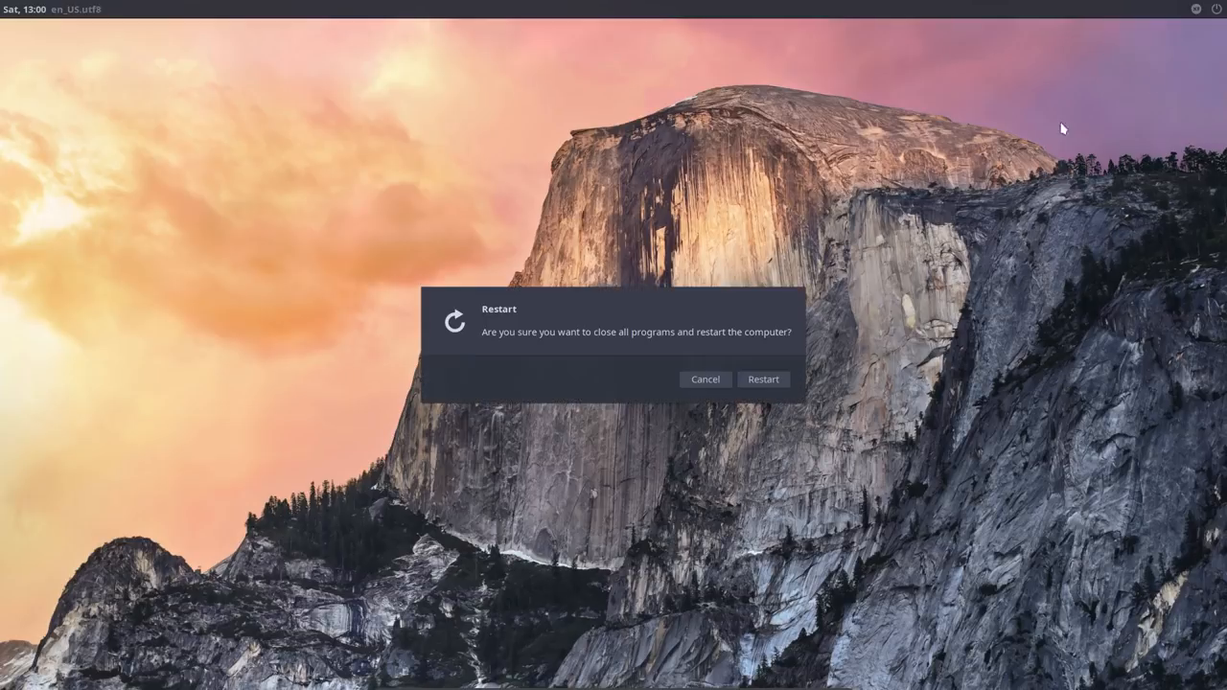
{"action": "left_click", "coordinate": [763, 378]}
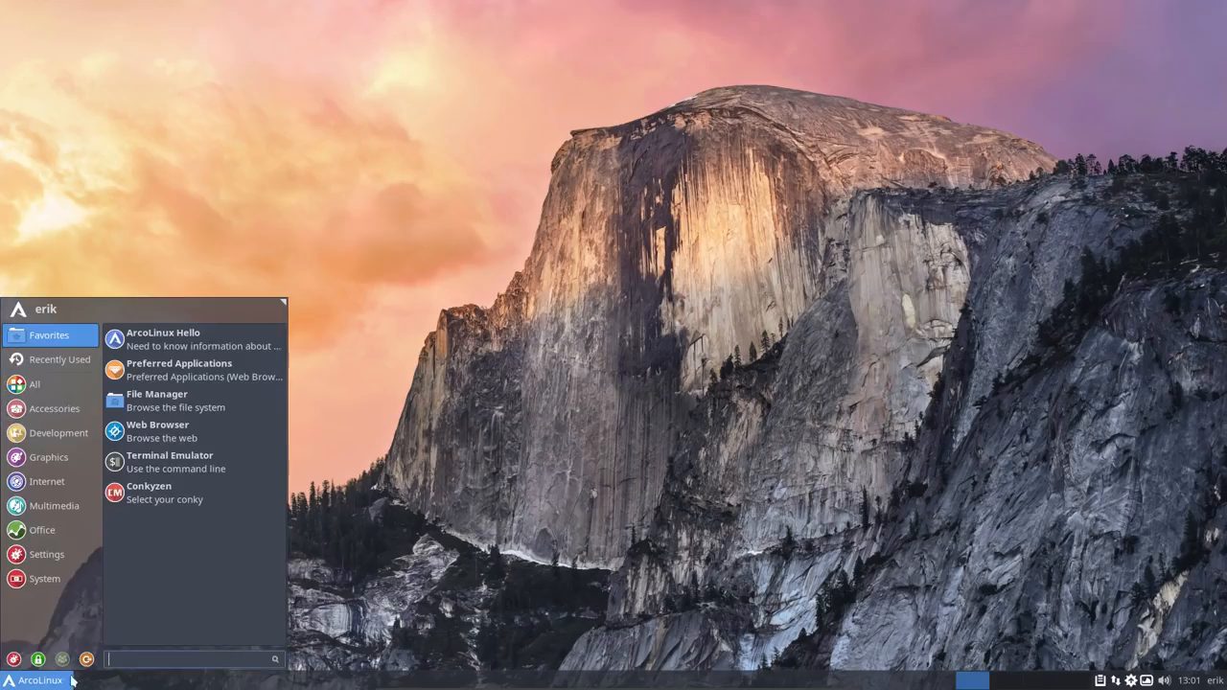
Open File Manager and confirm the DATA disk shows at /mnt/DATA, then browse the root file system.
{"action": "left_click", "coordinate": [156, 401]}
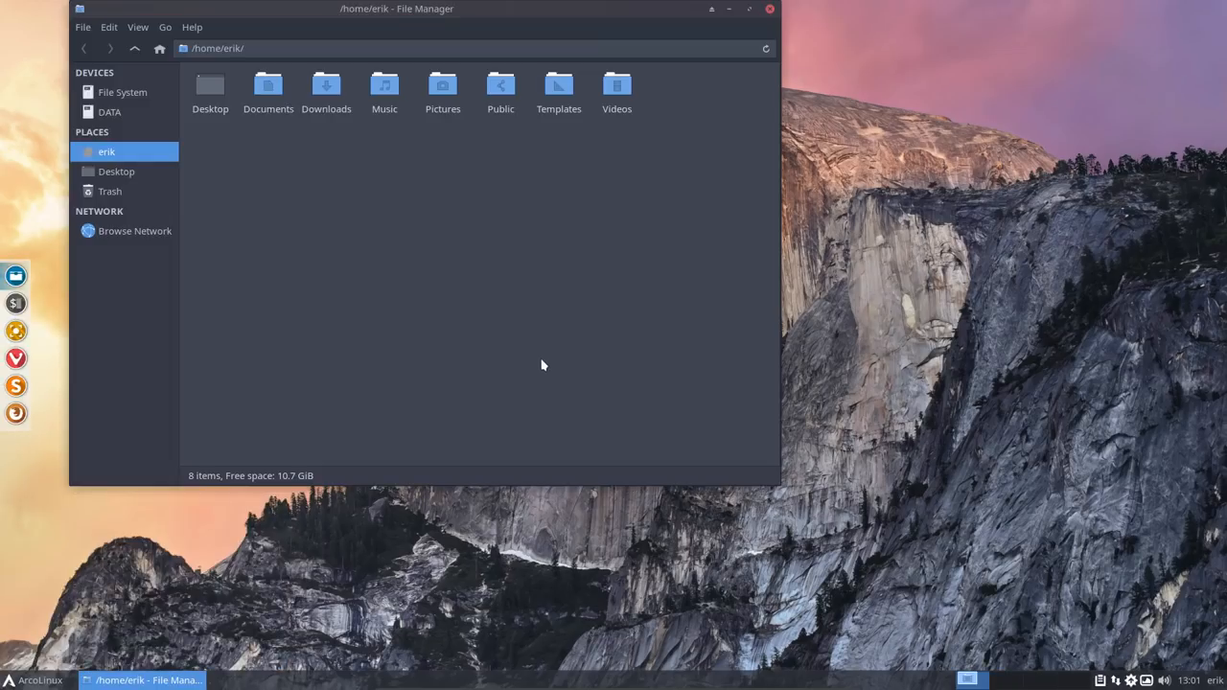
{"action": "mouse_move", "coordinate": [119, 115]}
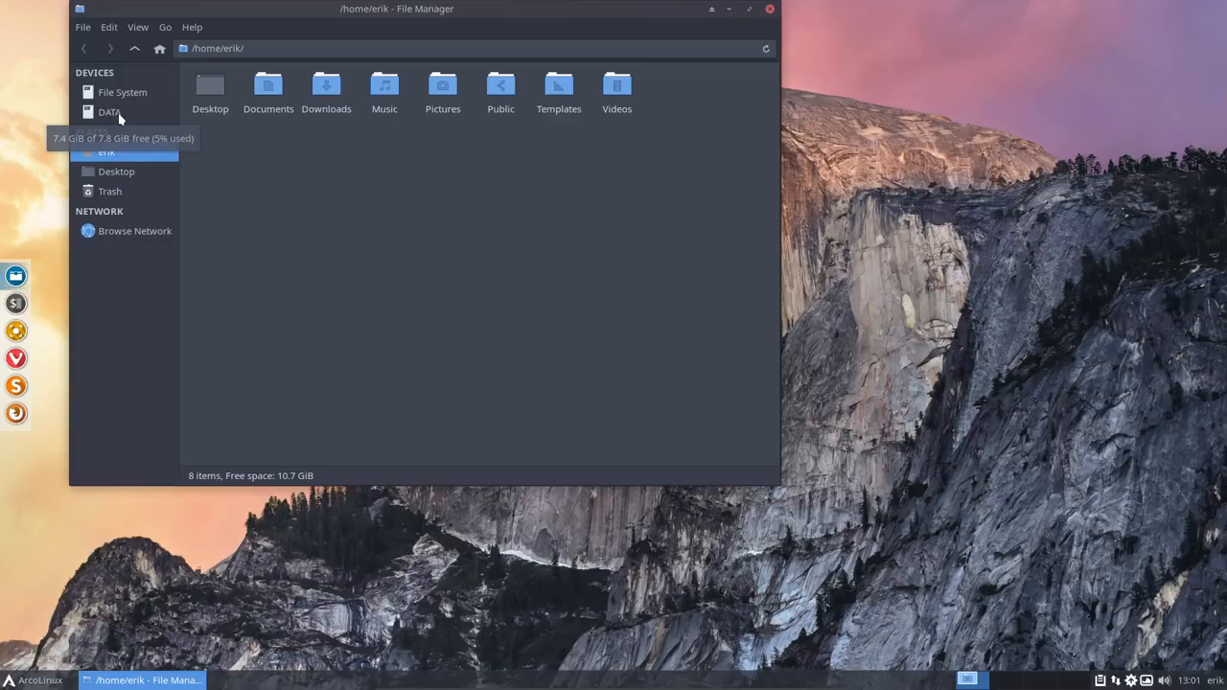
{"action": "left_click", "coordinate": [109, 112]}
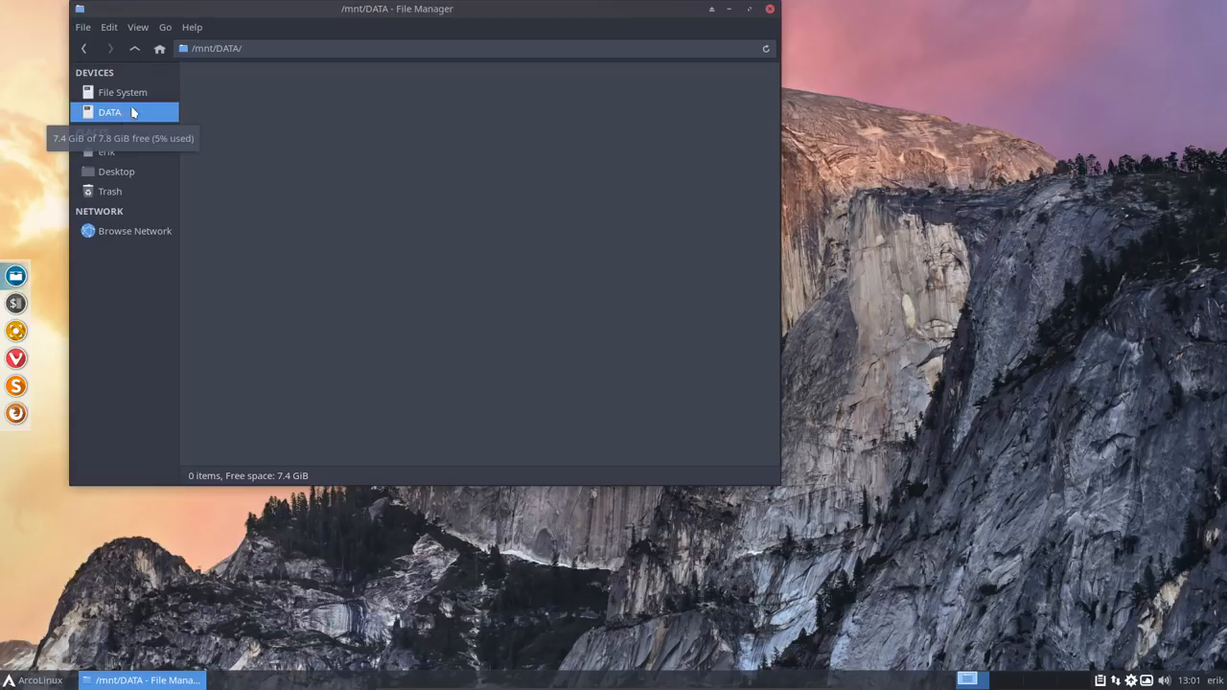
{"action": "mouse_move", "coordinate": [350, 226]}
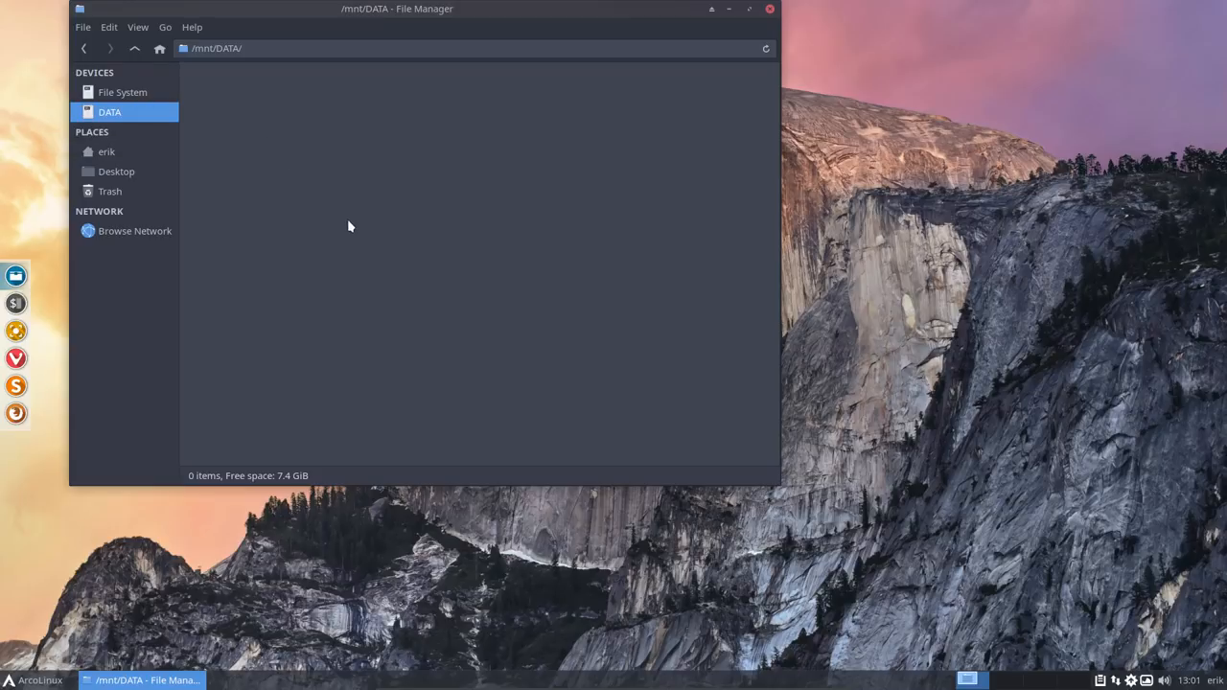
{"action": "mouse_move", "coordinate": [343, 225]}
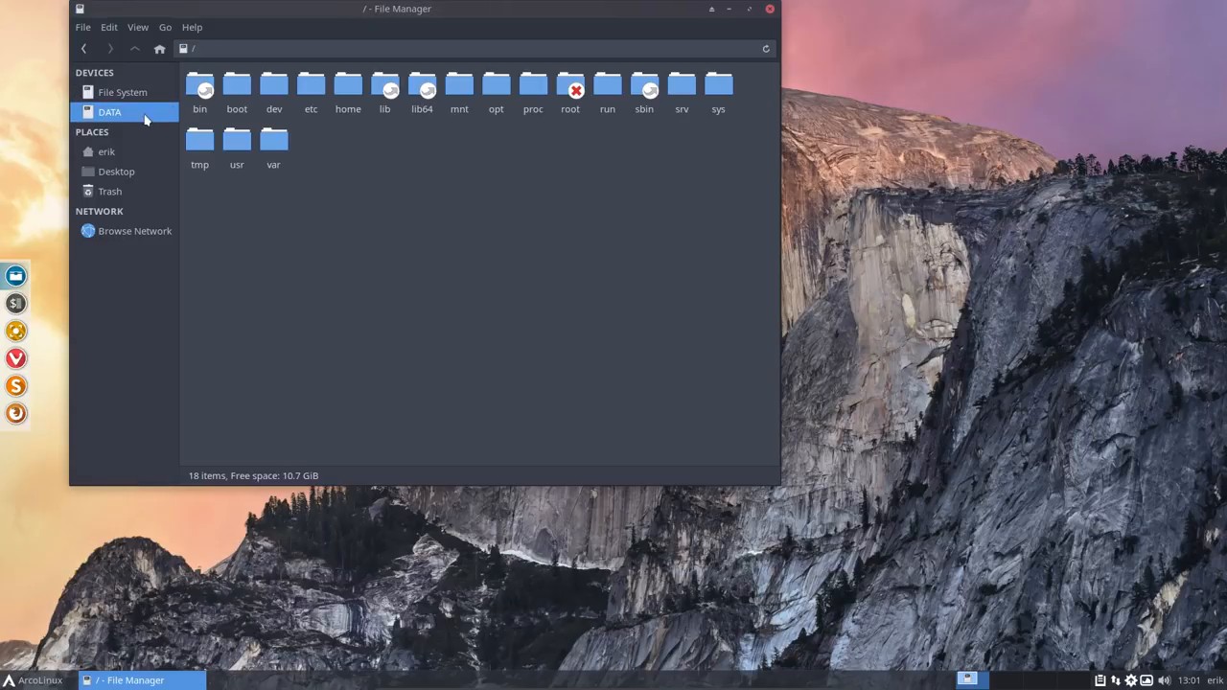
{"action": "left_click", "coordinate": [110, 111]}
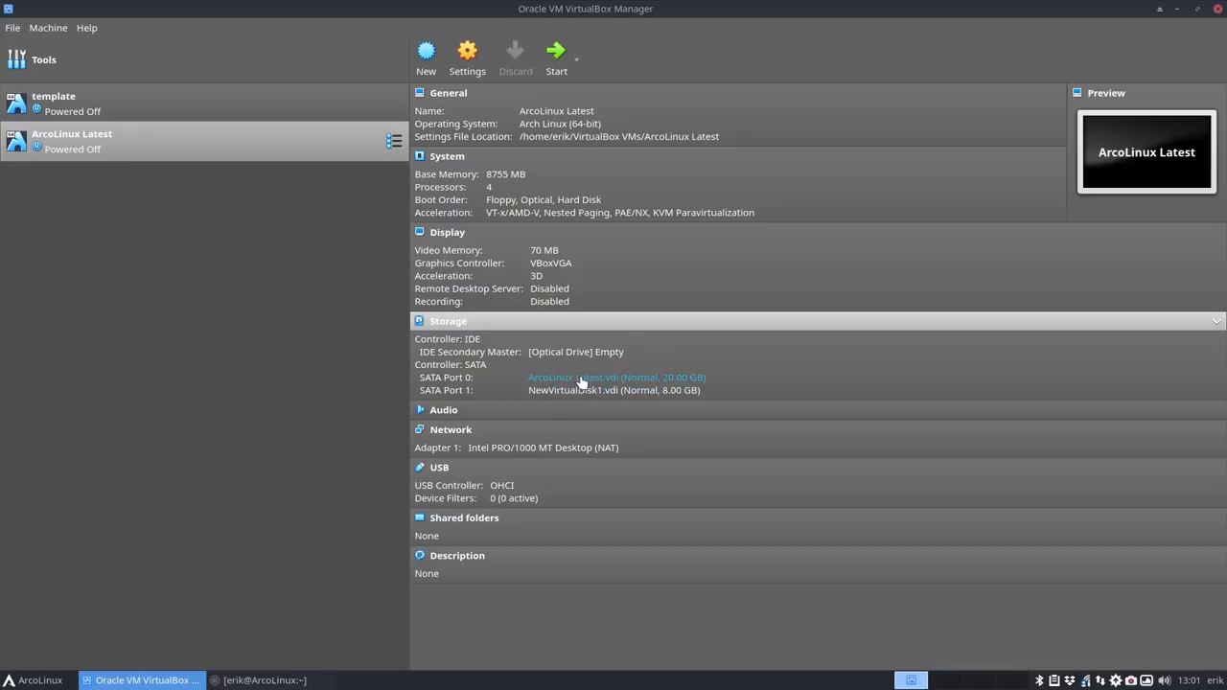
{"action": "mouse_move", "coordinate": [563, 390]}
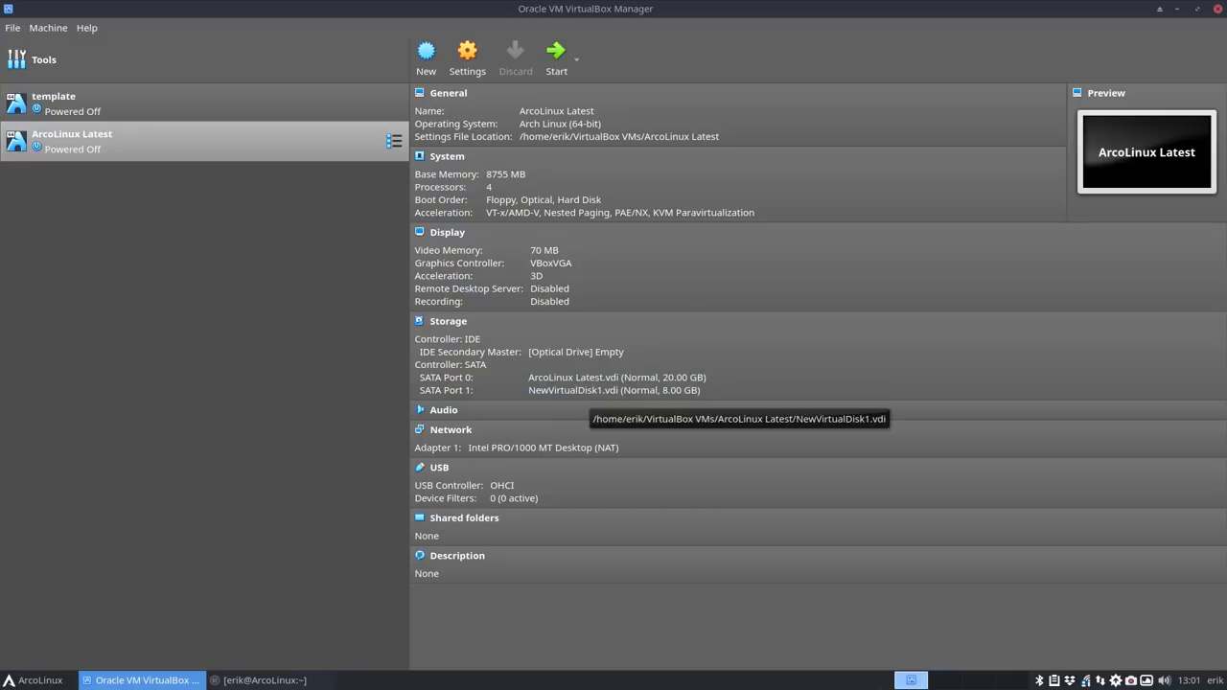